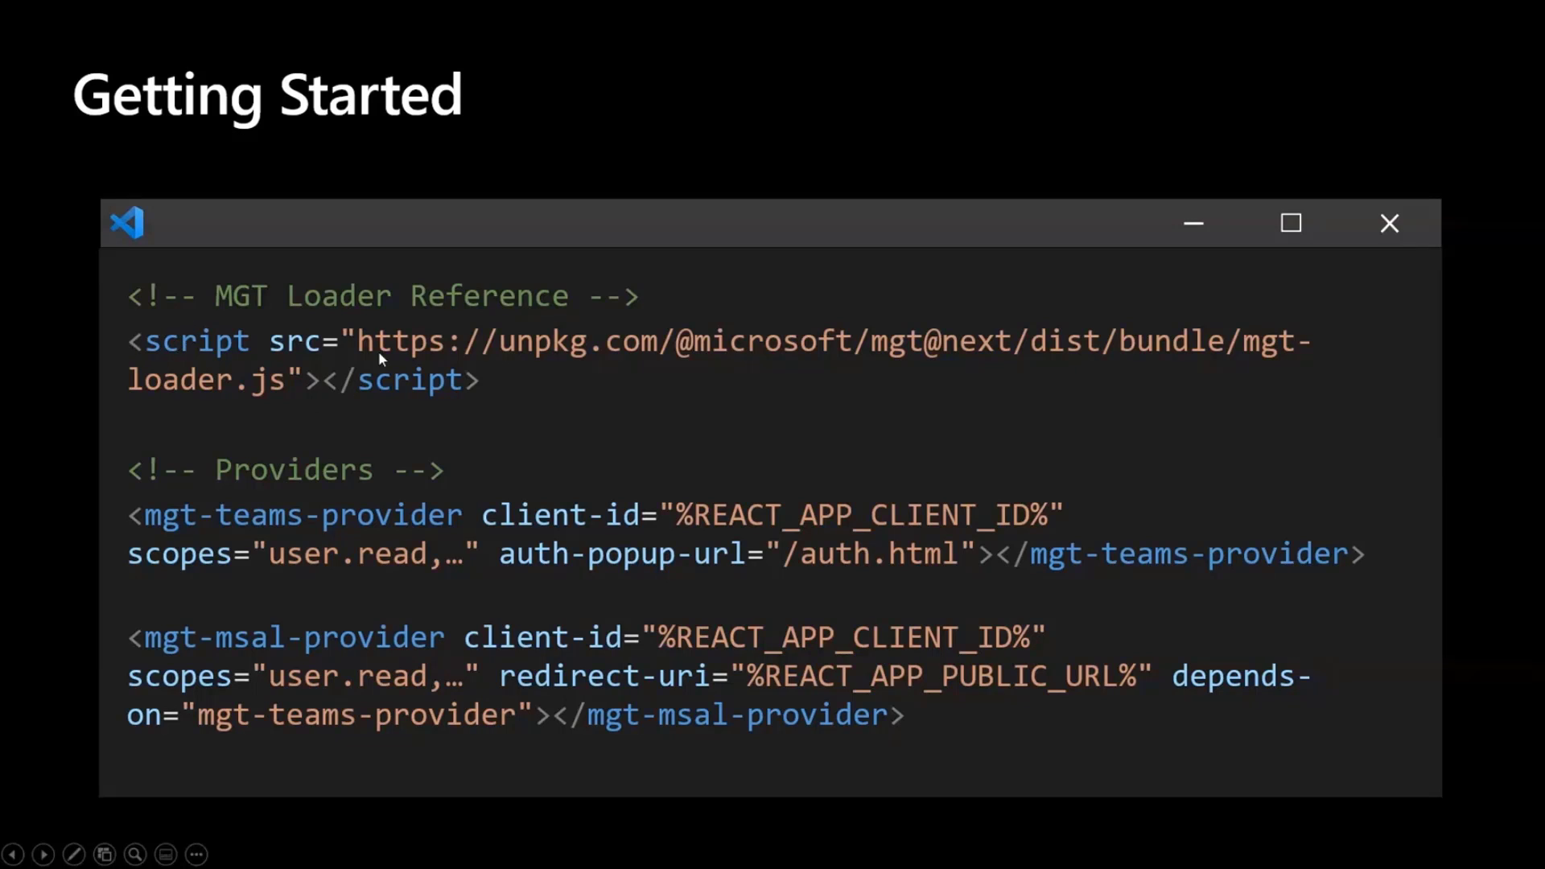
pyautogui.moveTo(118, 243)
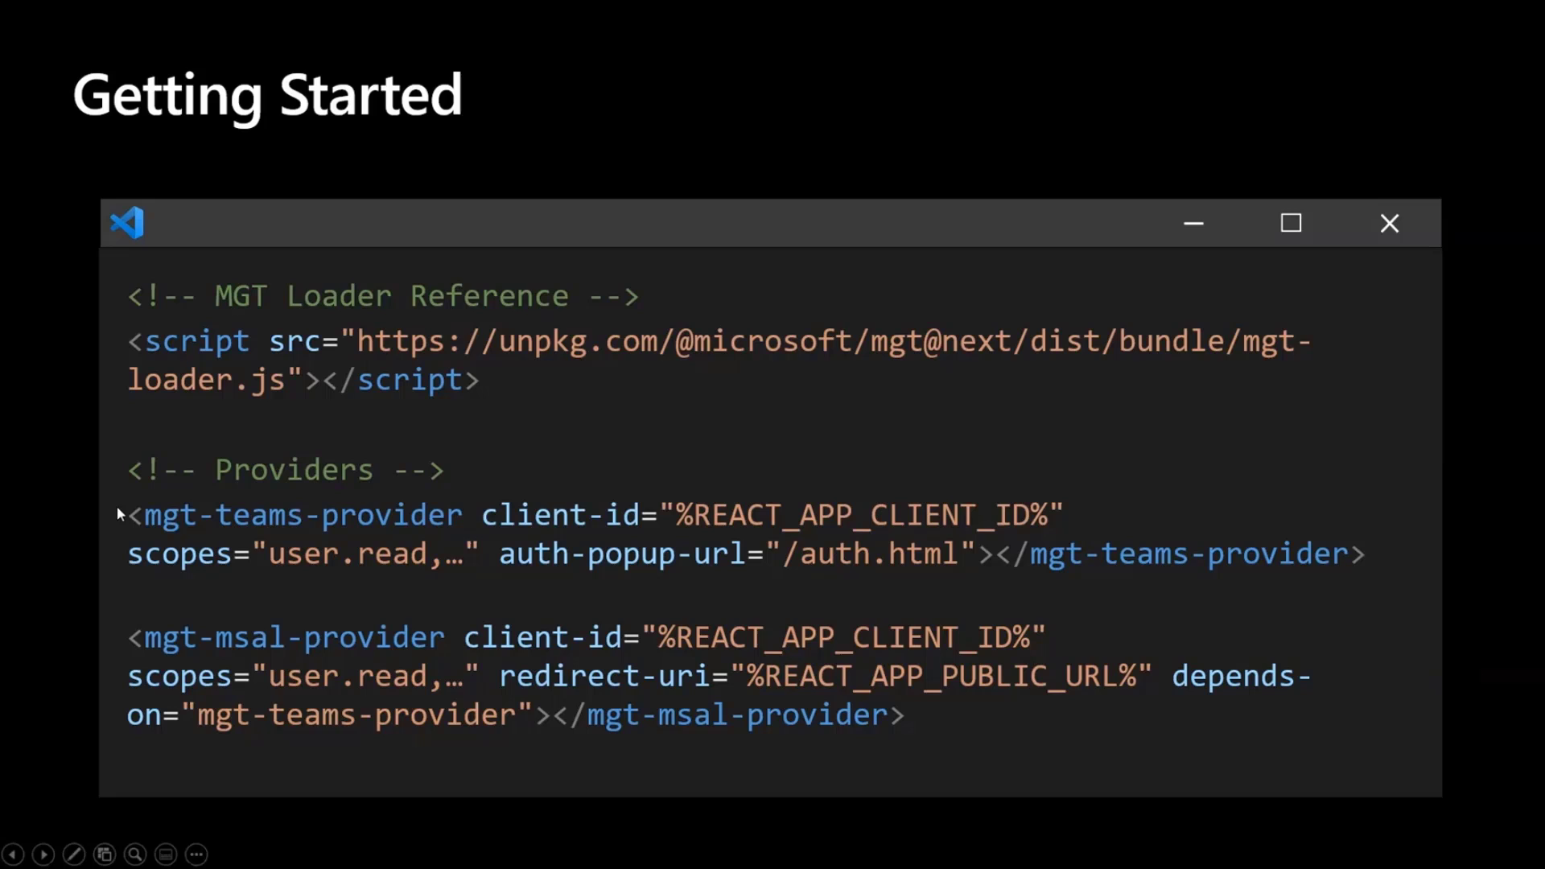
pyautogui.moveTo(951, 719)
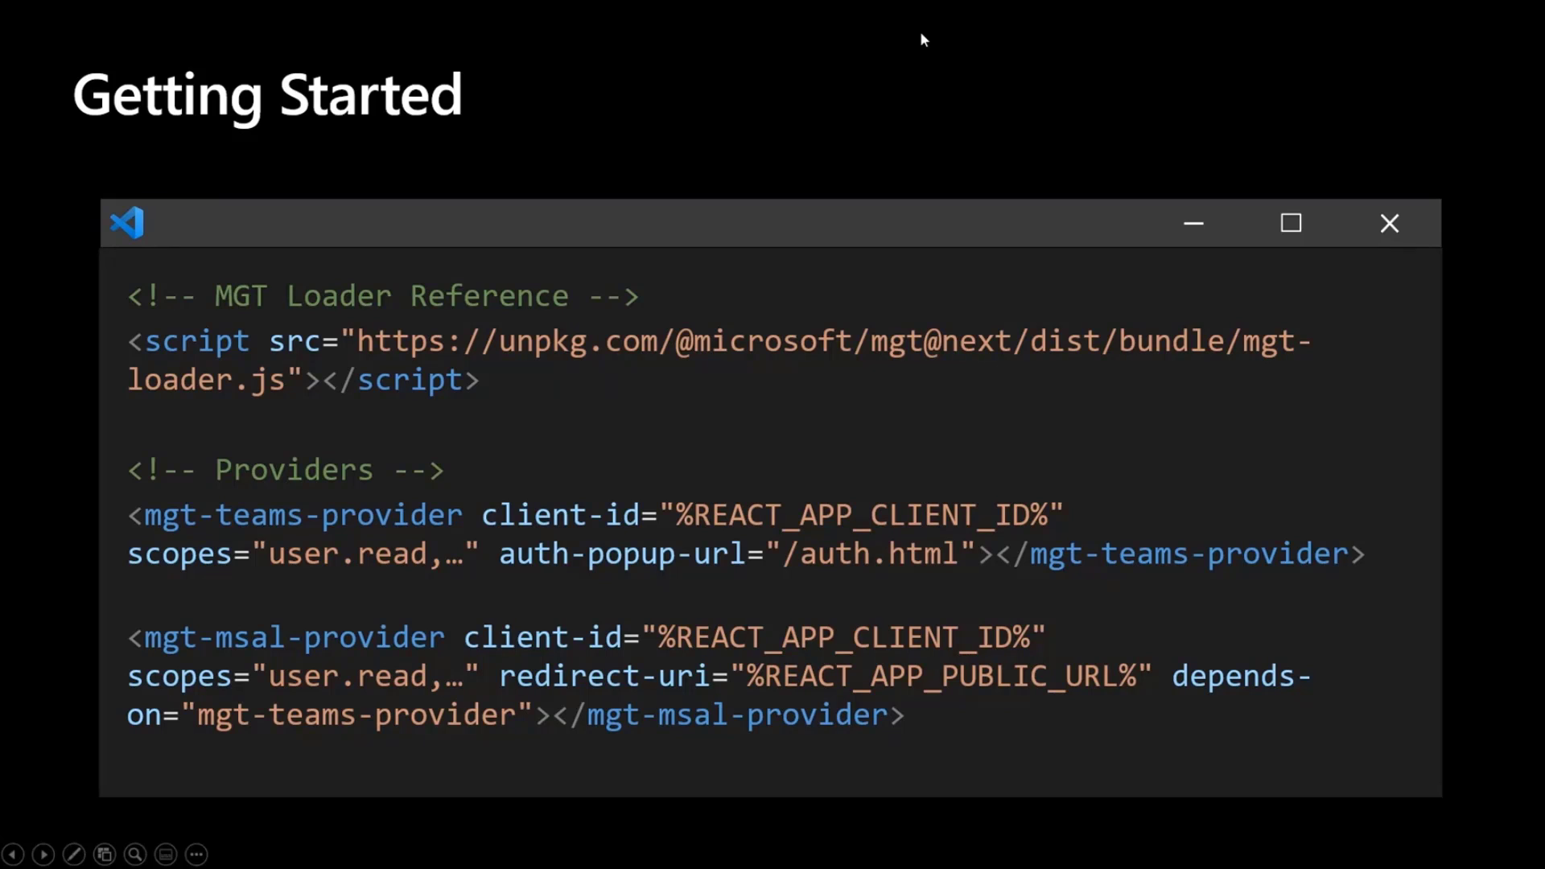
pyautogui.moveTo(495, 539)
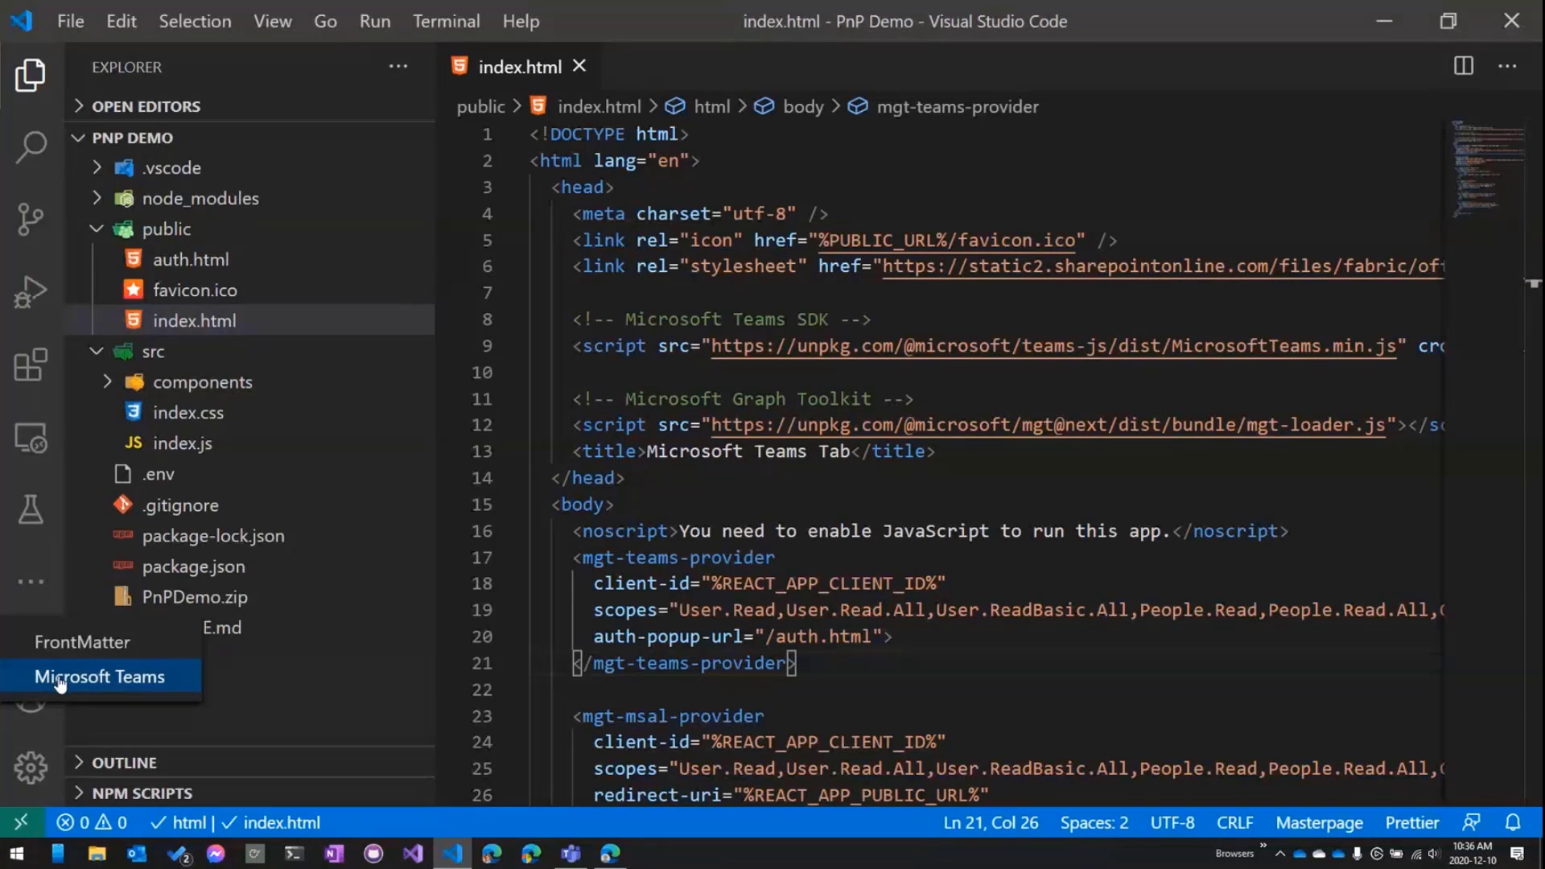
pyautogui.moveTo(38, 748)
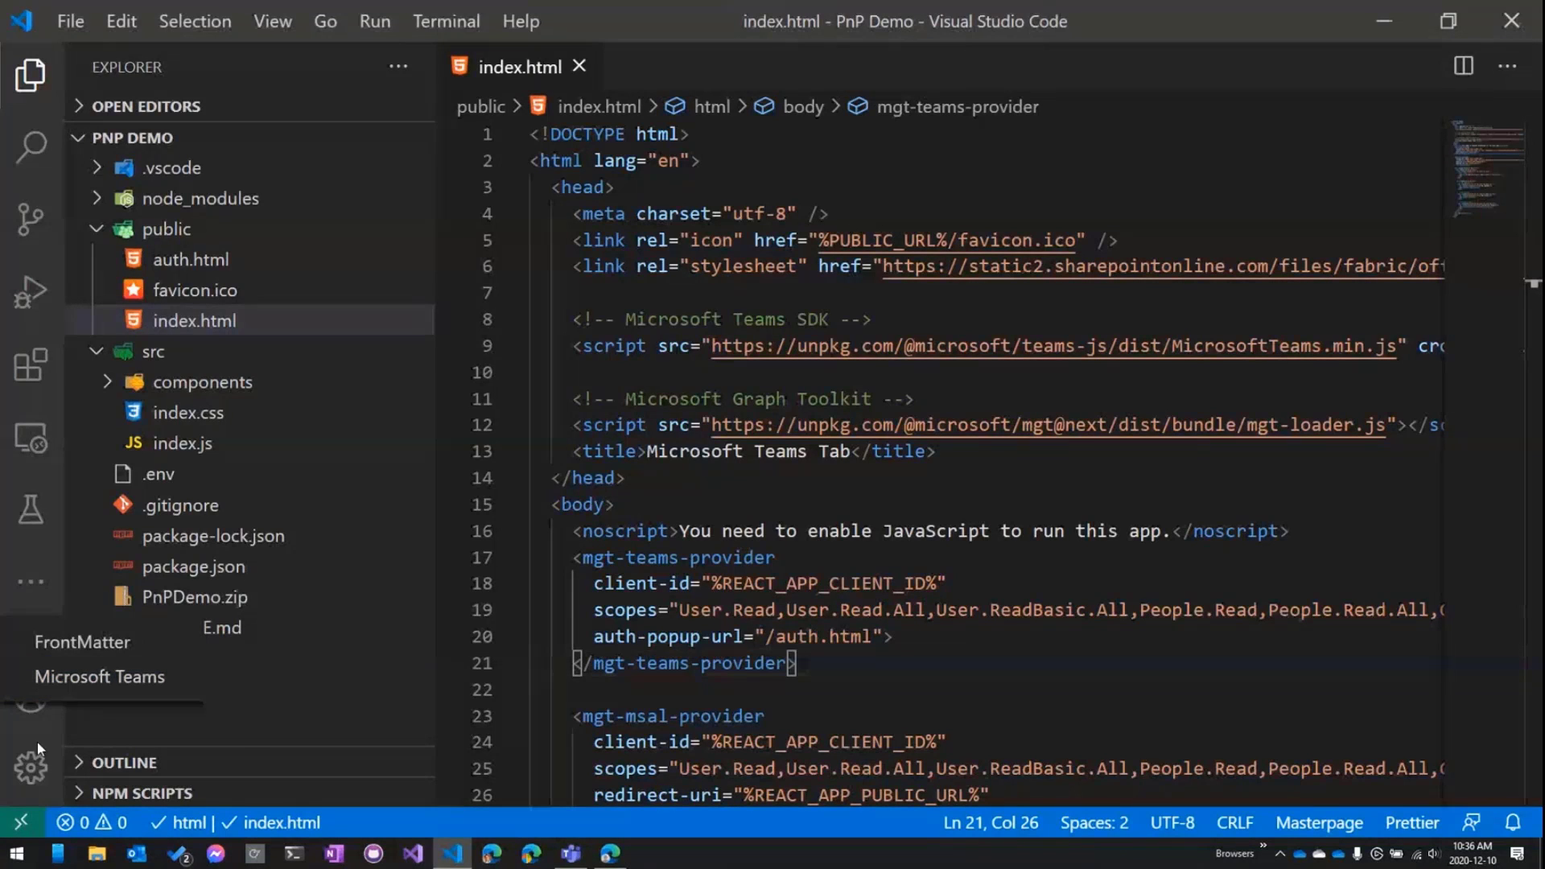
# Step: Show the Microsoft Teams Toolkit commands view from the activity bar
pyautogui.click(30, 510)
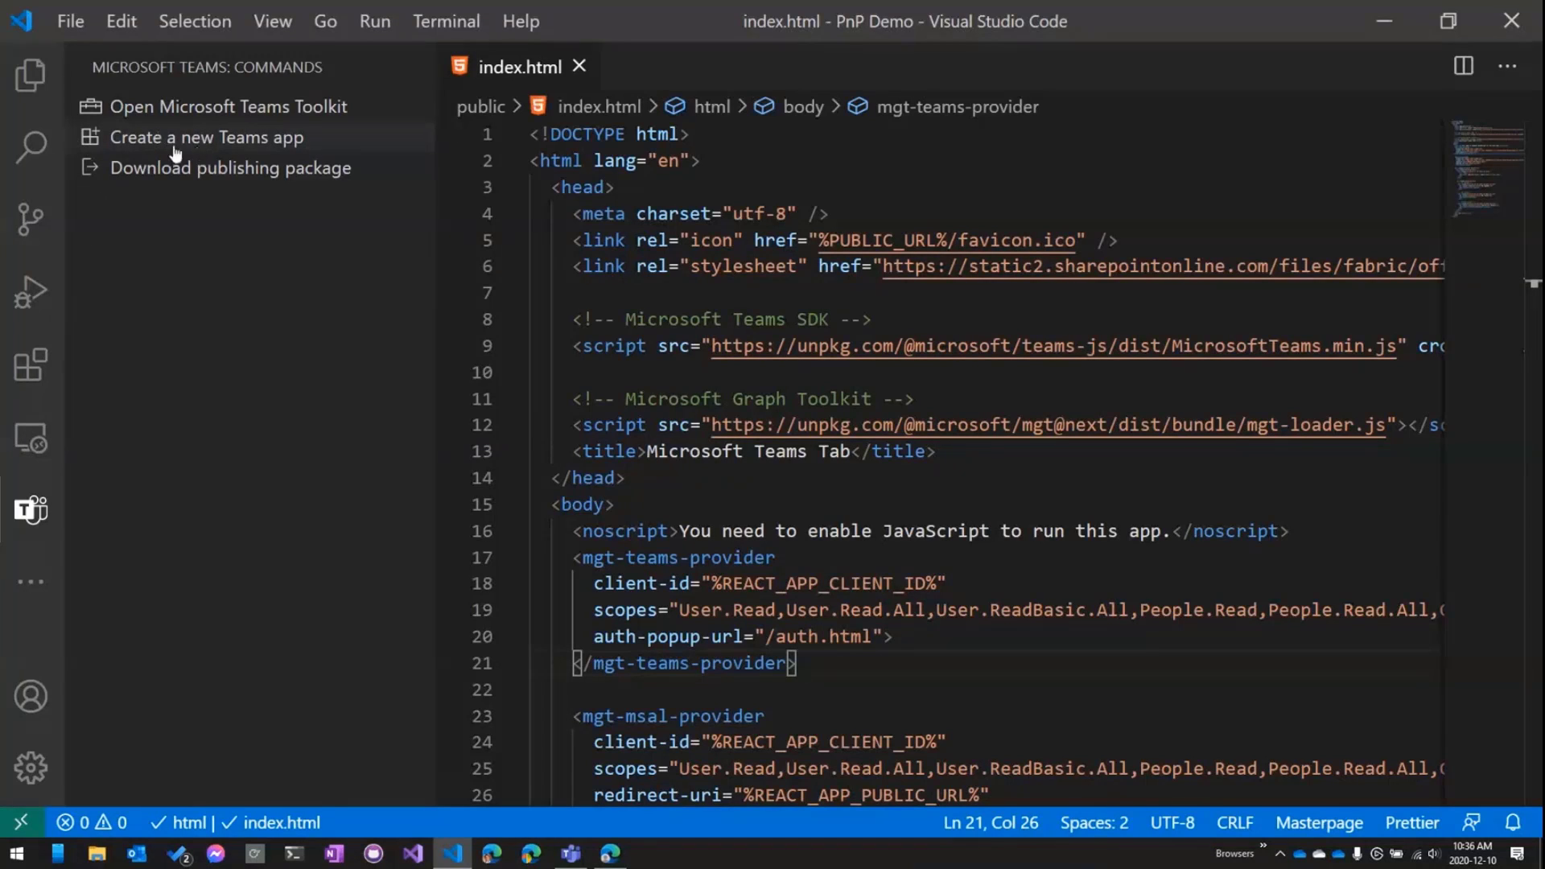
pyautogui.moveTo(207, 137)
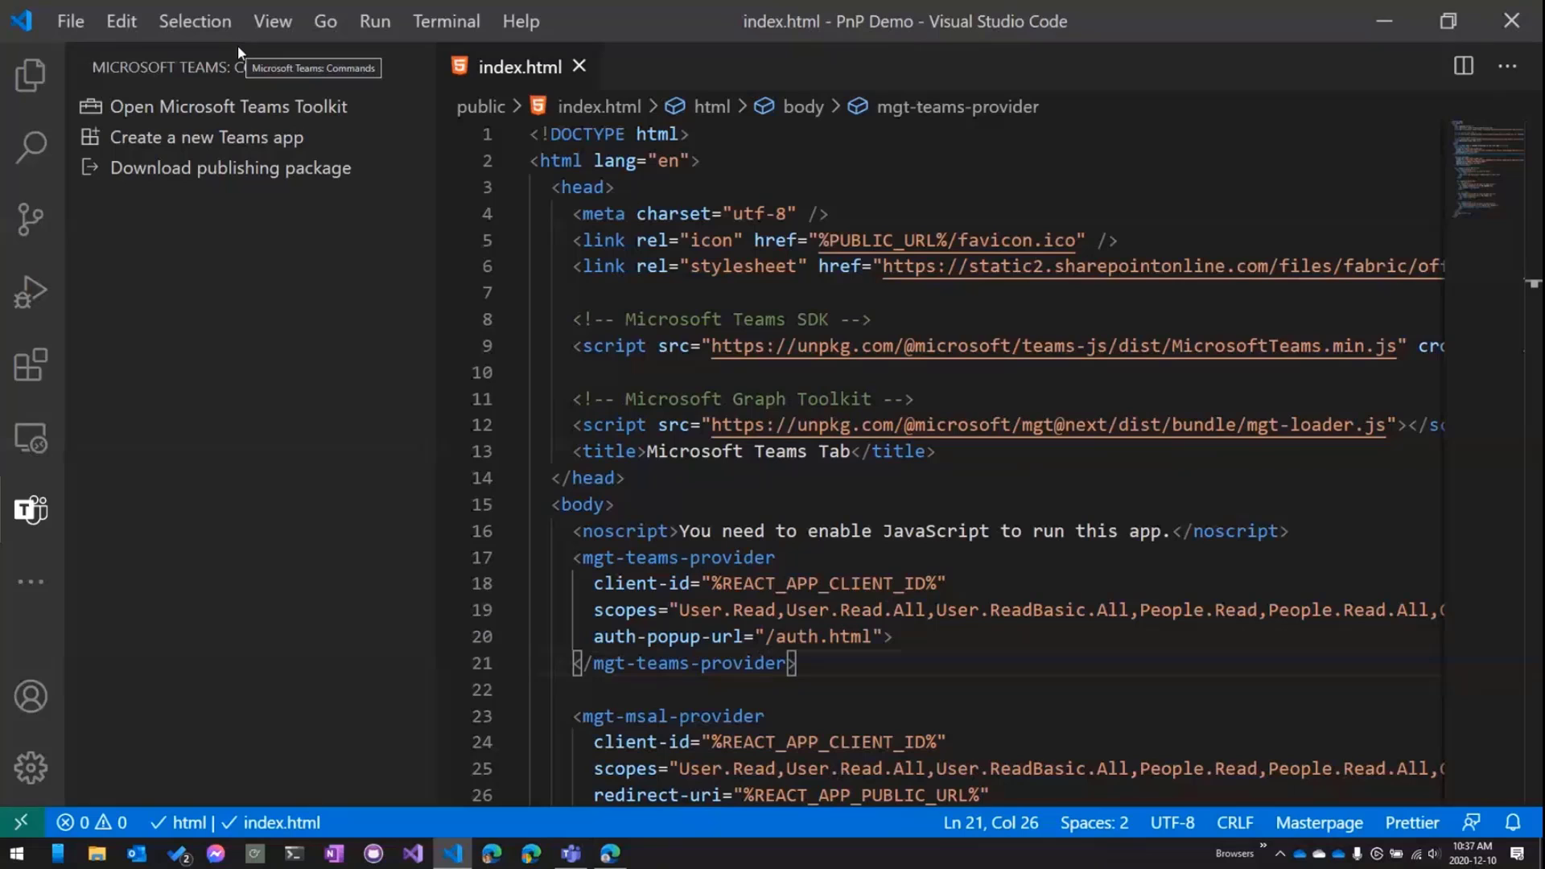
pyautogui.moveTo(30, 76)
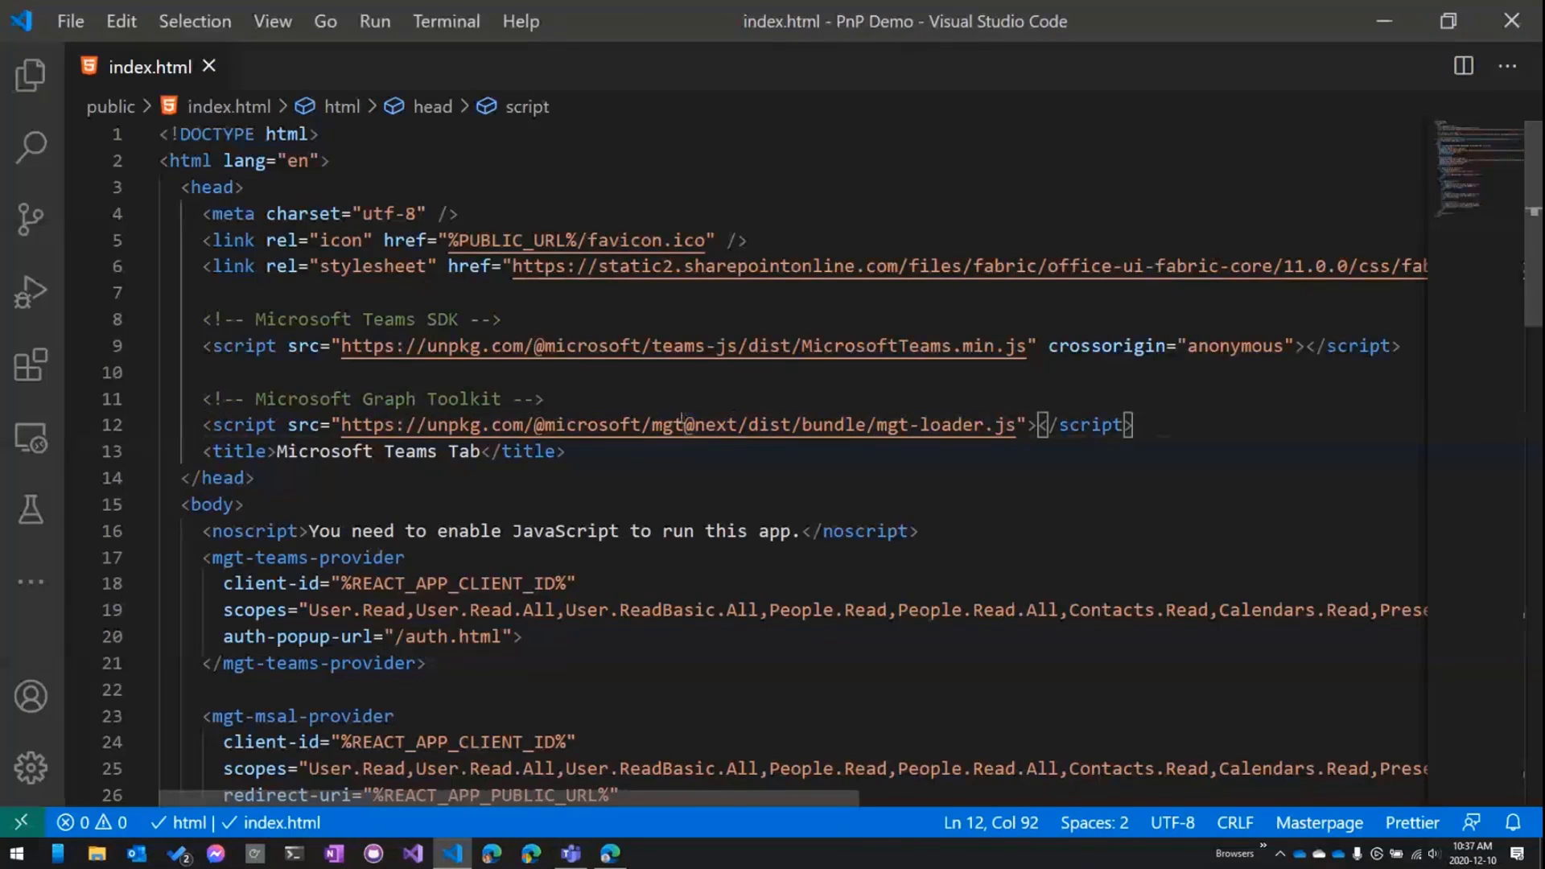
pyautogui.moveTo(709, 425)
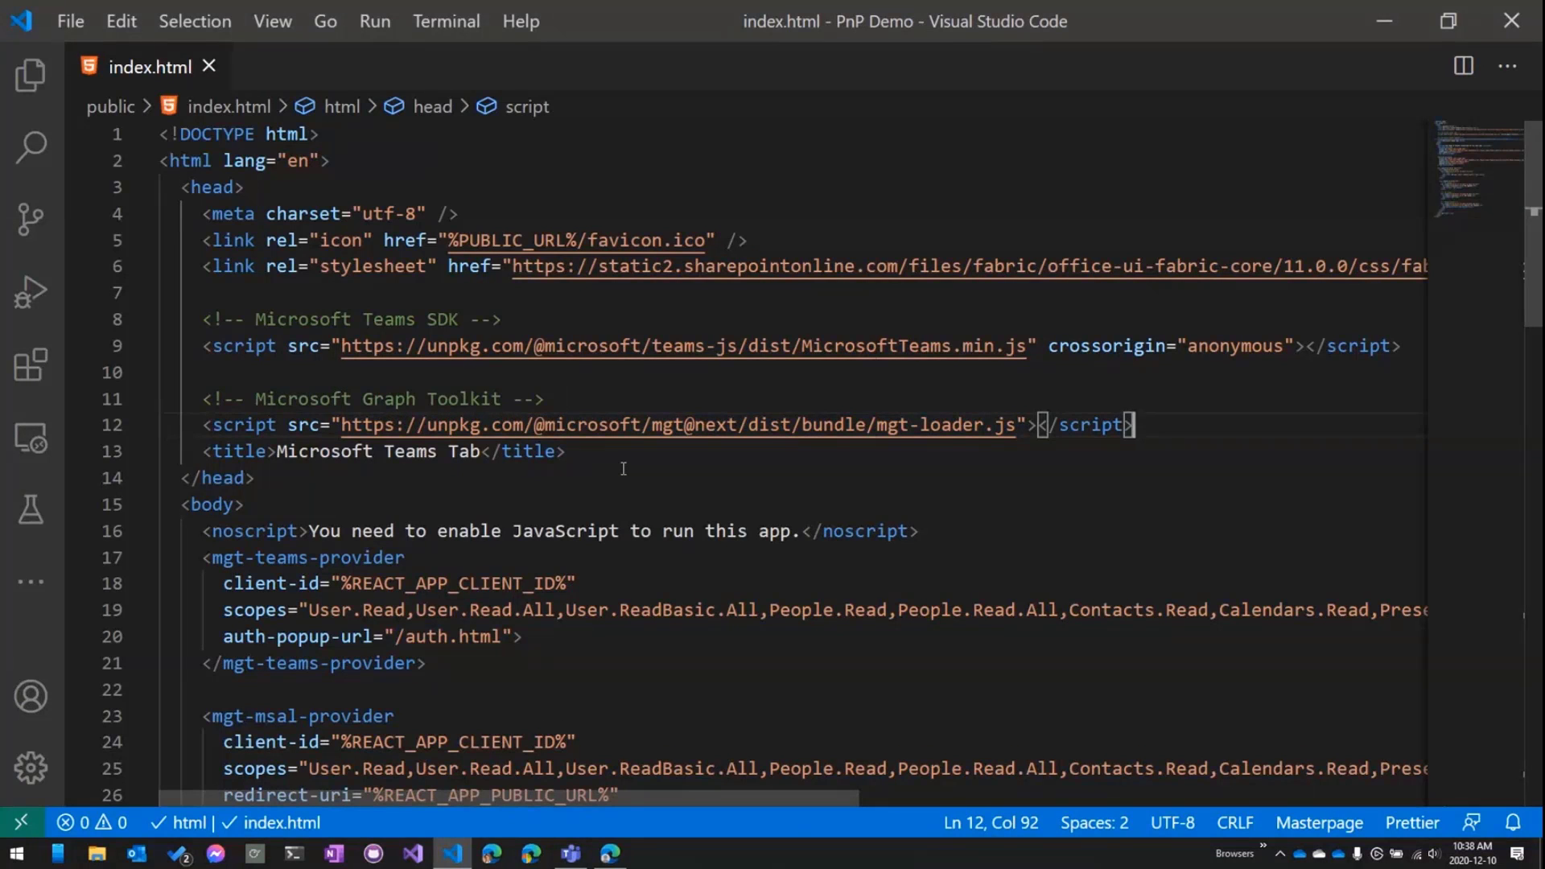
# Step: Scroll index.html to the Graph Toolkit provider elements and their scopes
pyautogui.scroll(-3)
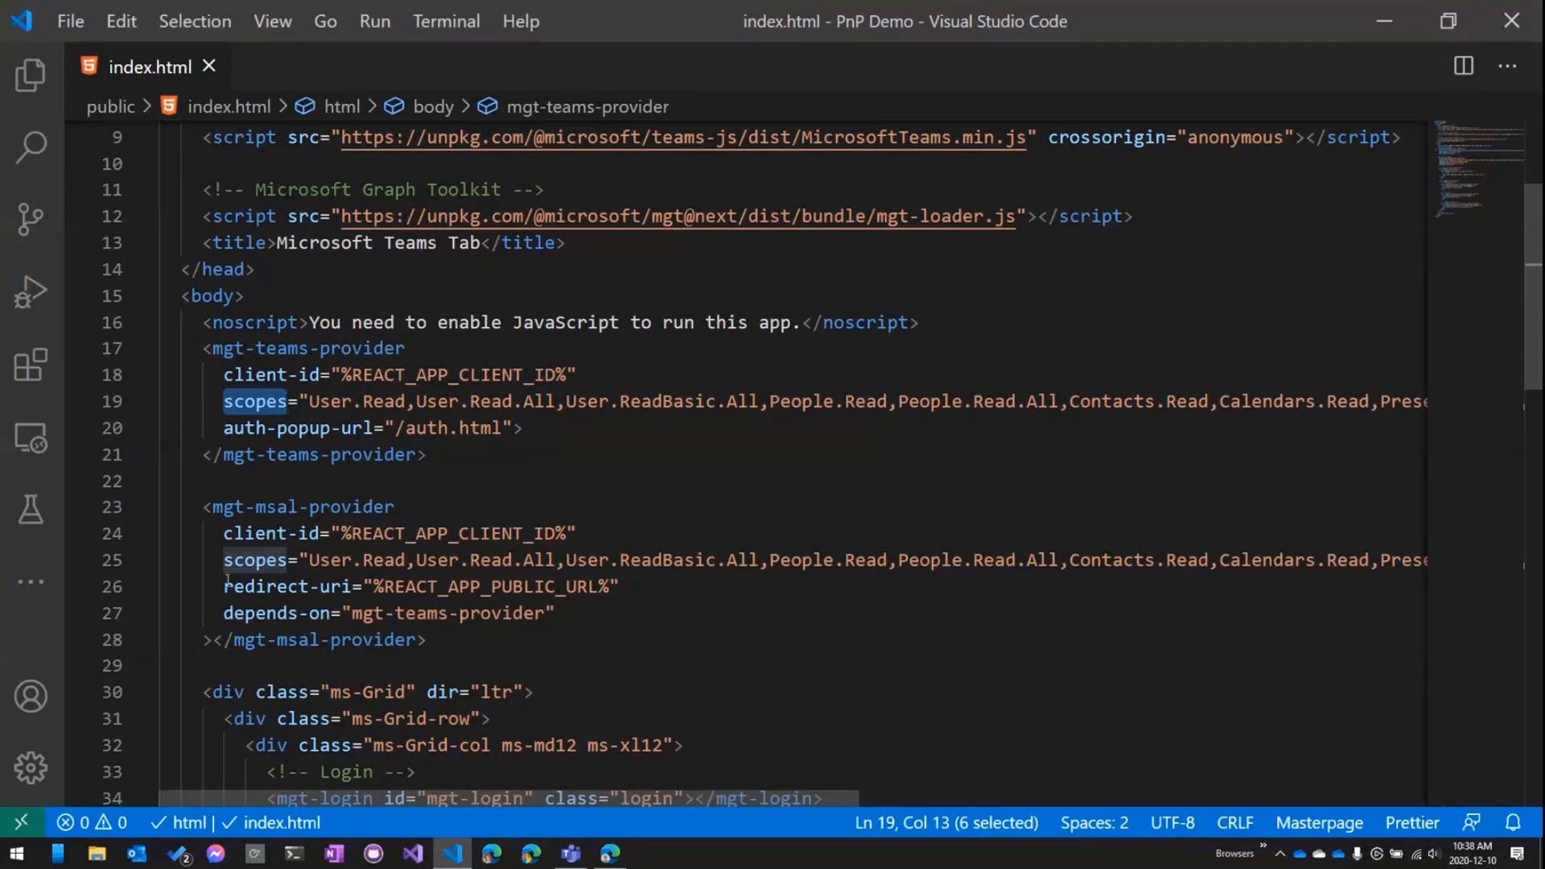
pyautogui.doubleClick(286, 586)
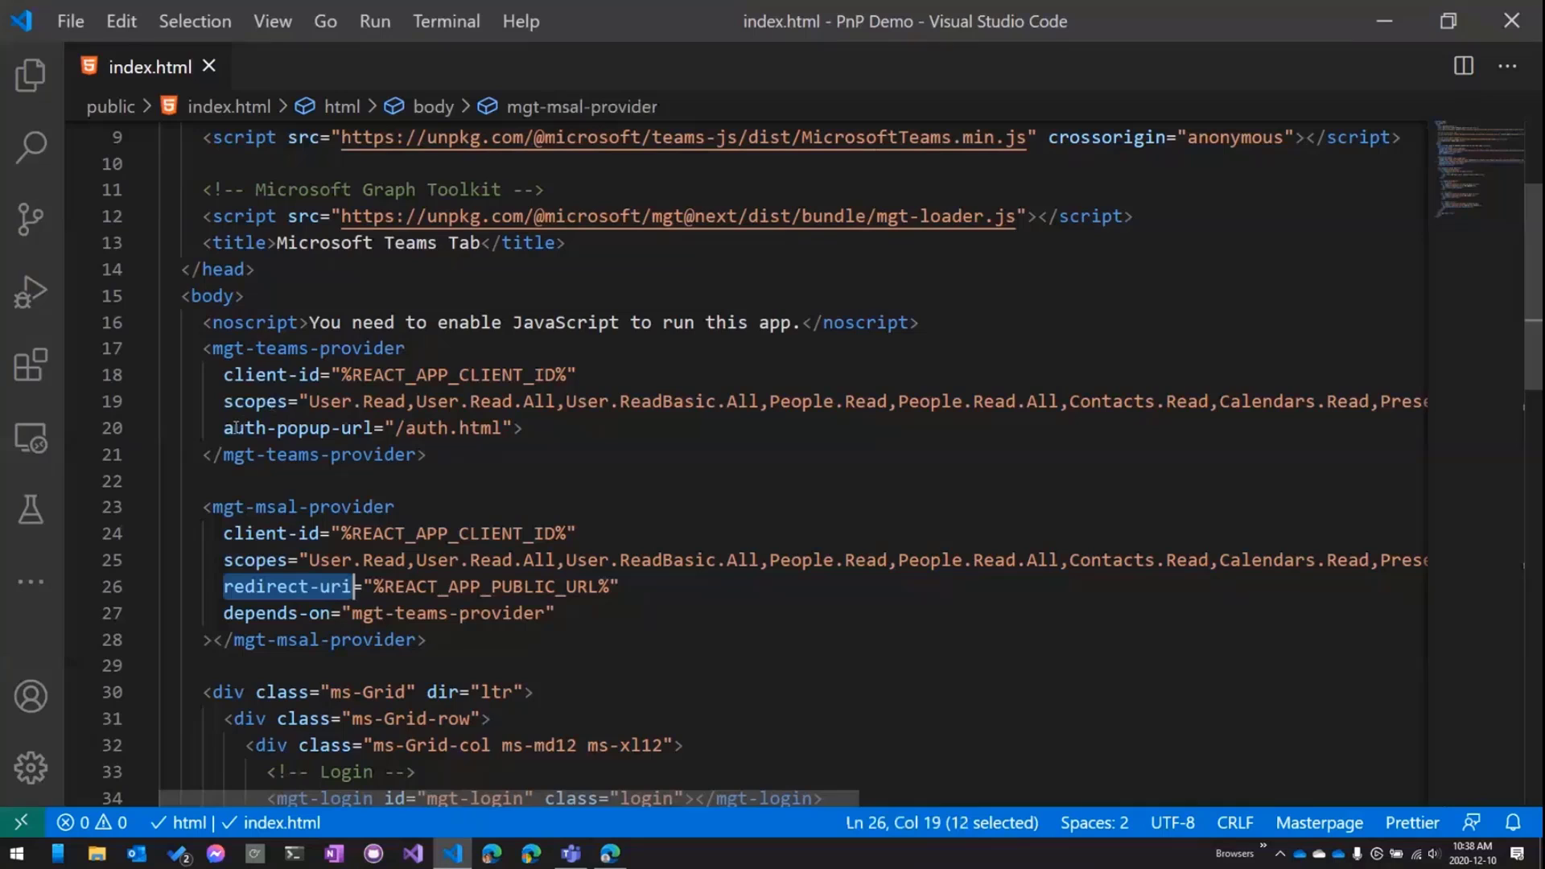
pyautogui.doubleClick(296, 428)
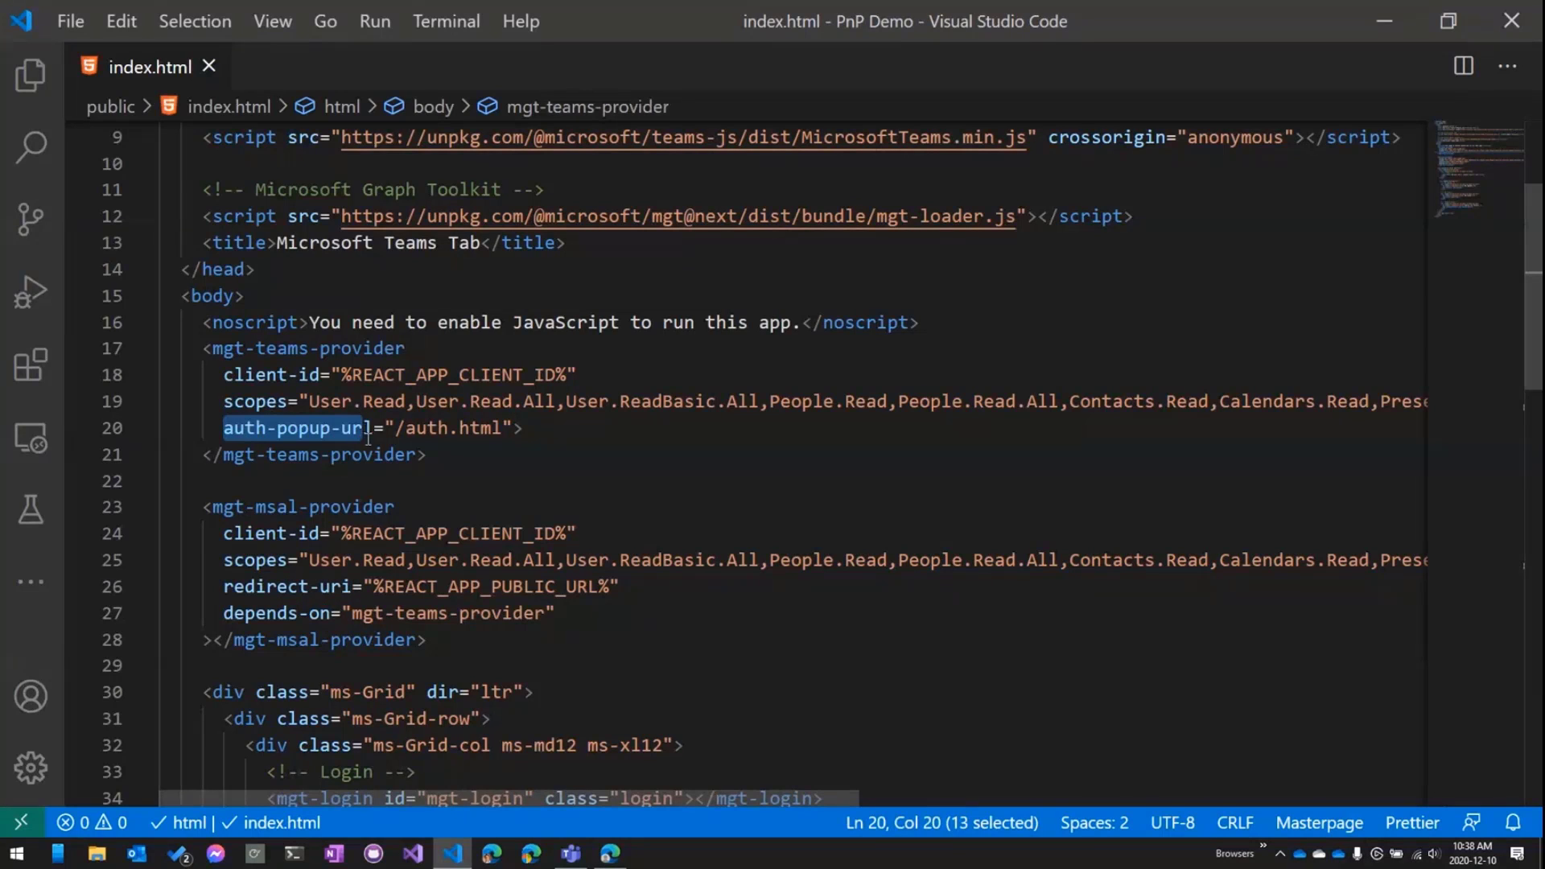
pyautogui.press('shift+Right')
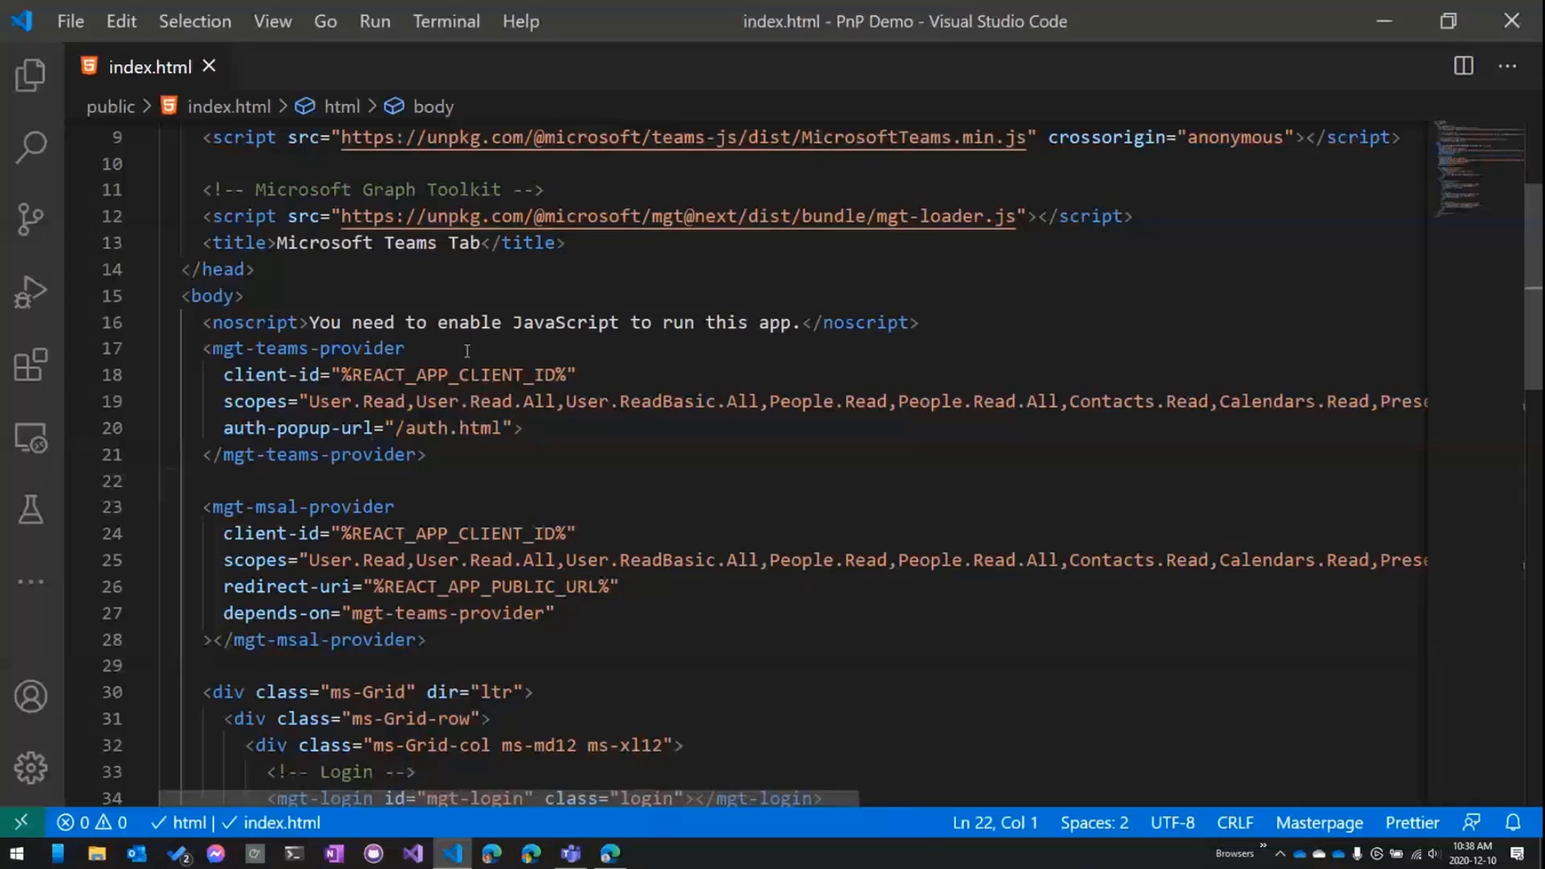
pyautogui.scroll(-3)
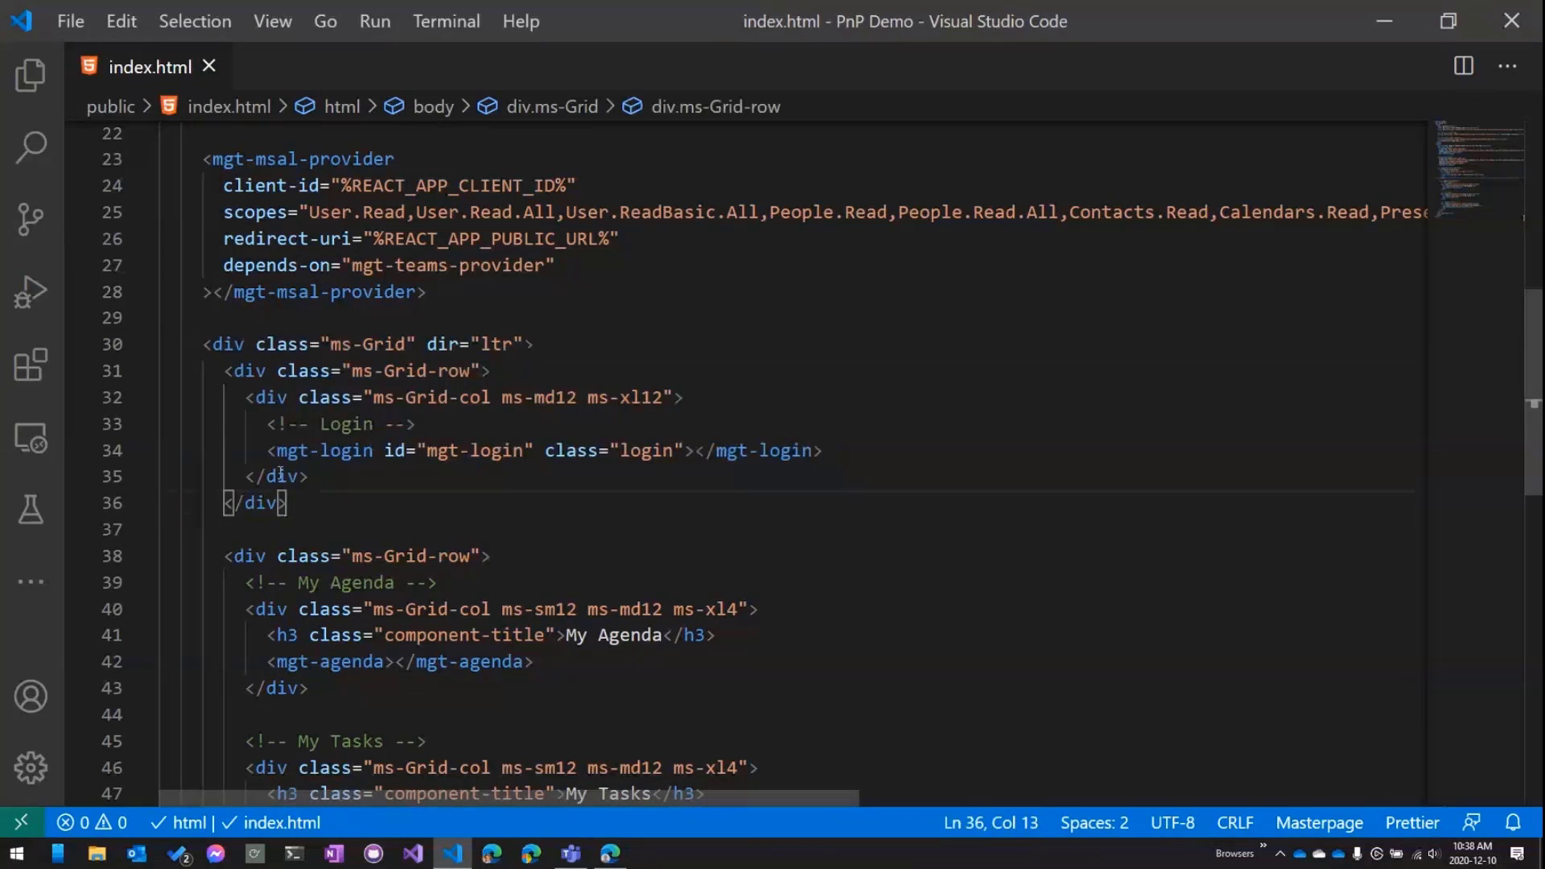
# Step: Remove the mgt-login element's id and class attributes and save index.html
pyautogui.doubleClick(289, 450)
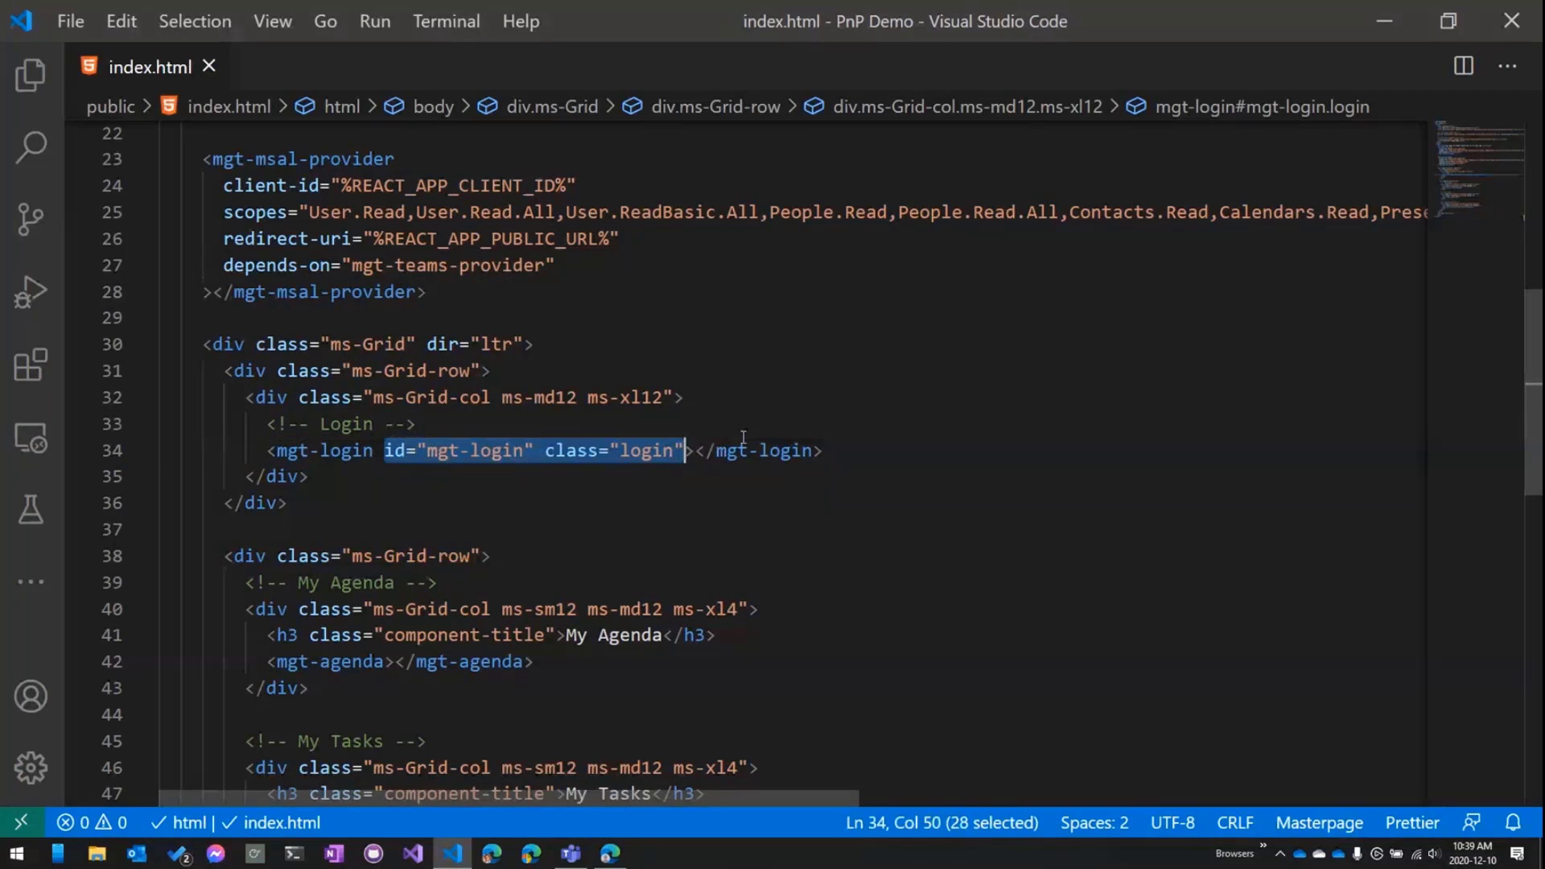
pyautogui.press('Delete')
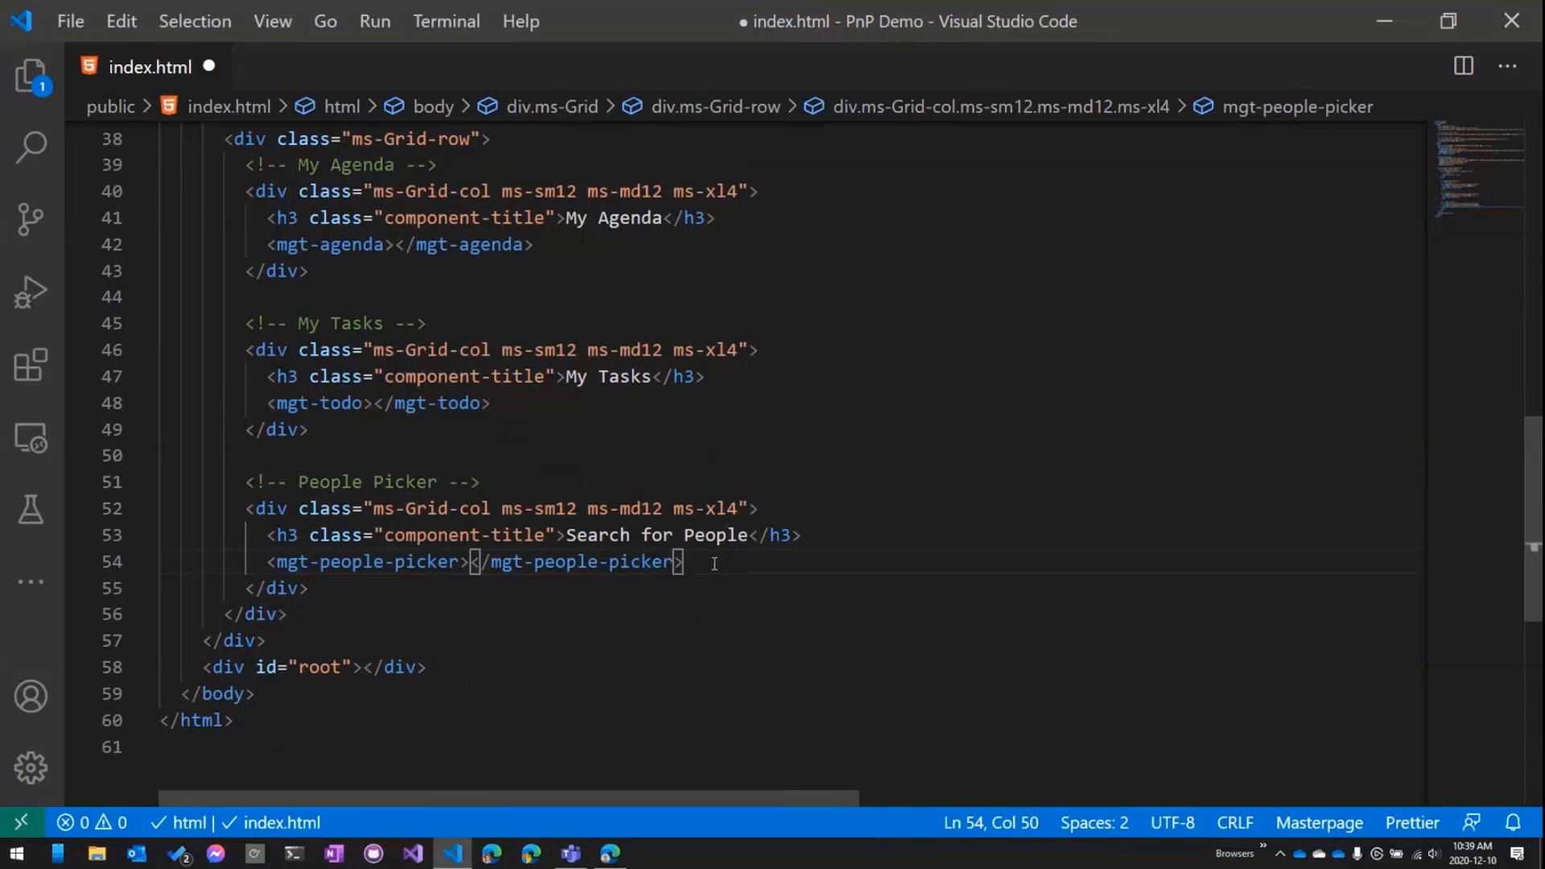
pyautogui.press('ctrl+s')
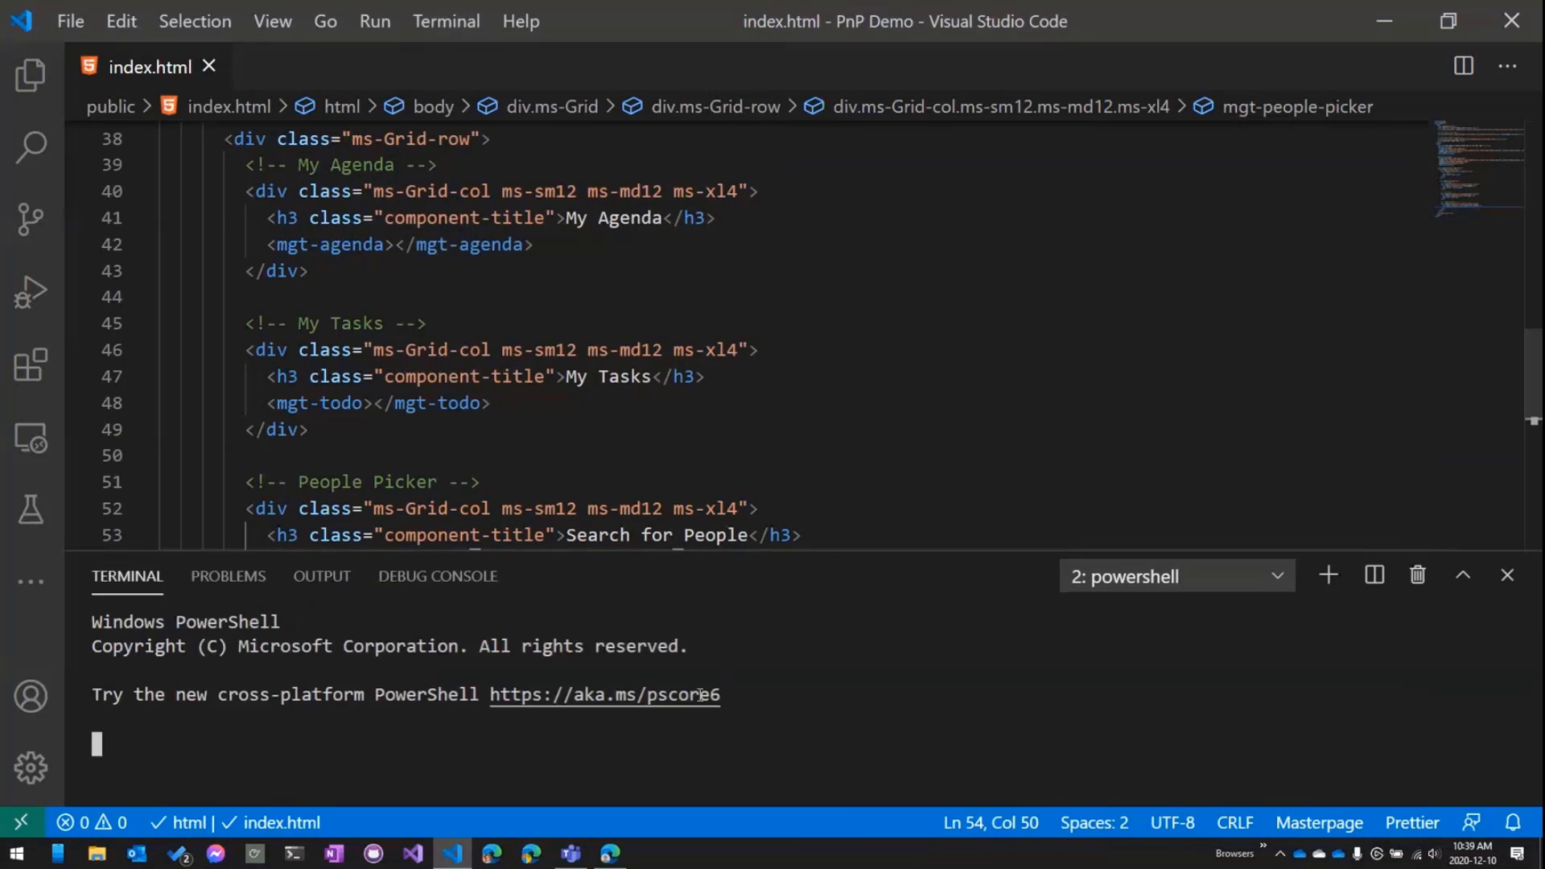
# Step: Start the development server with npm start and bring the browser forward
pyautogui.write('npm st')
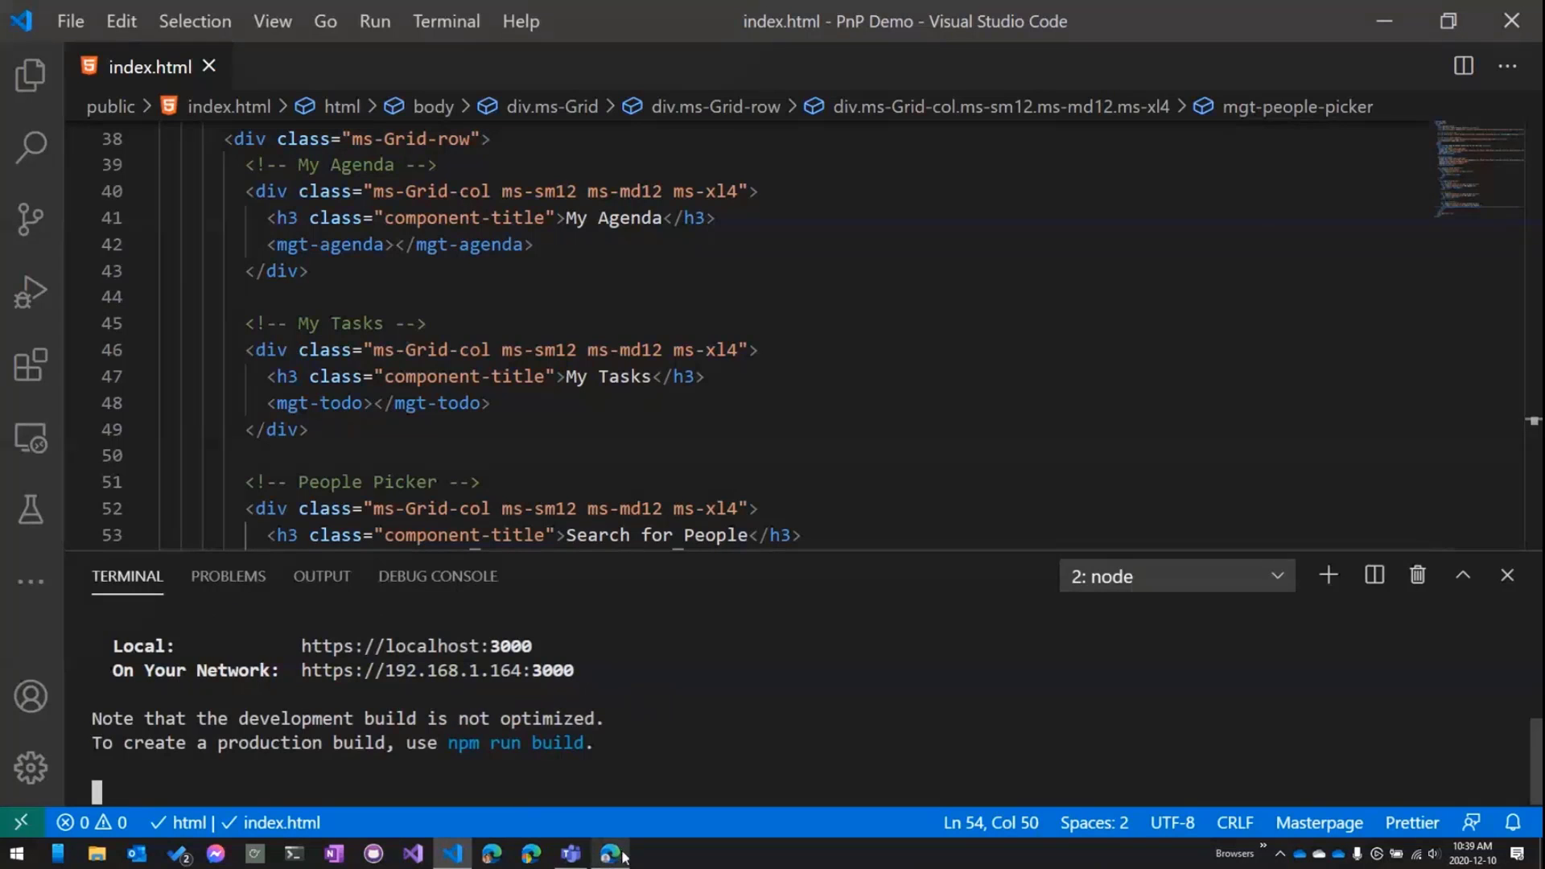
pyautogui.click(611, 853)
pyautogui.write('localhost:300')
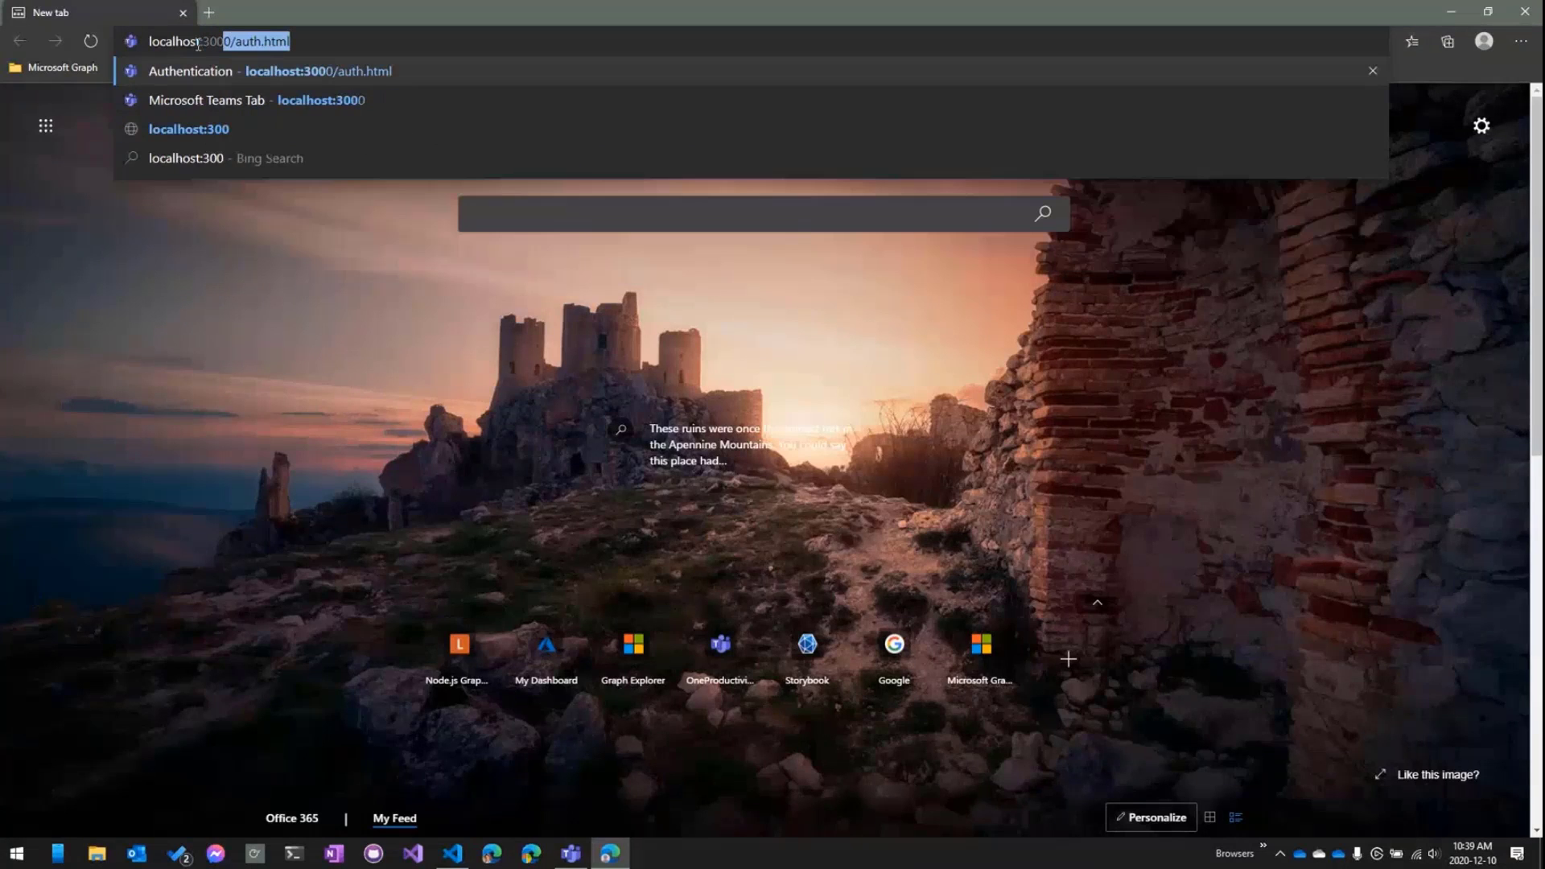
# Step: Load the tab app at localhost:3000, reset zoom to 100% and begin Sign In
pyautogui.press('Enter')
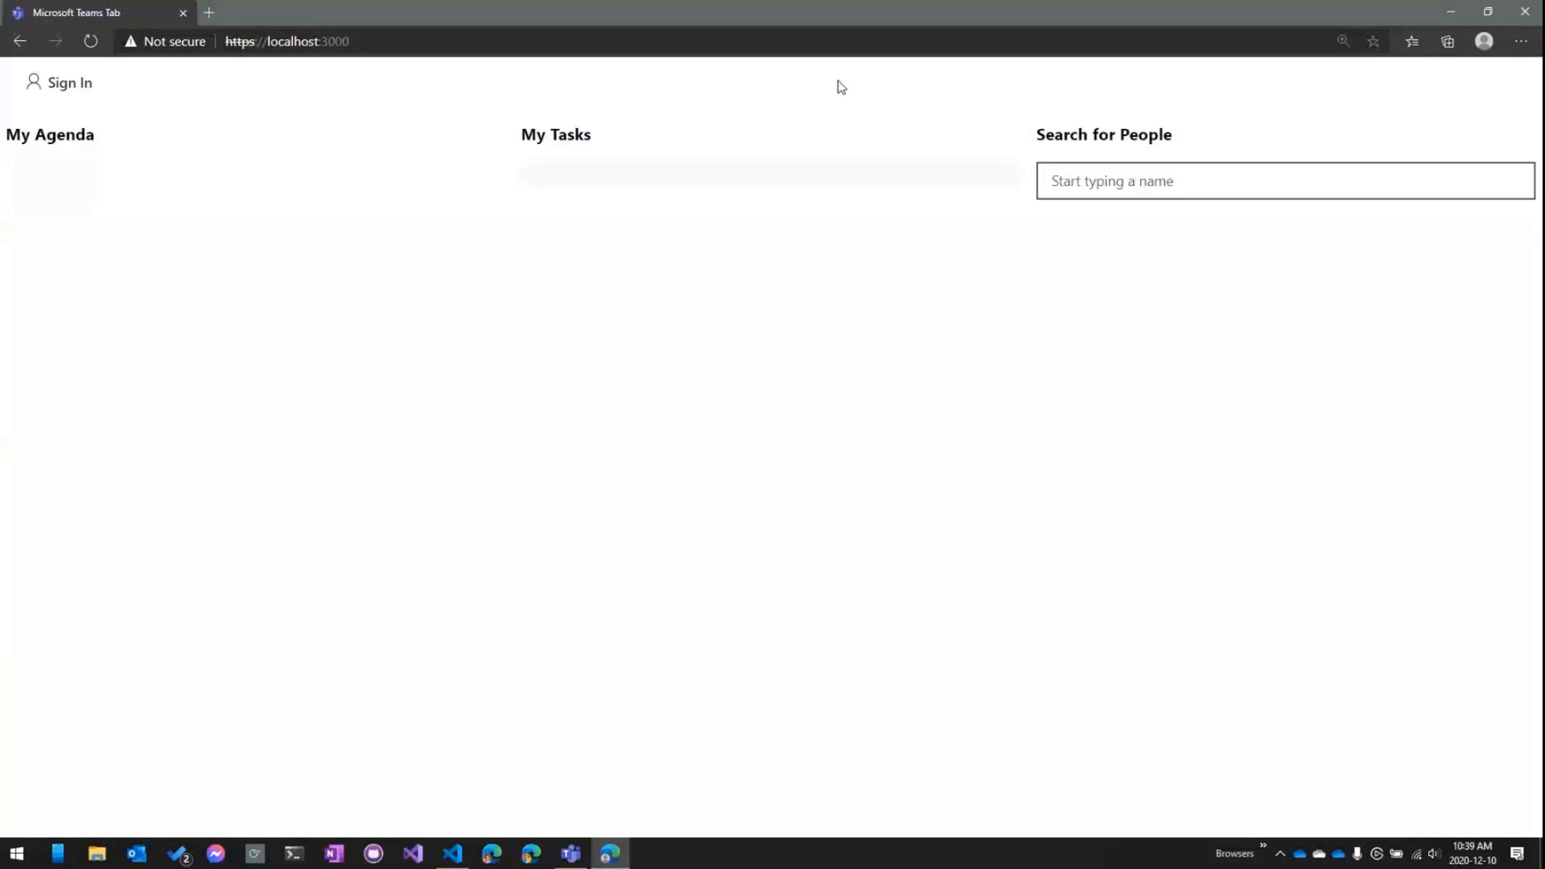
pyautogui.moveTo(879, 103)
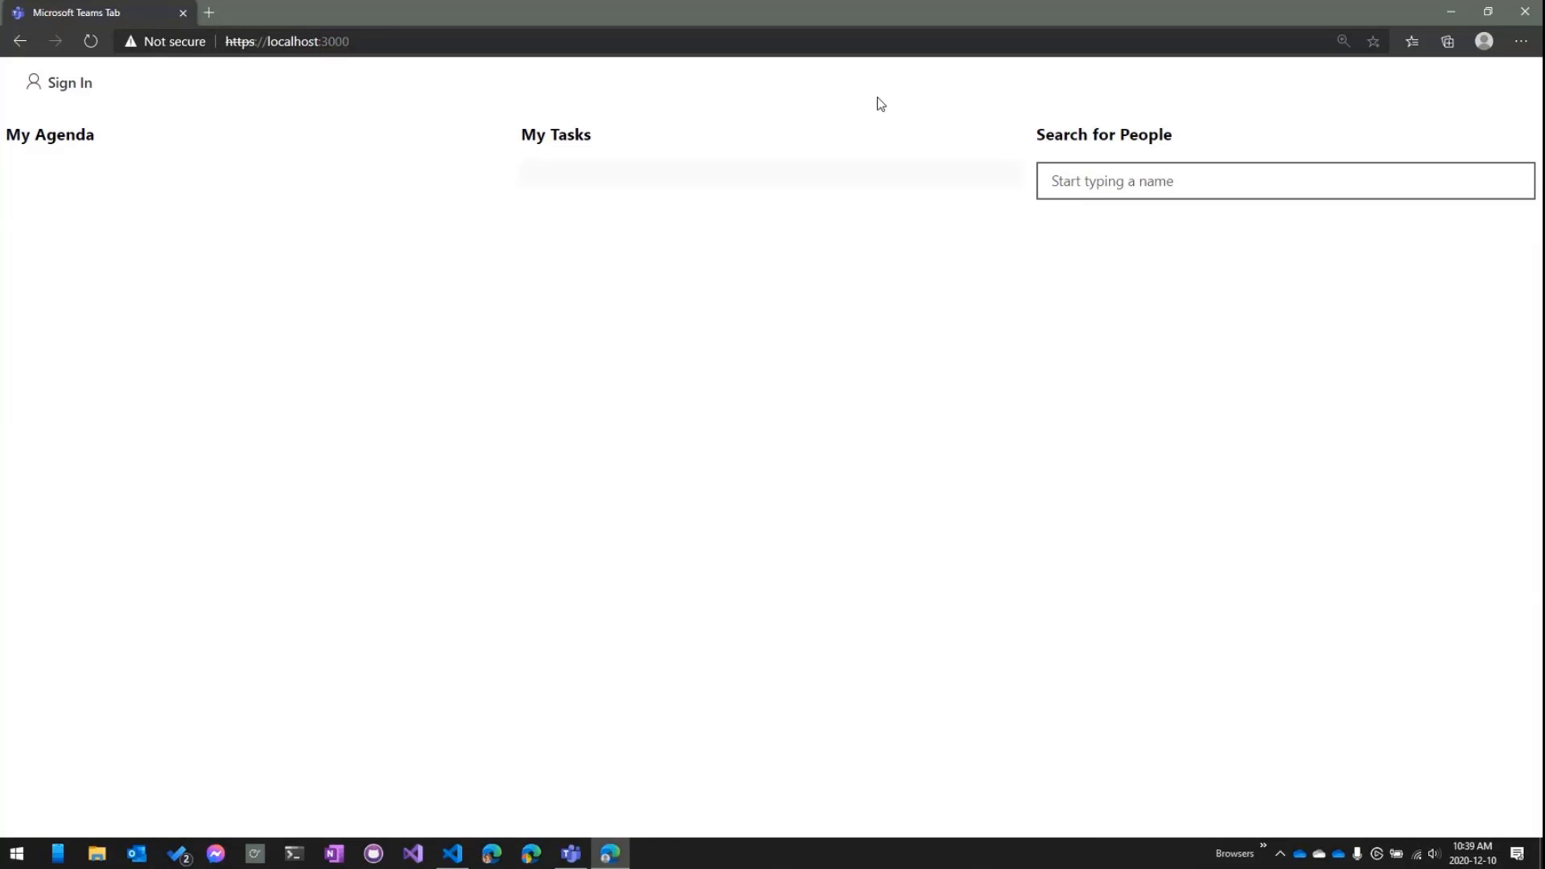
pyautogui.moveTo(120, 61)
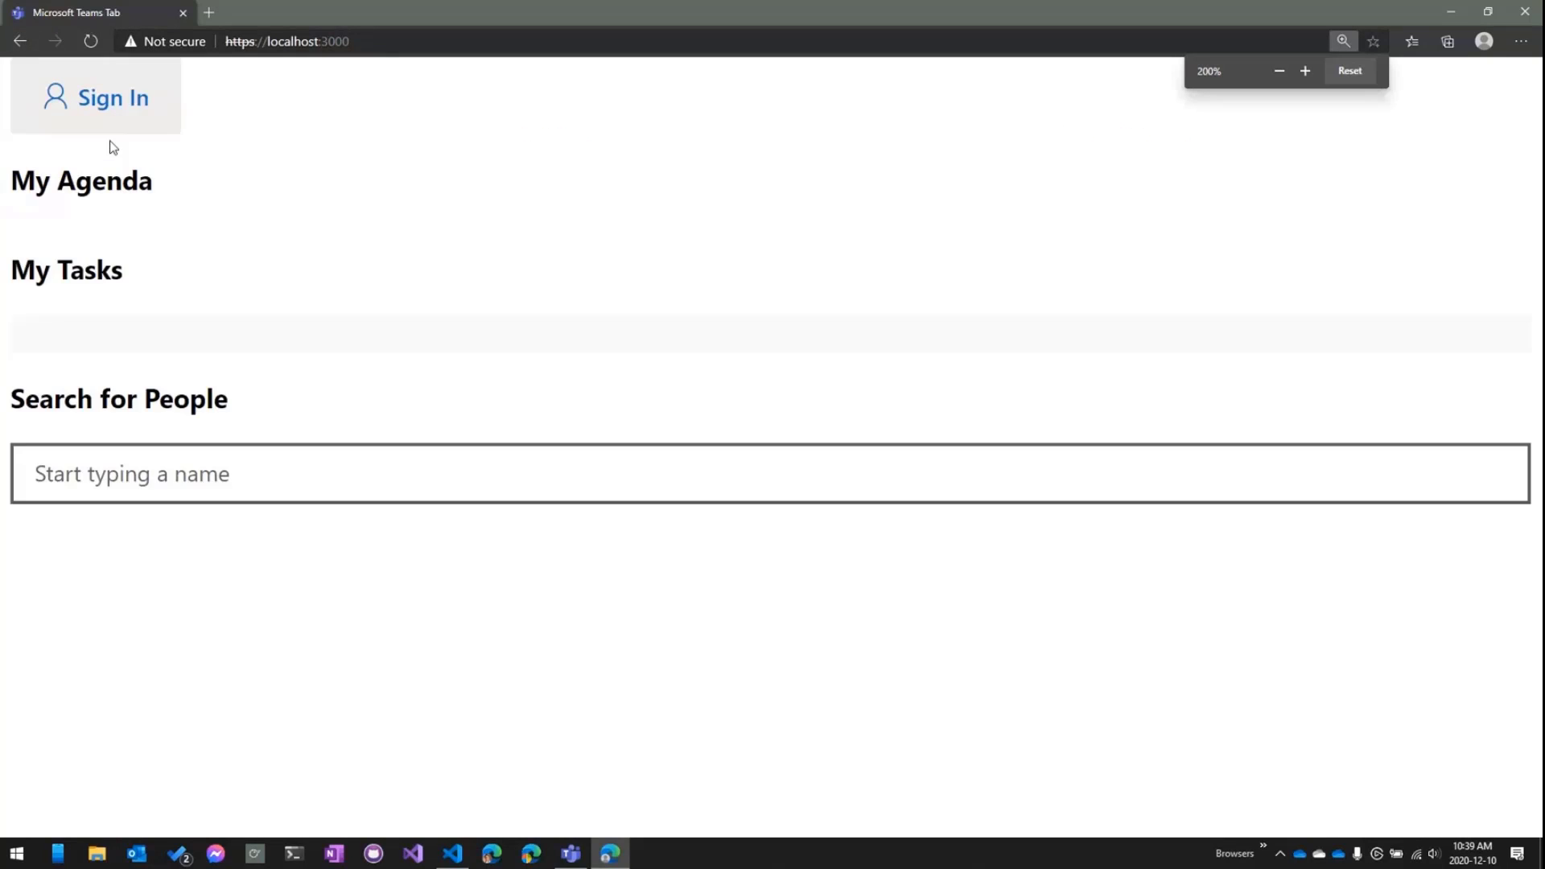
pyautogui.click(1278, 69)
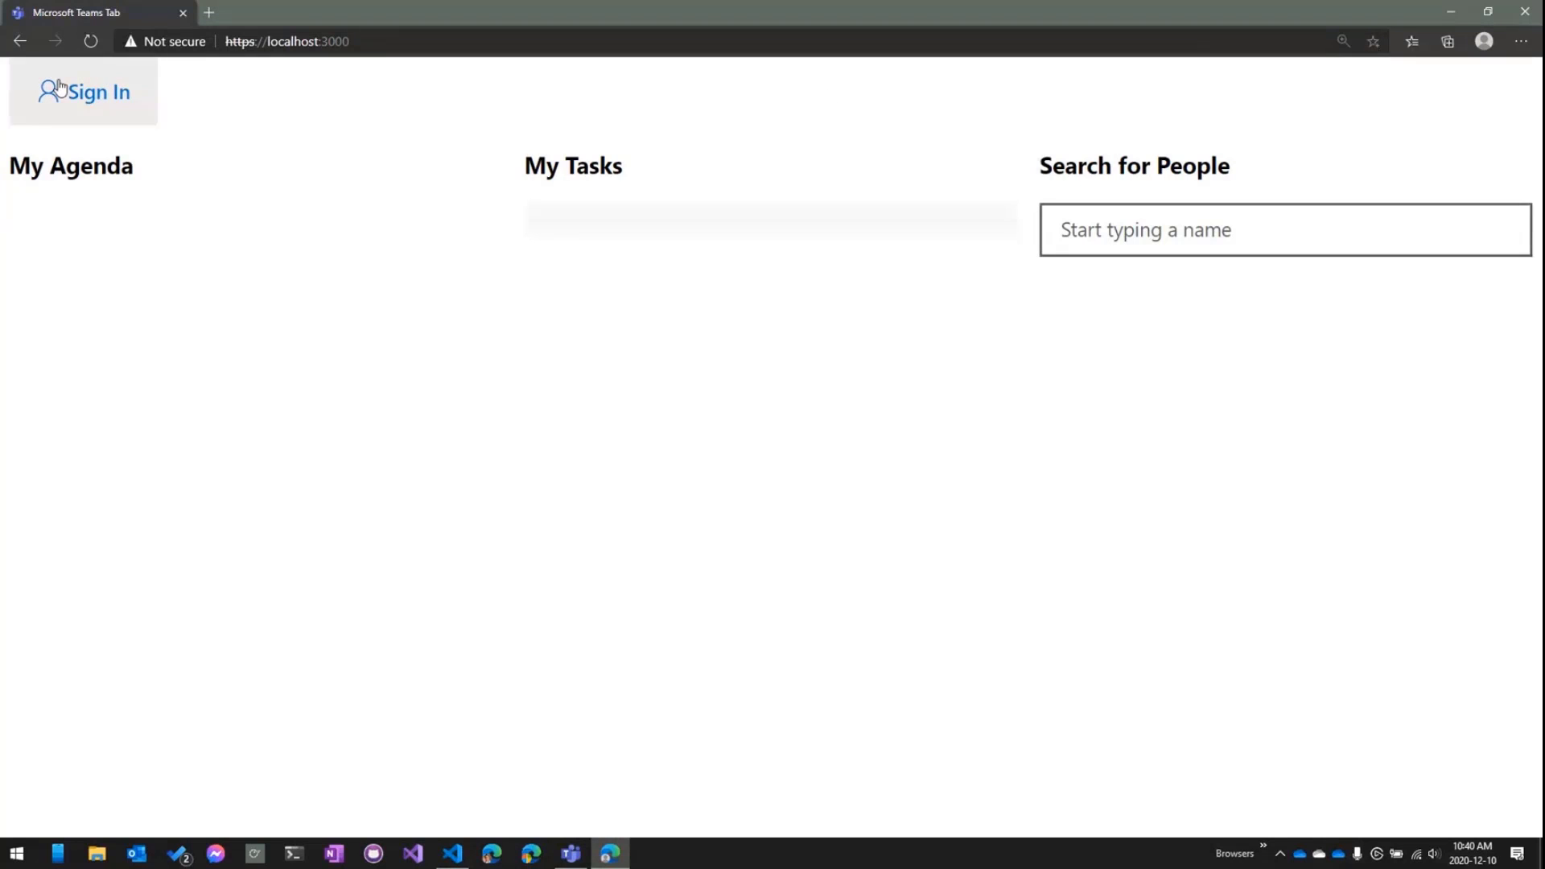
pyautogui.moveTo(717, 647)
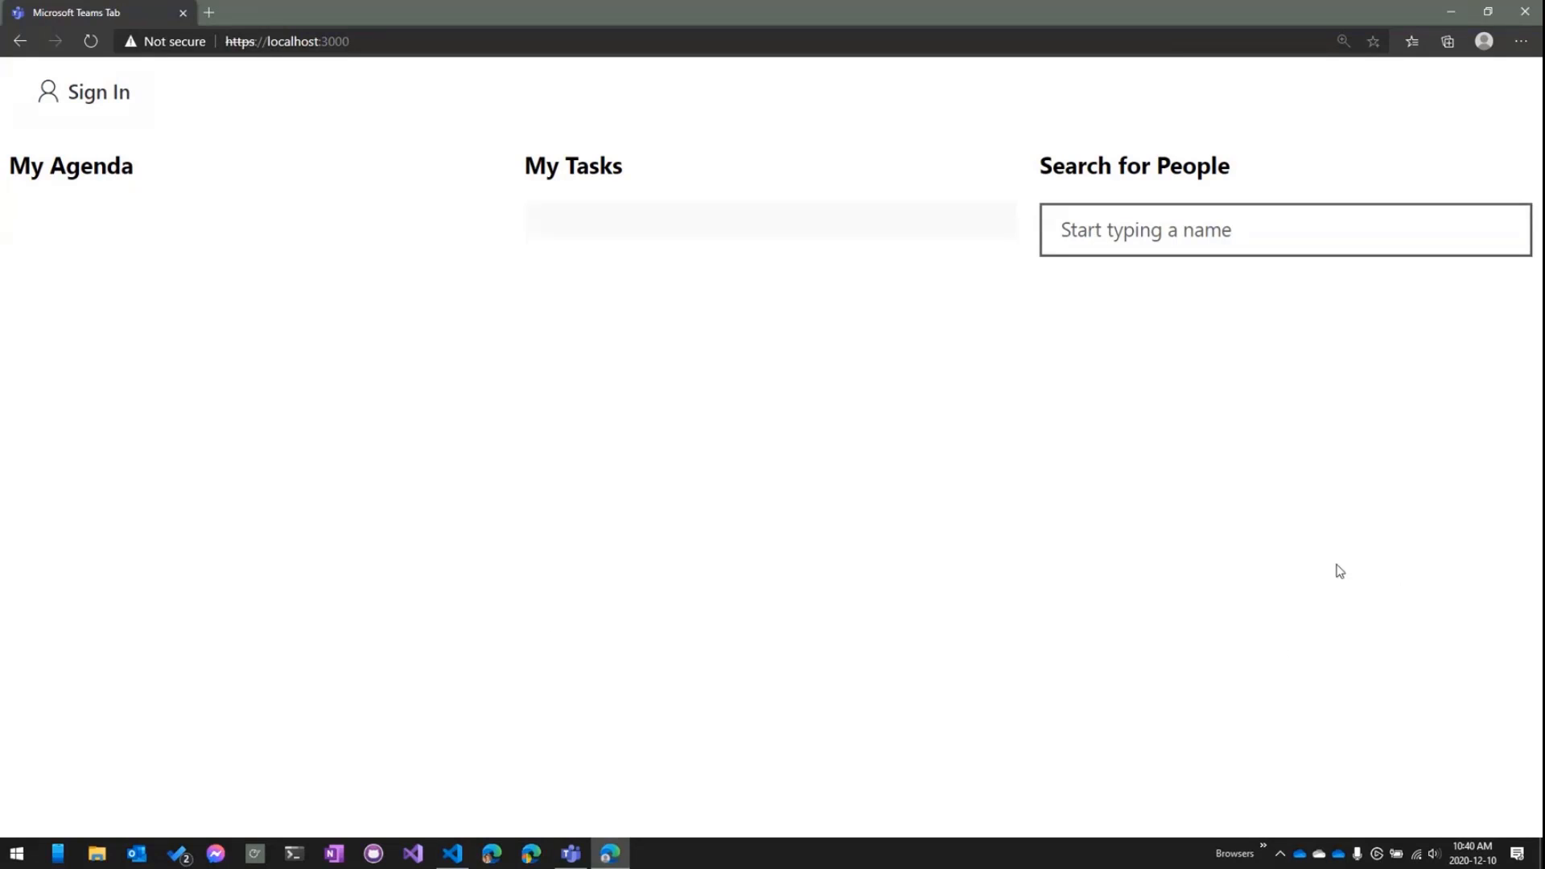
pyautogui.click(82, 91)
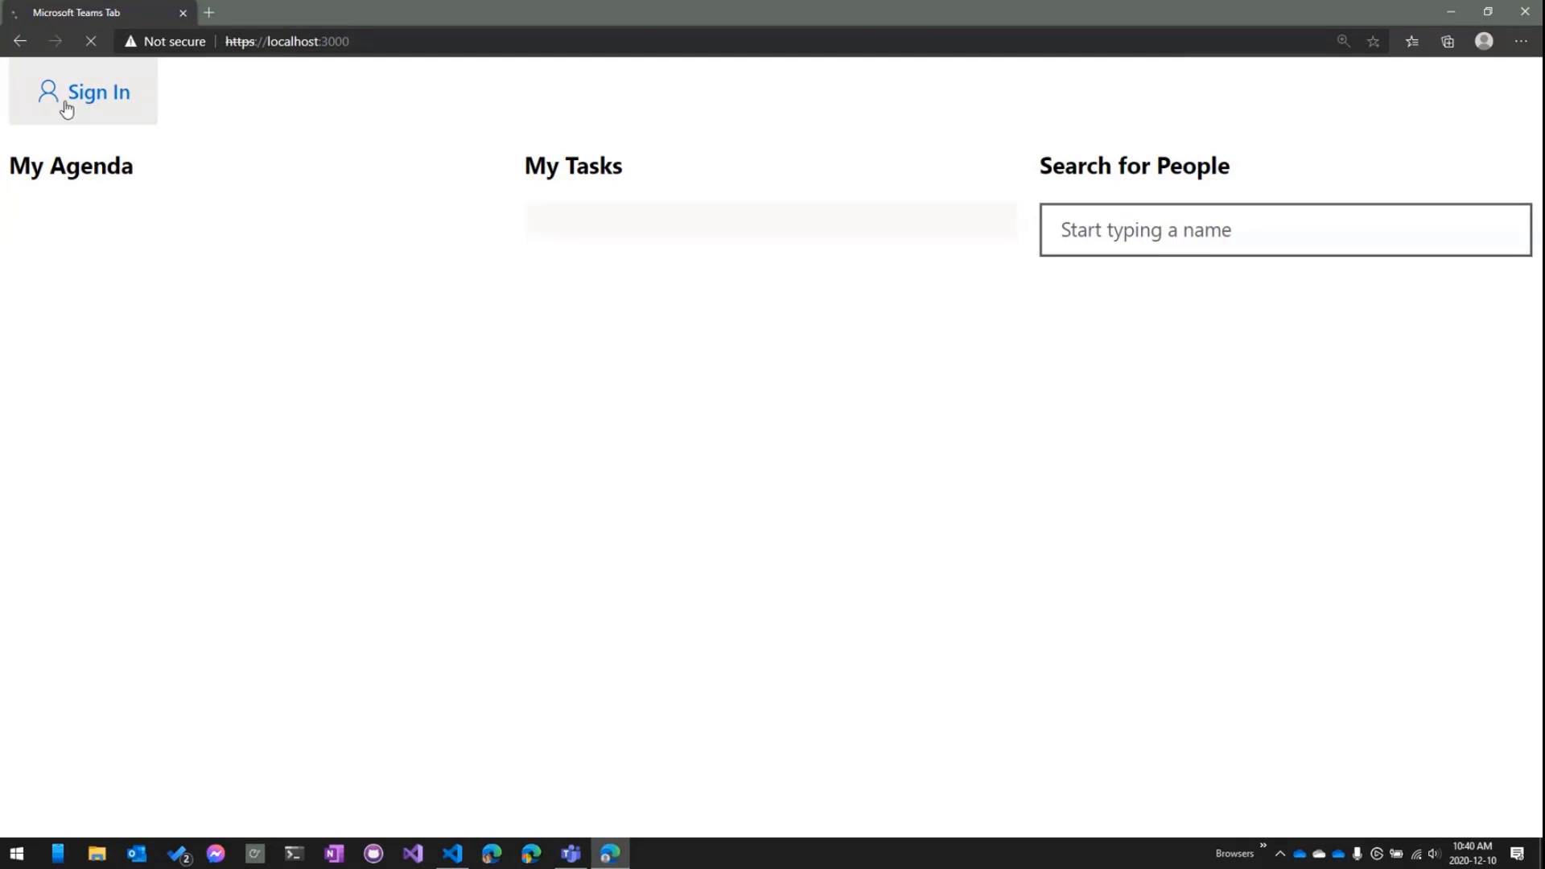
# Step: Sign in as MOD Administrator and accept the OneProductivityHub - Teams permissions
pyautogui.click(82, 91)
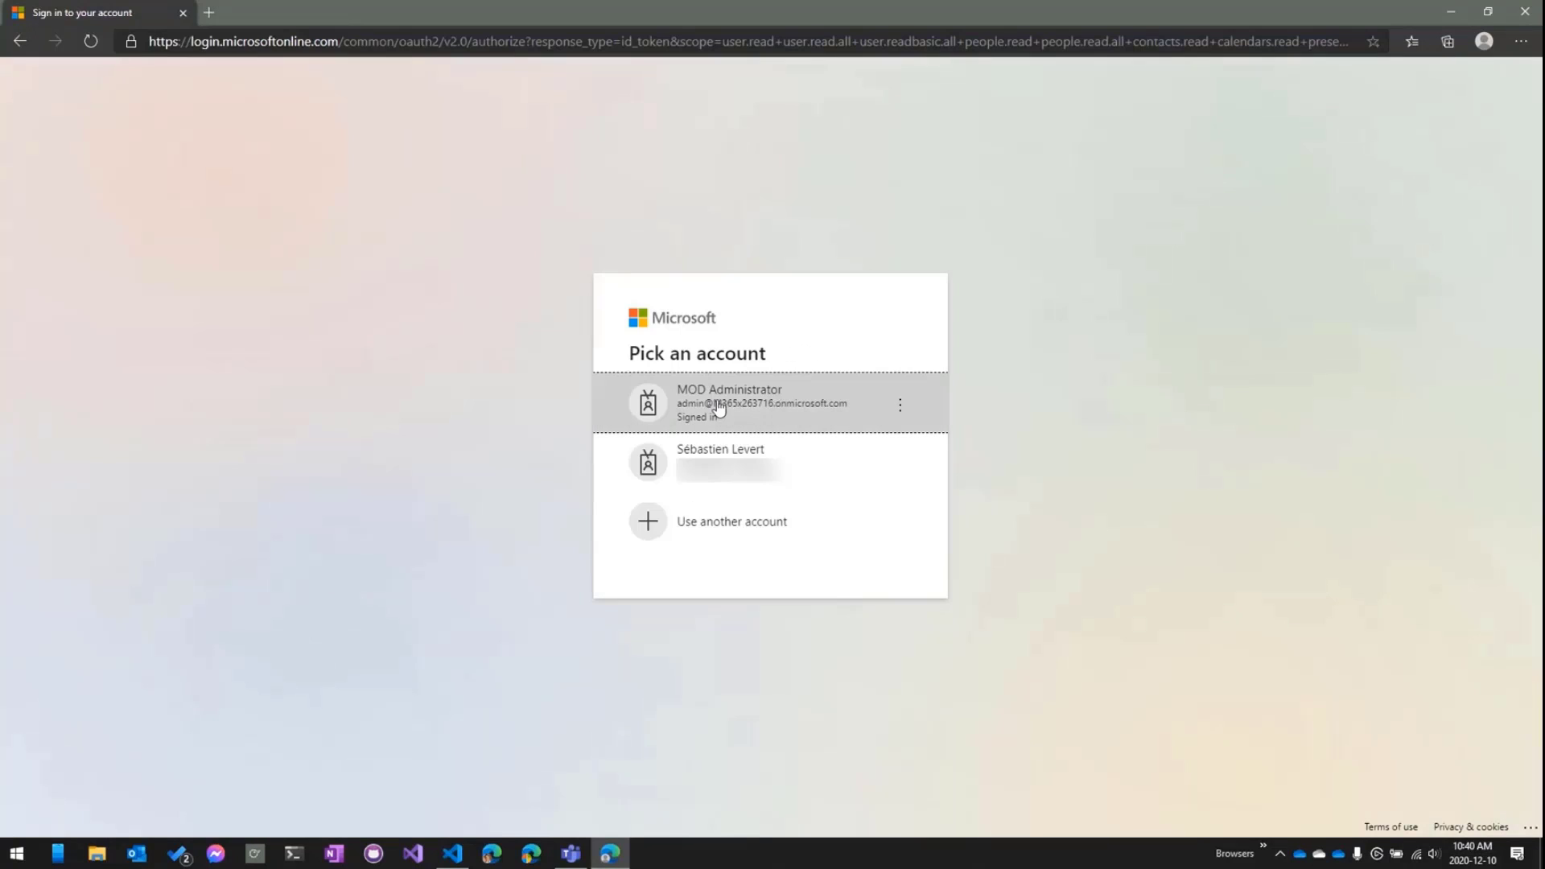
pyautogui.click(758, 403)
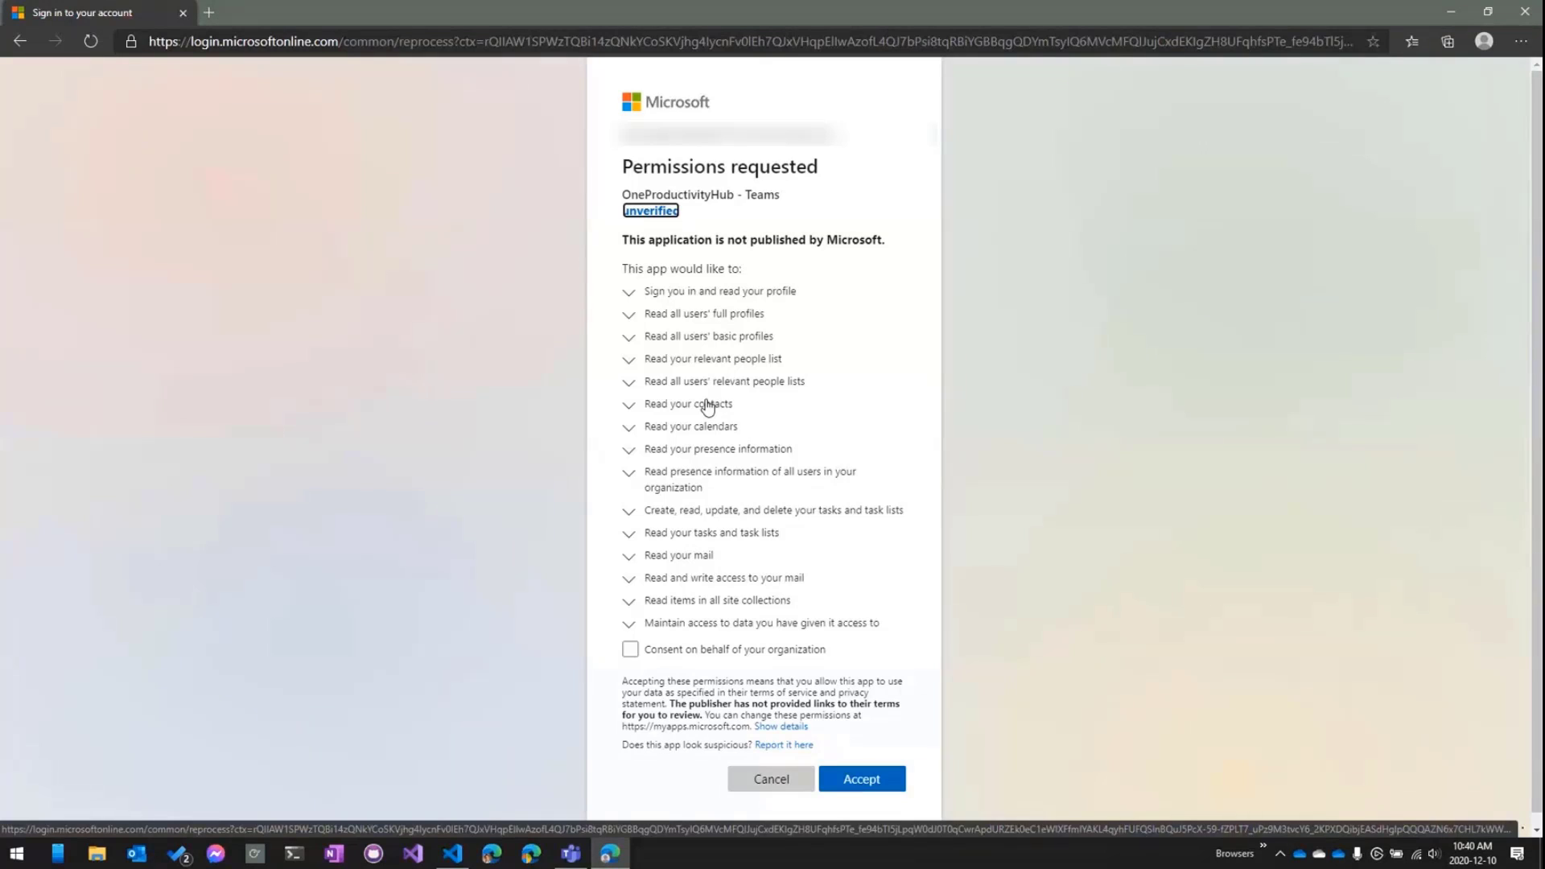
pyautogui.moveTo(667, 293)
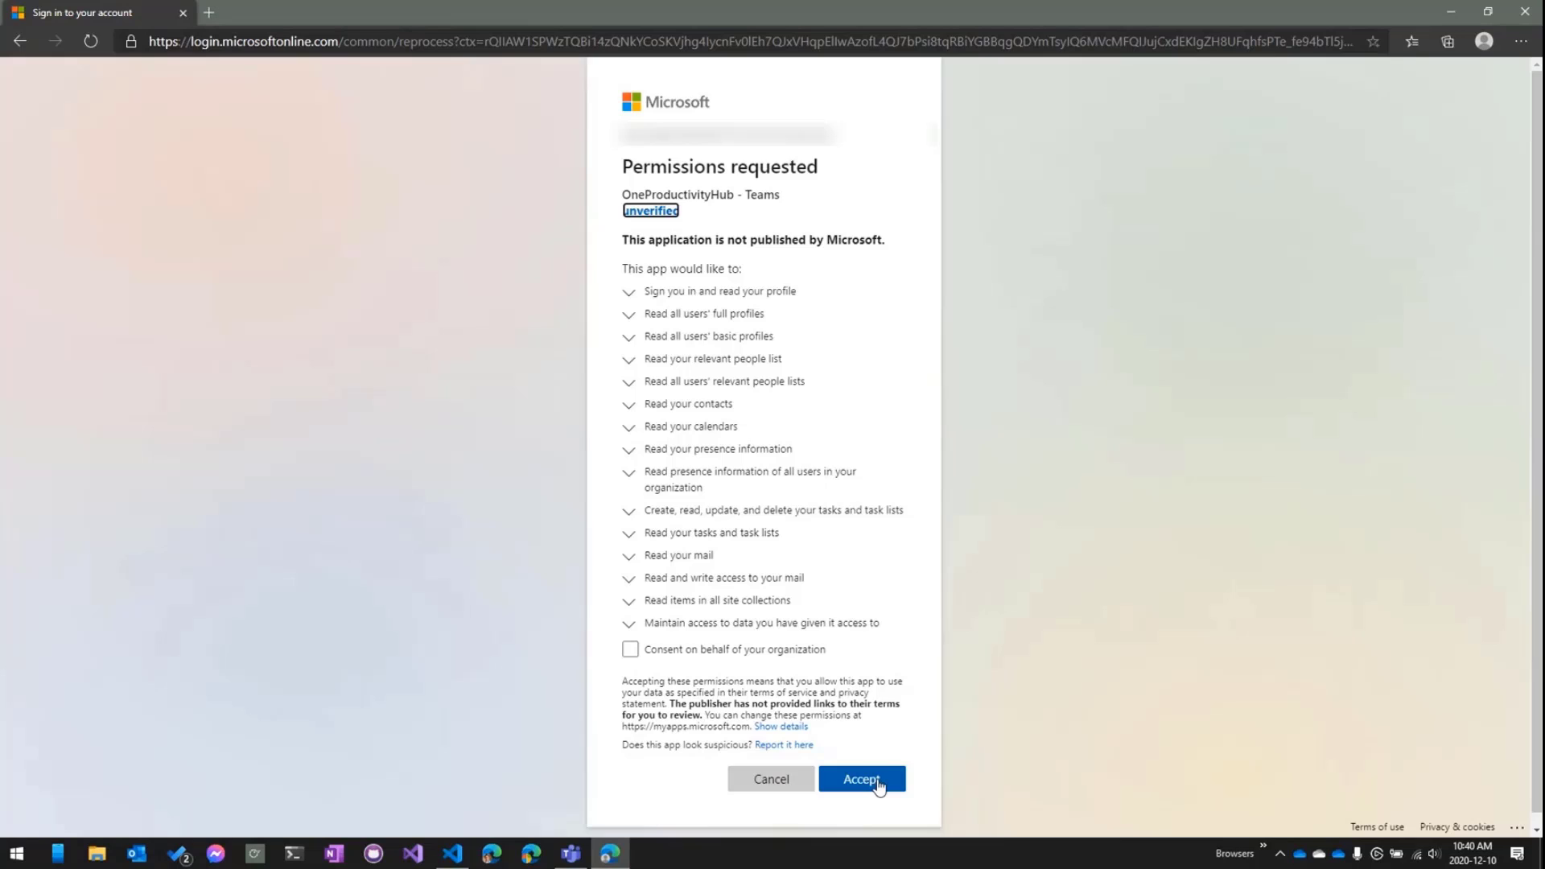
pyautogui.click(861, 779)
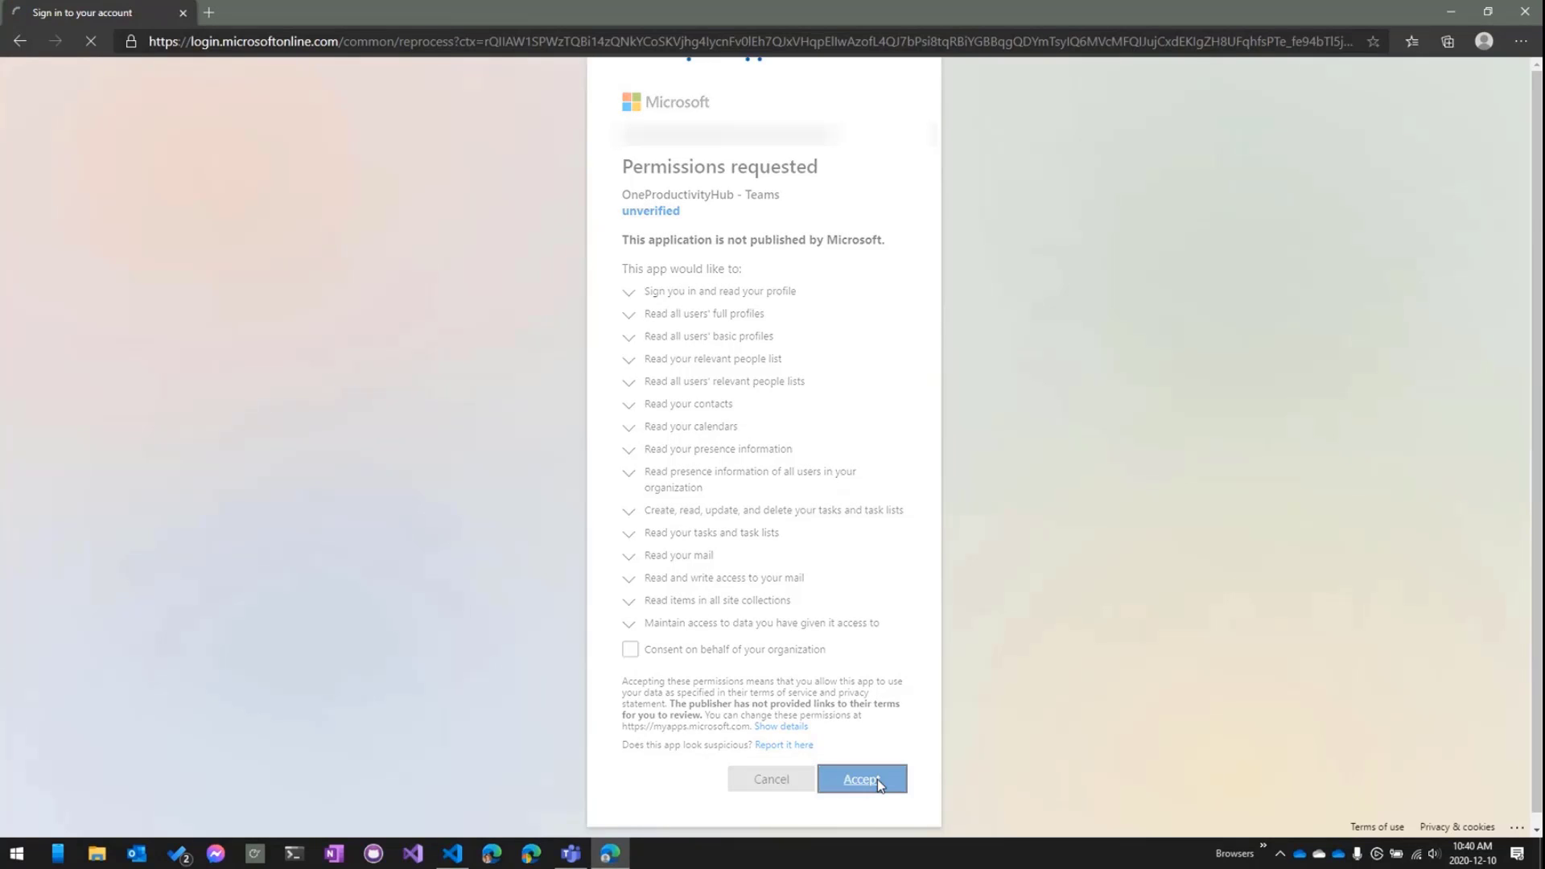
# Step: Browse the signed-in agenda, start adding a task and cancel it
pyautogui.click(860, 779)
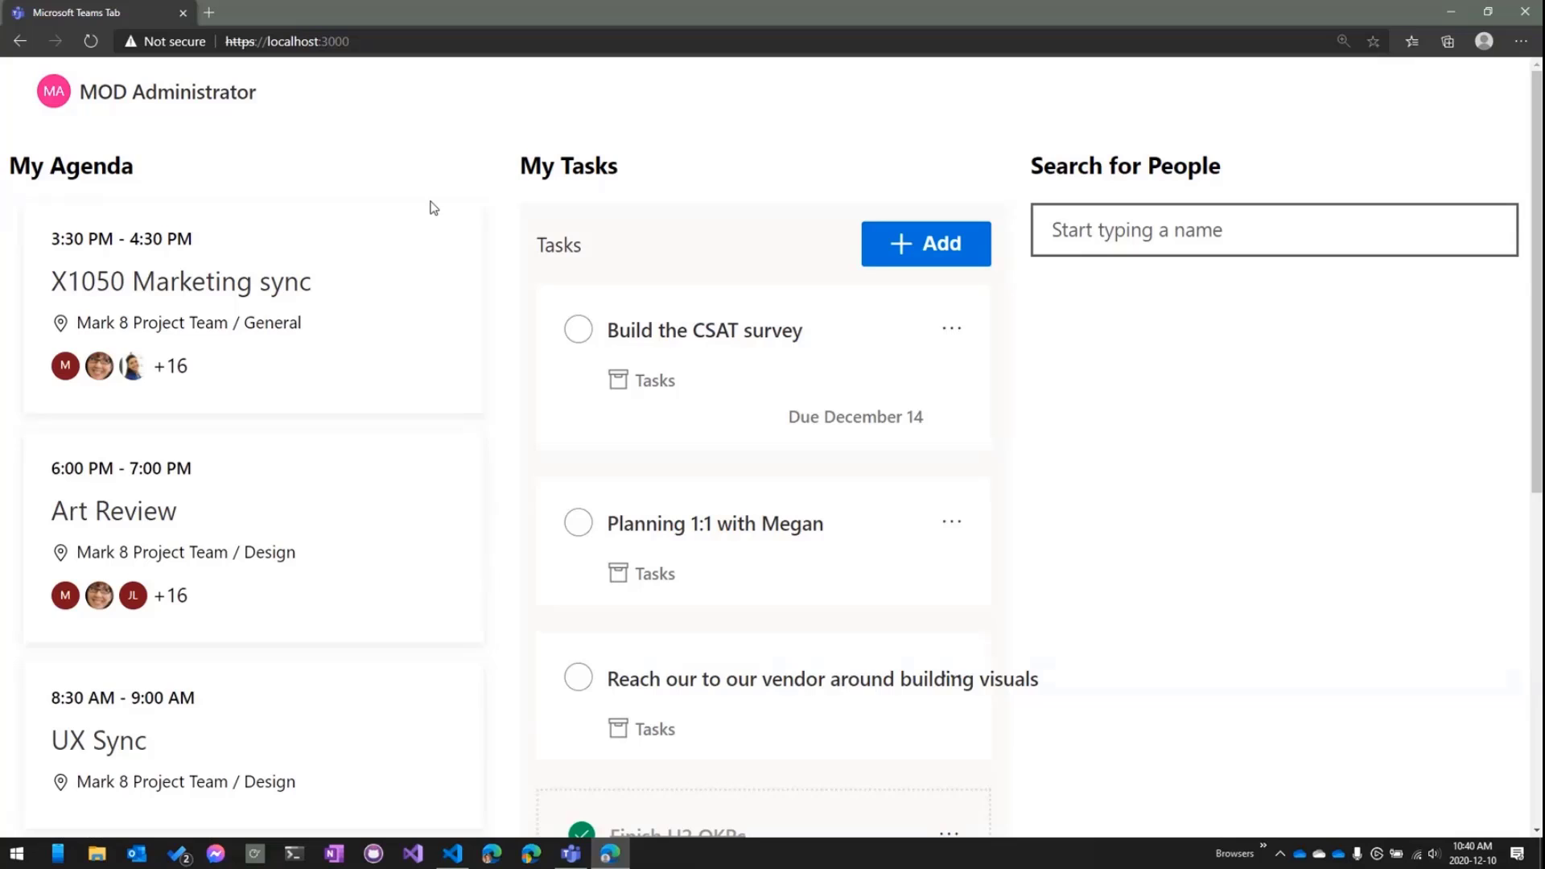
pyautogui.scroll(-3)
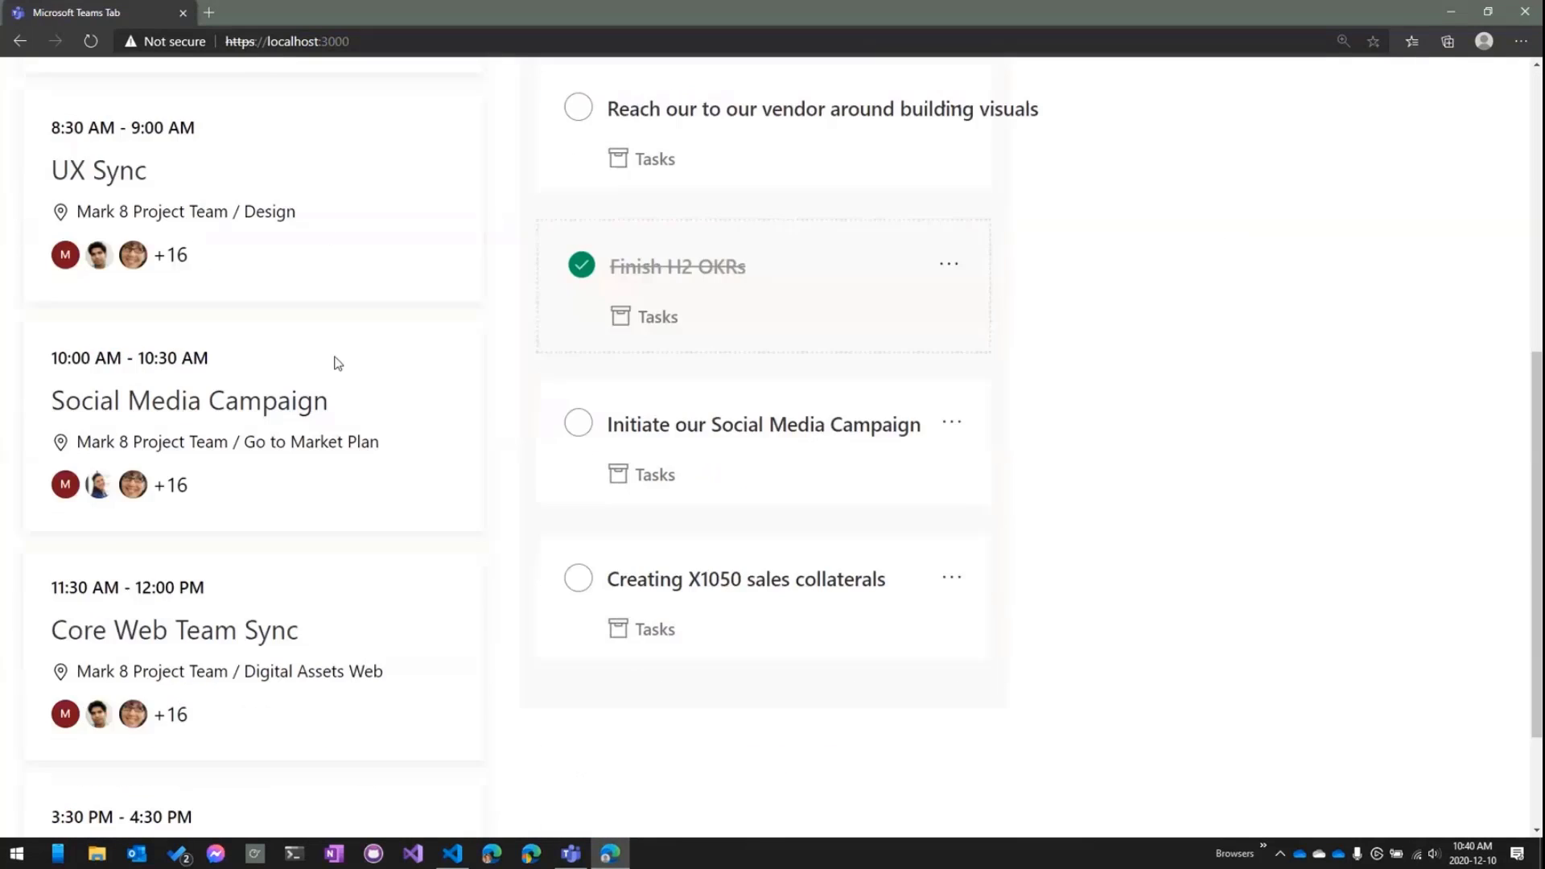
pyautogui.scroll(3)
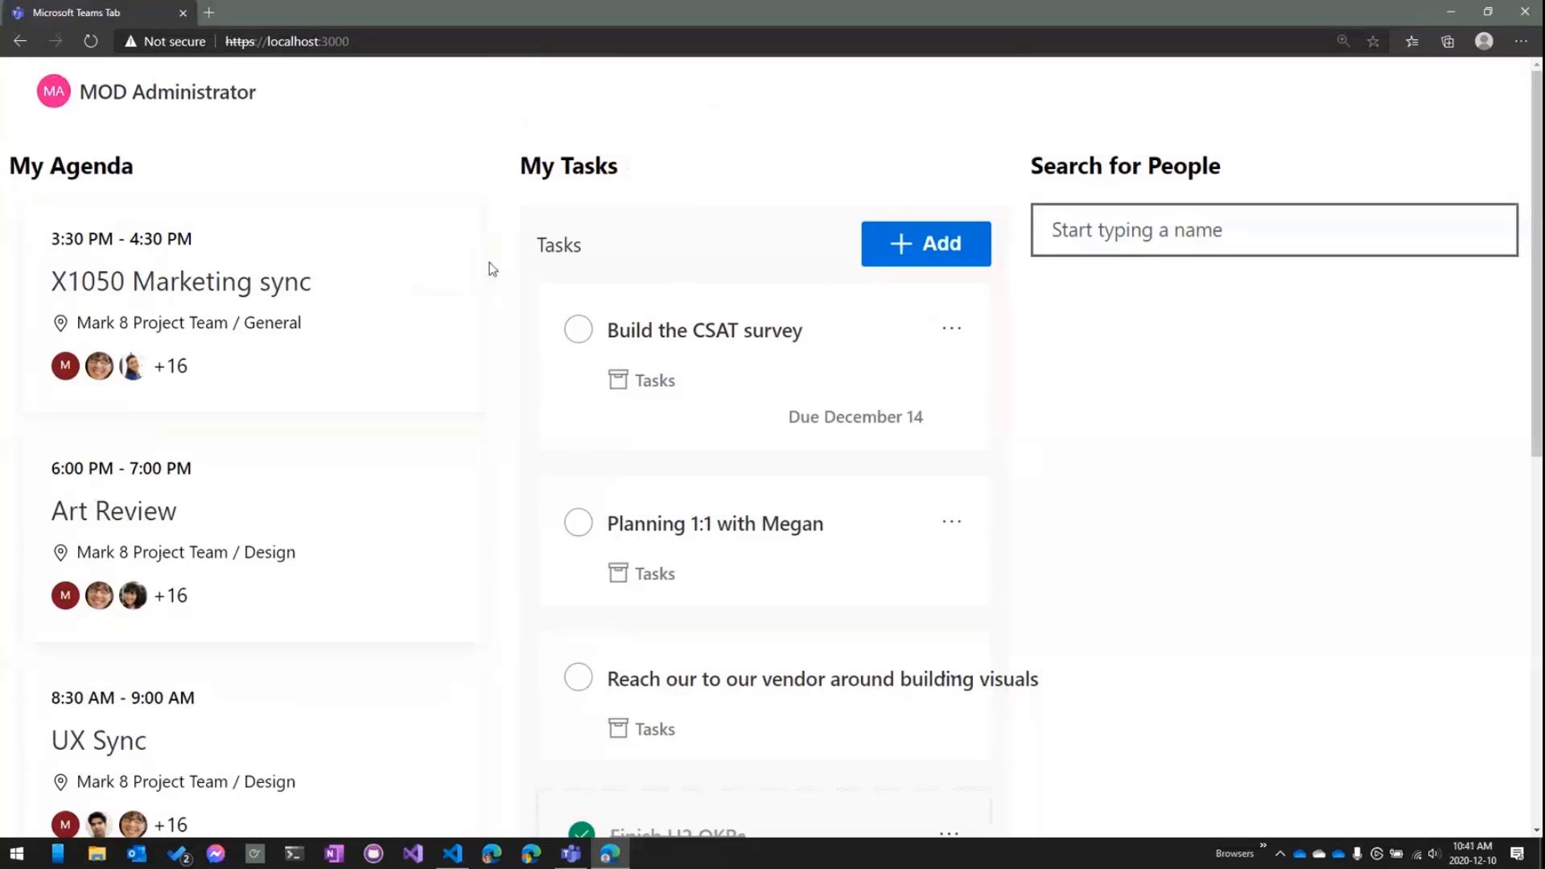
pyautogui.click(924, 243)
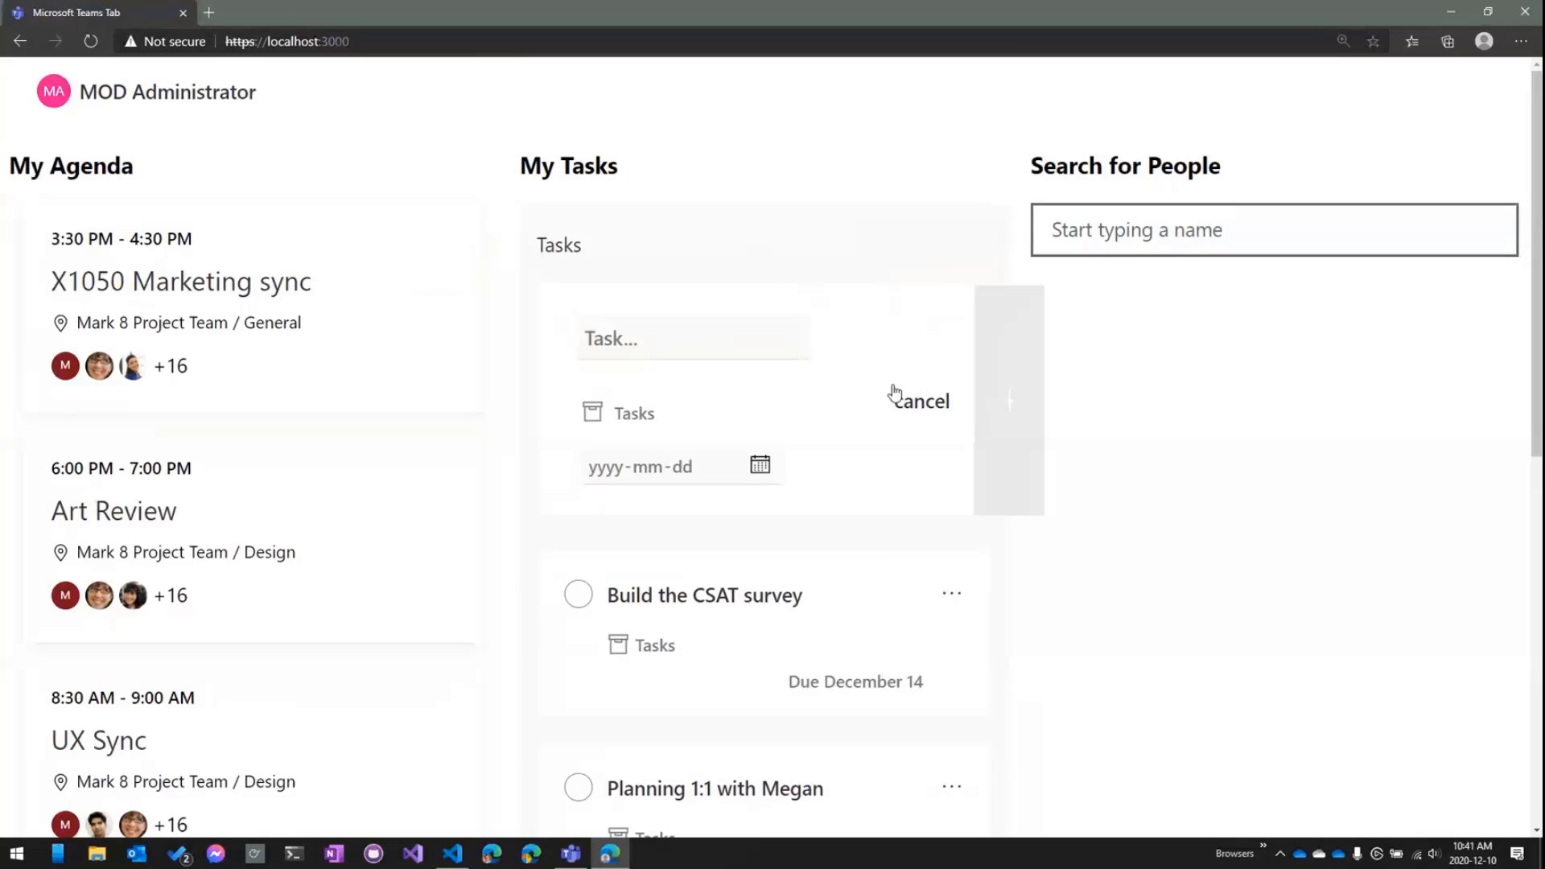
pyautogui.click(915, 401)
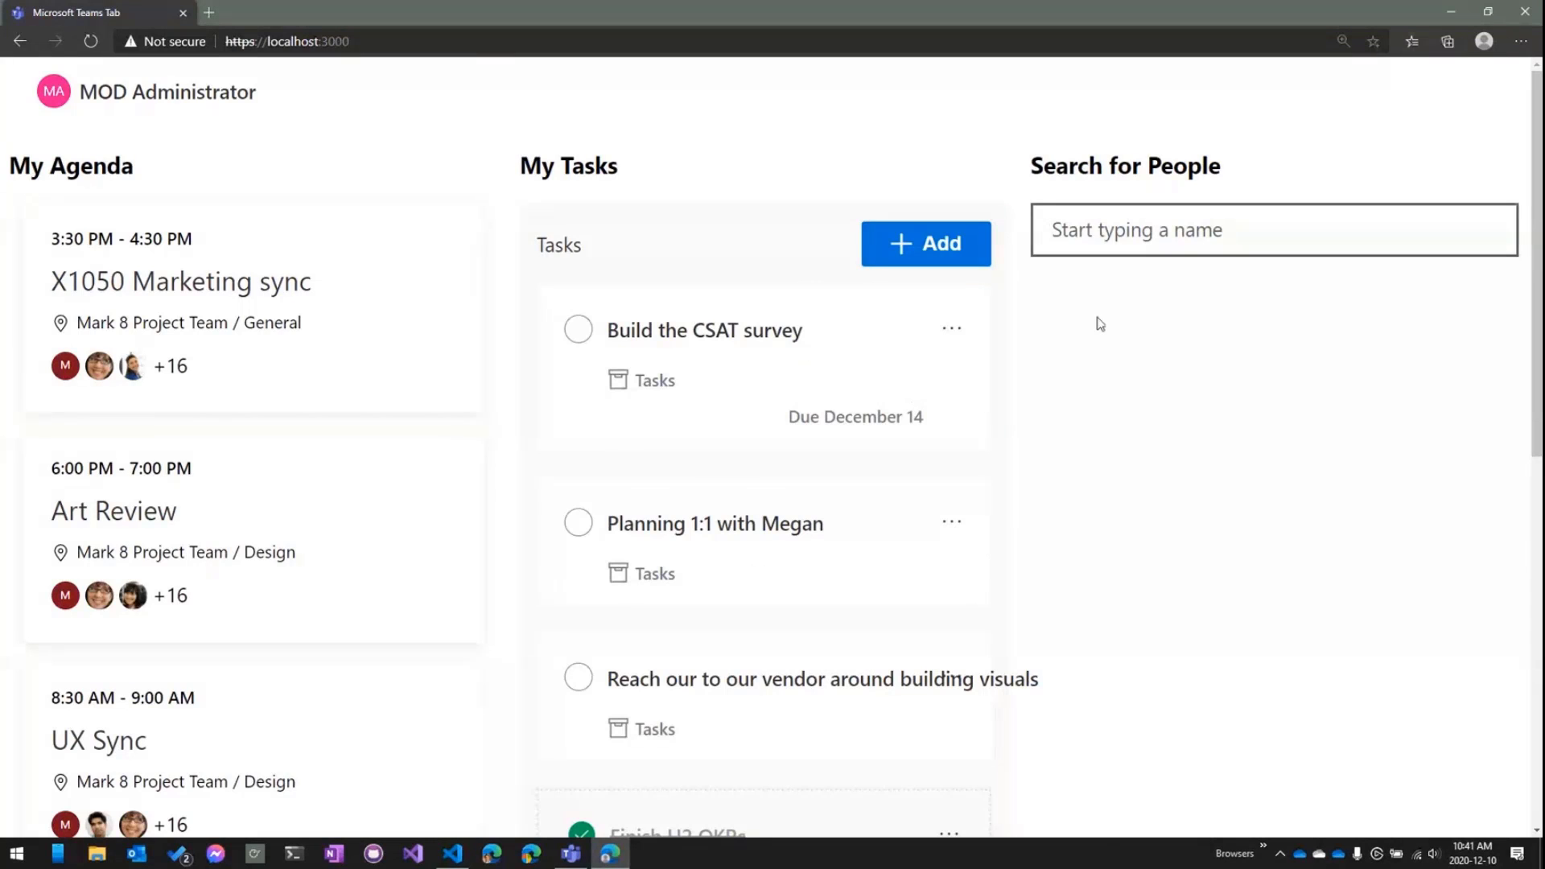
# Step: Mark Build the CSAT survey complete and search the people picker for 'mega'
pyautogui.click(577, 328)
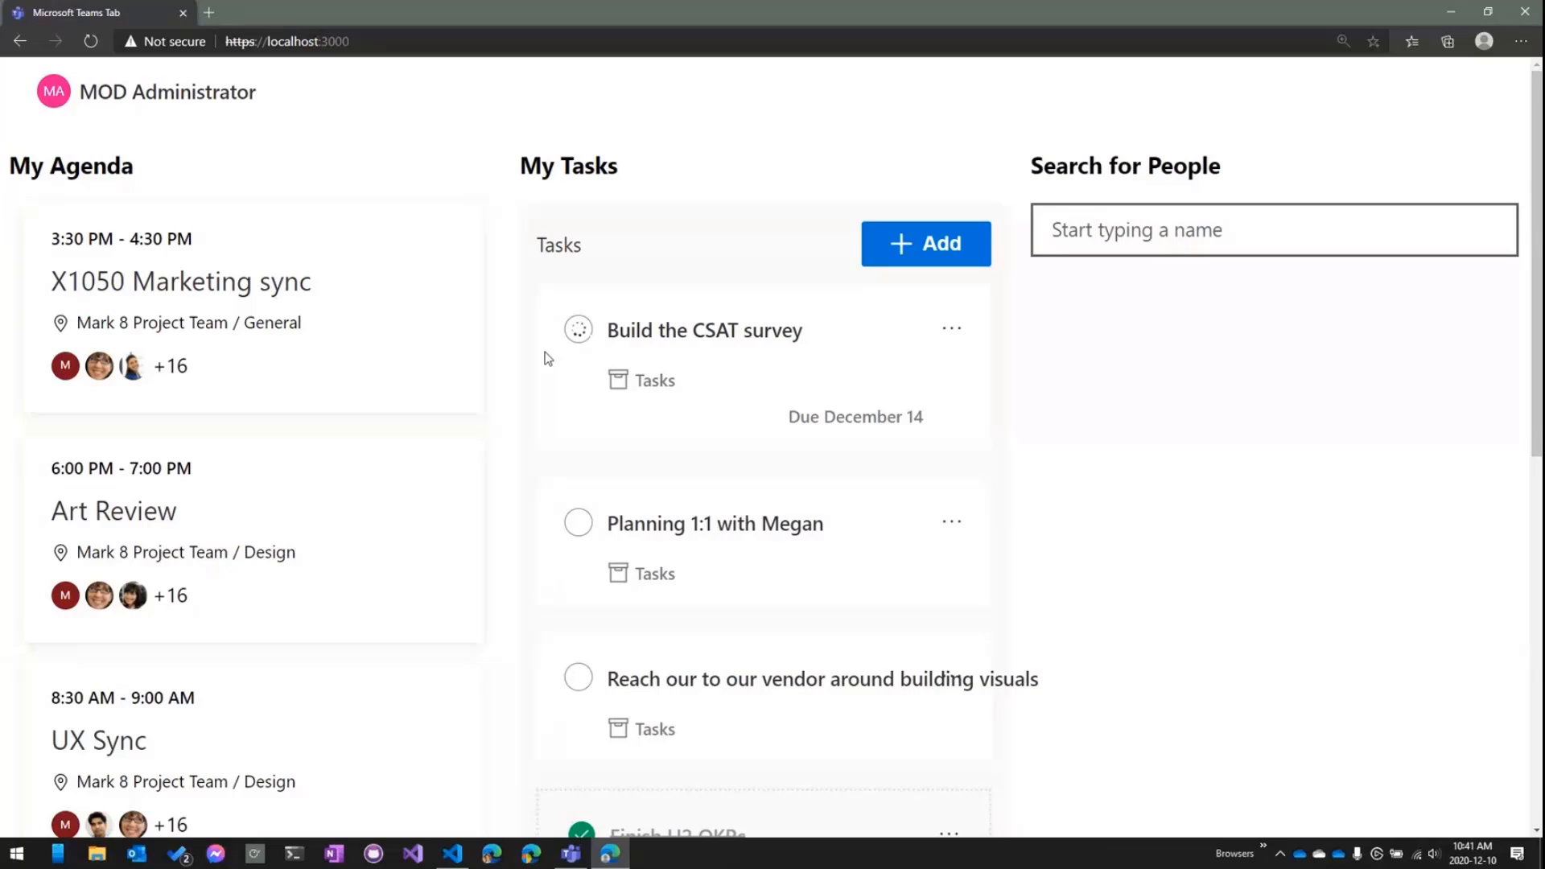
pyautogui.click(578, 330)
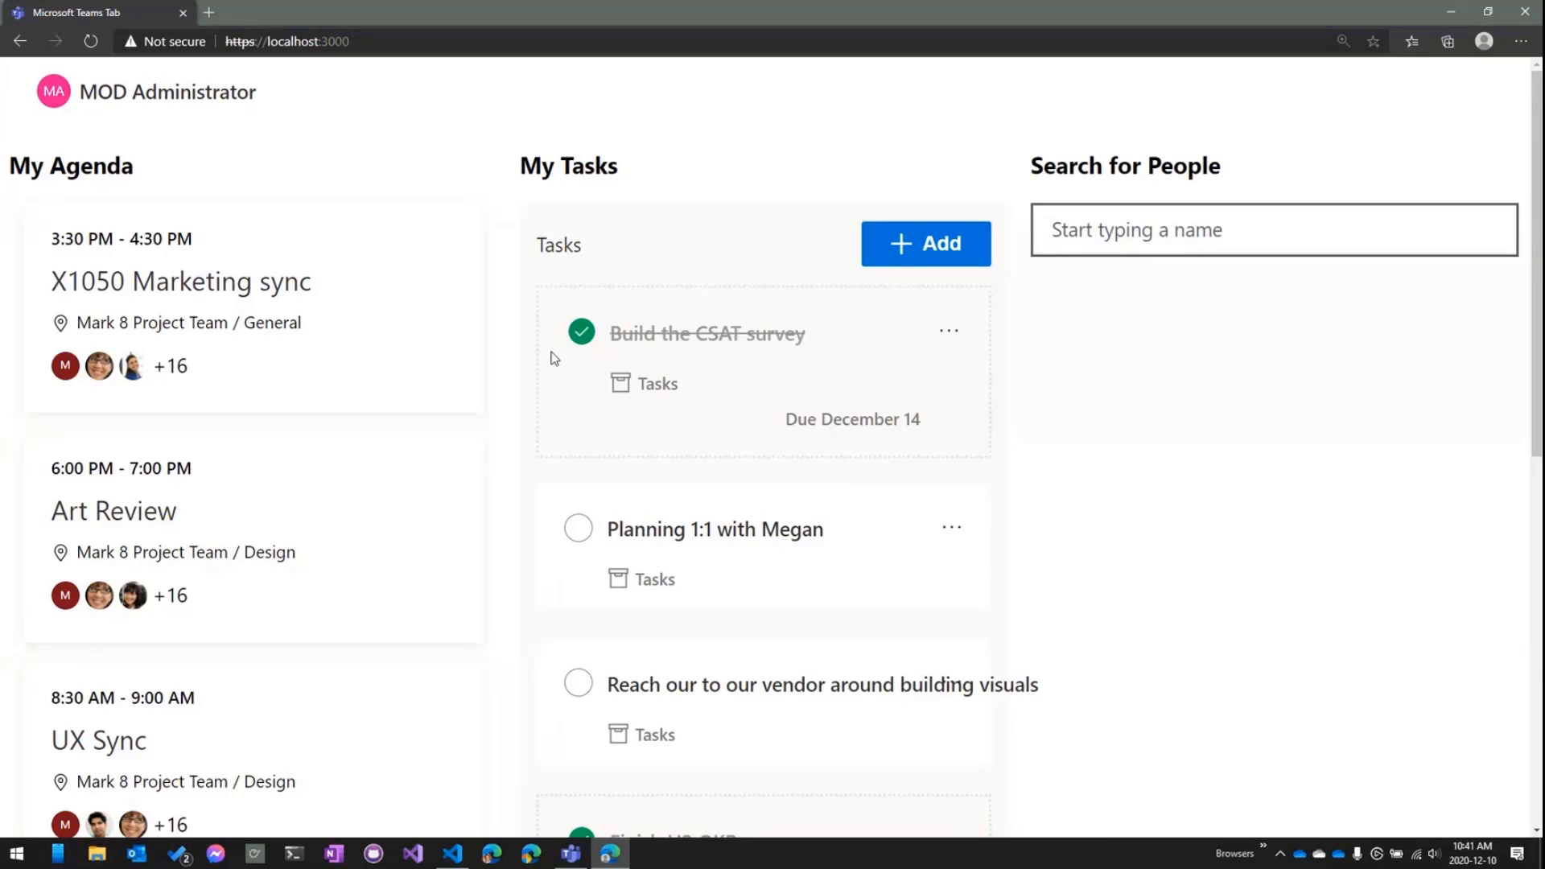
pyautogui.click(1271, 230)
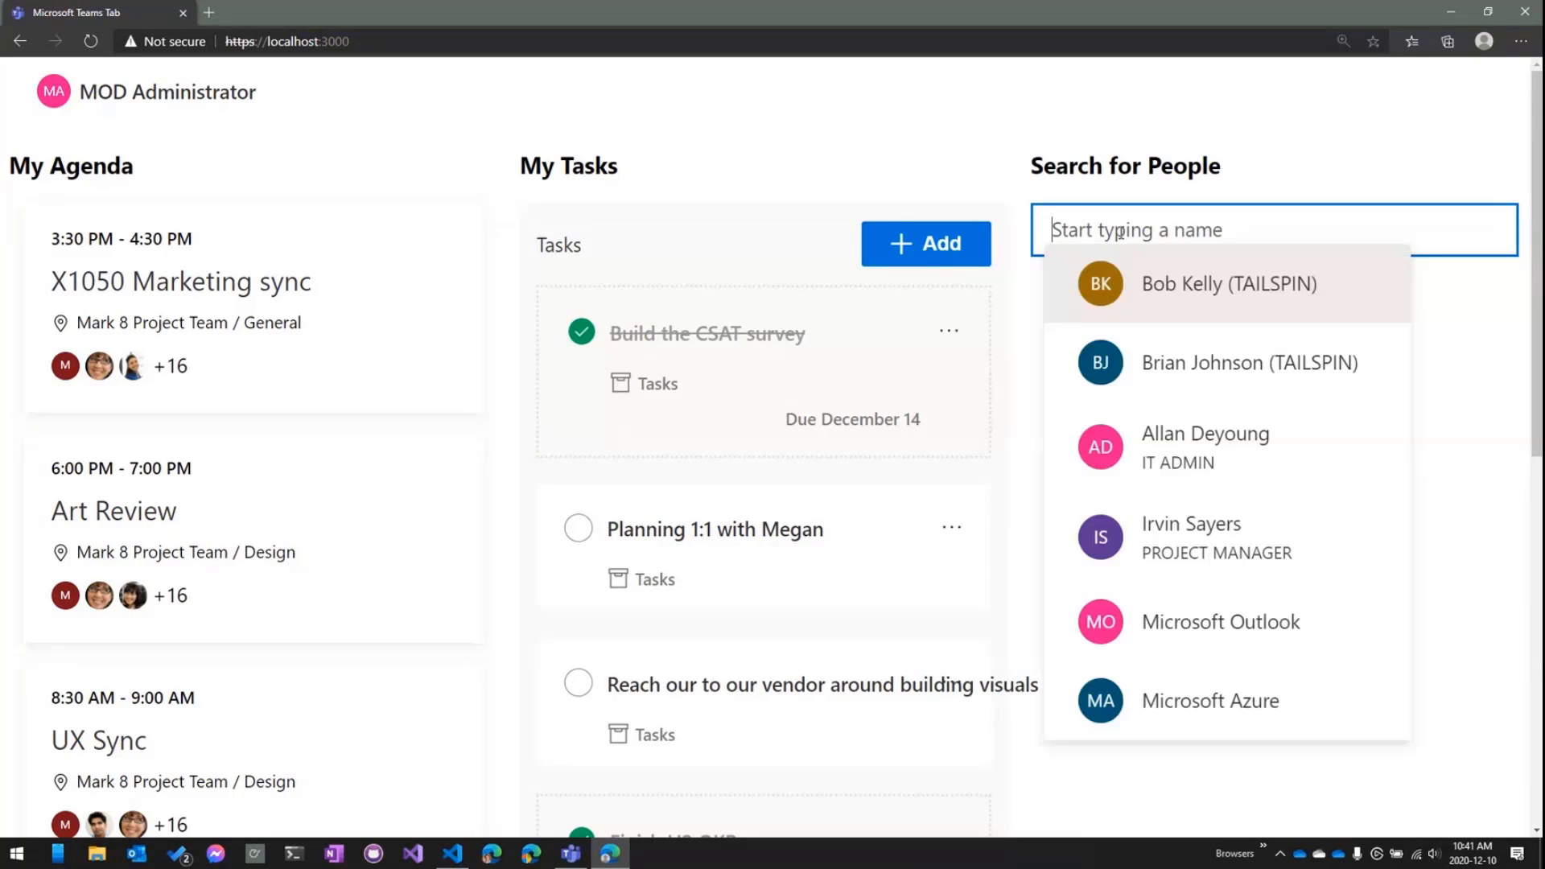
pyautogui.write('mega')
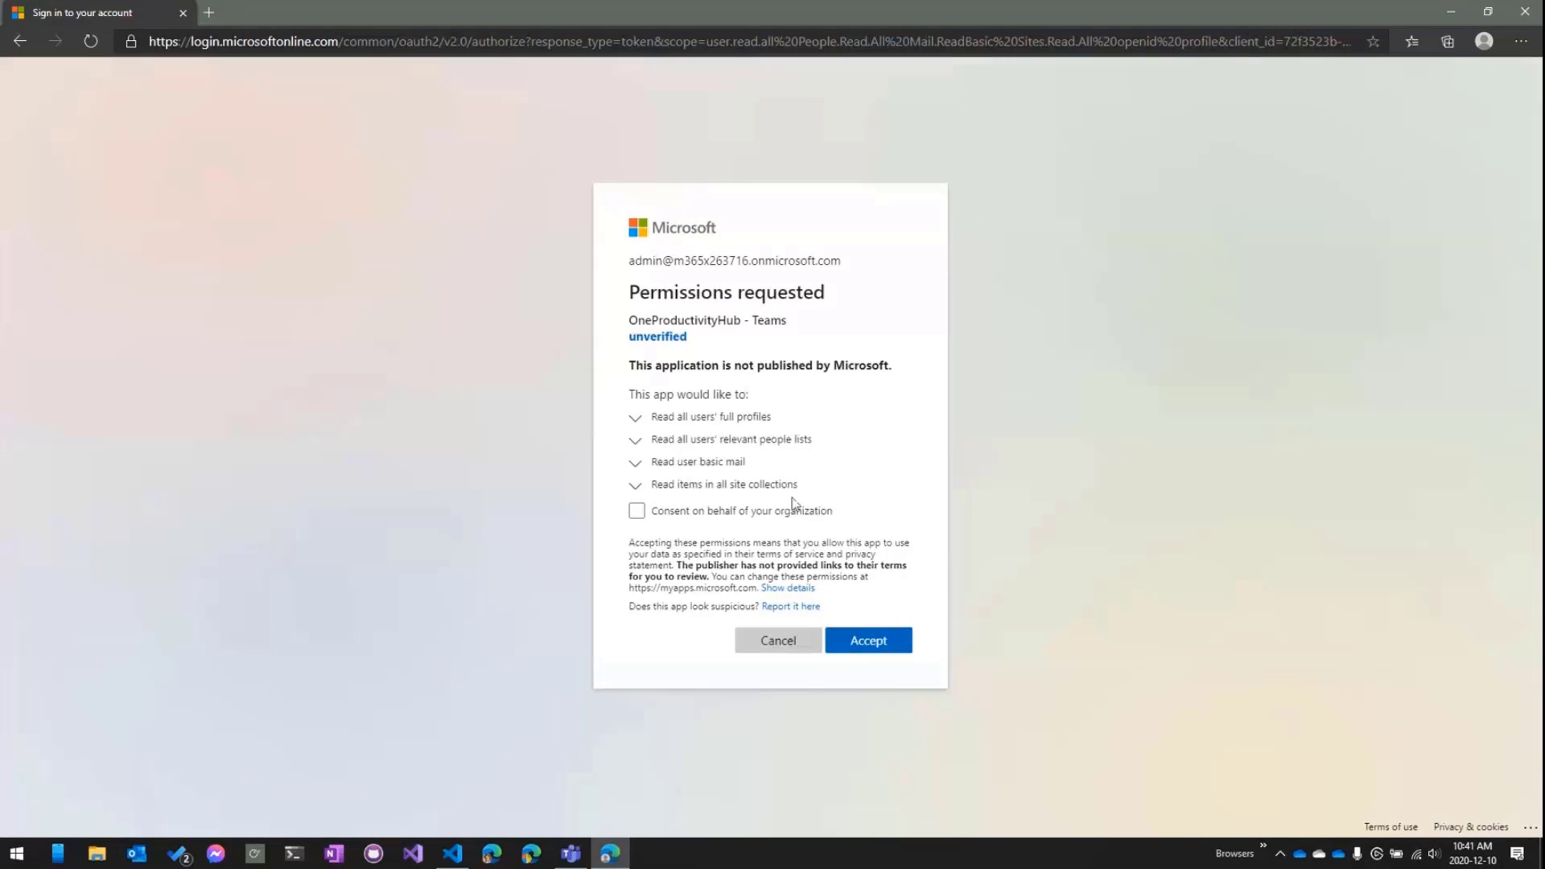
# Step: Accept the people-data permissions and scroll to the person card
pyautogui.click(867, 639)
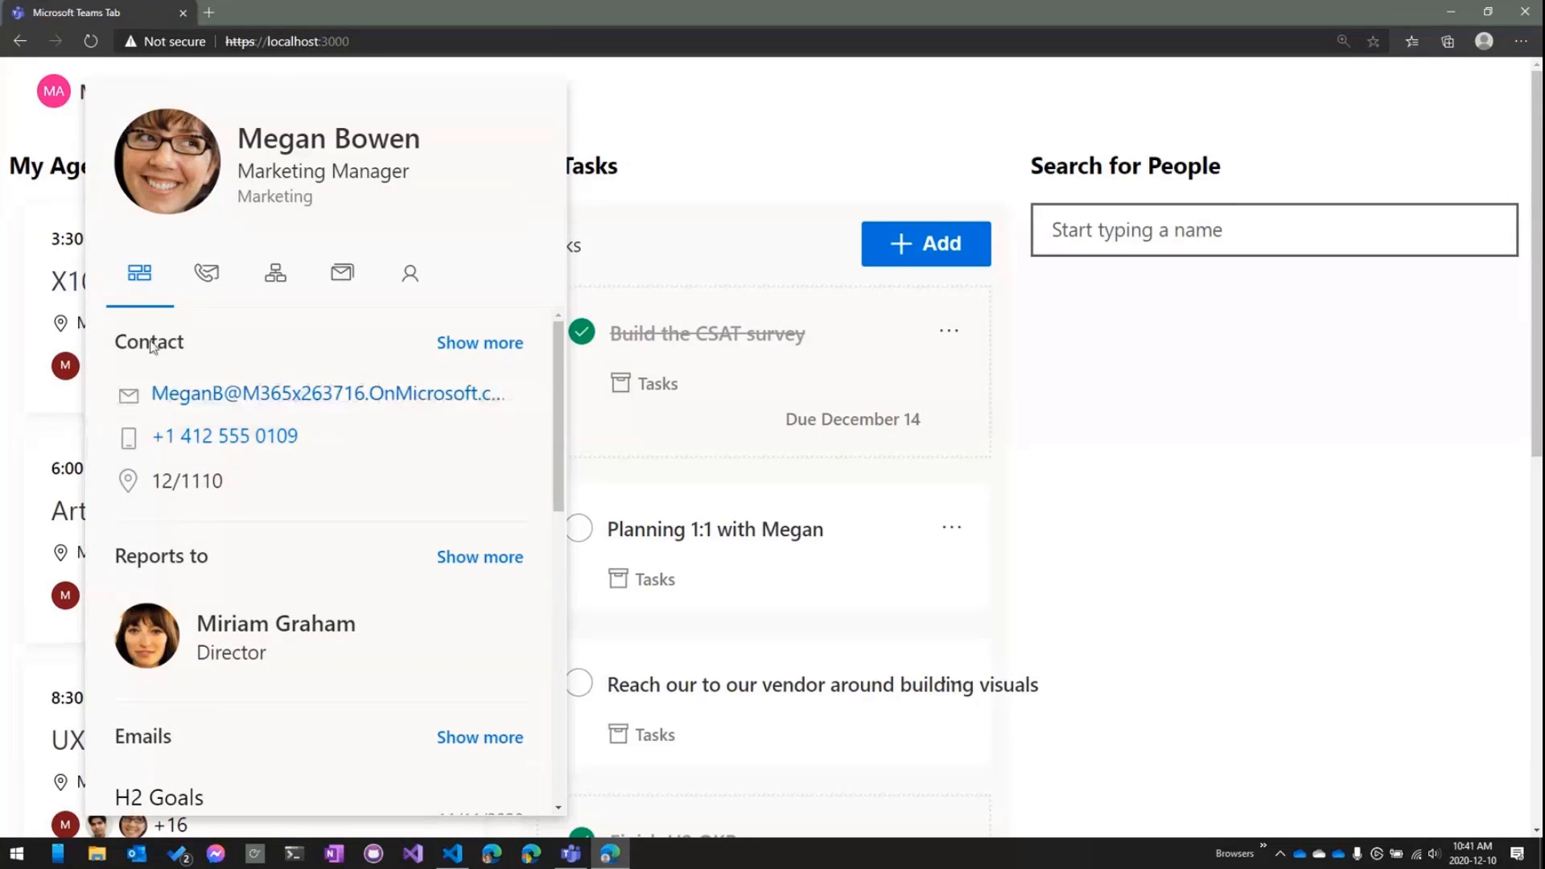
pyautogui.moveTo(196, 589)
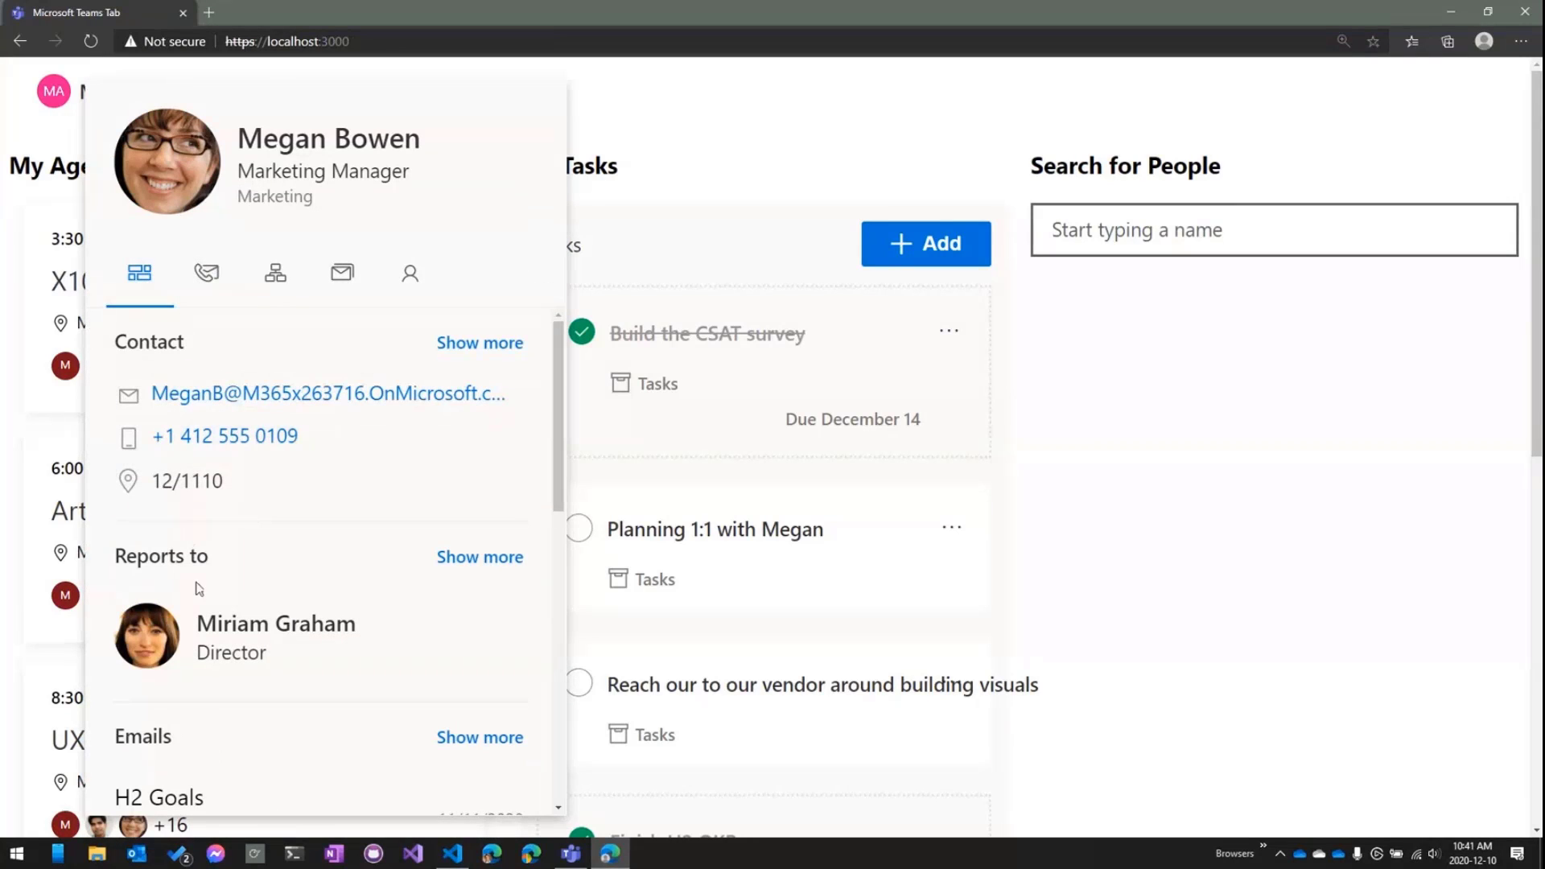
pyautogui.scroll(-3)
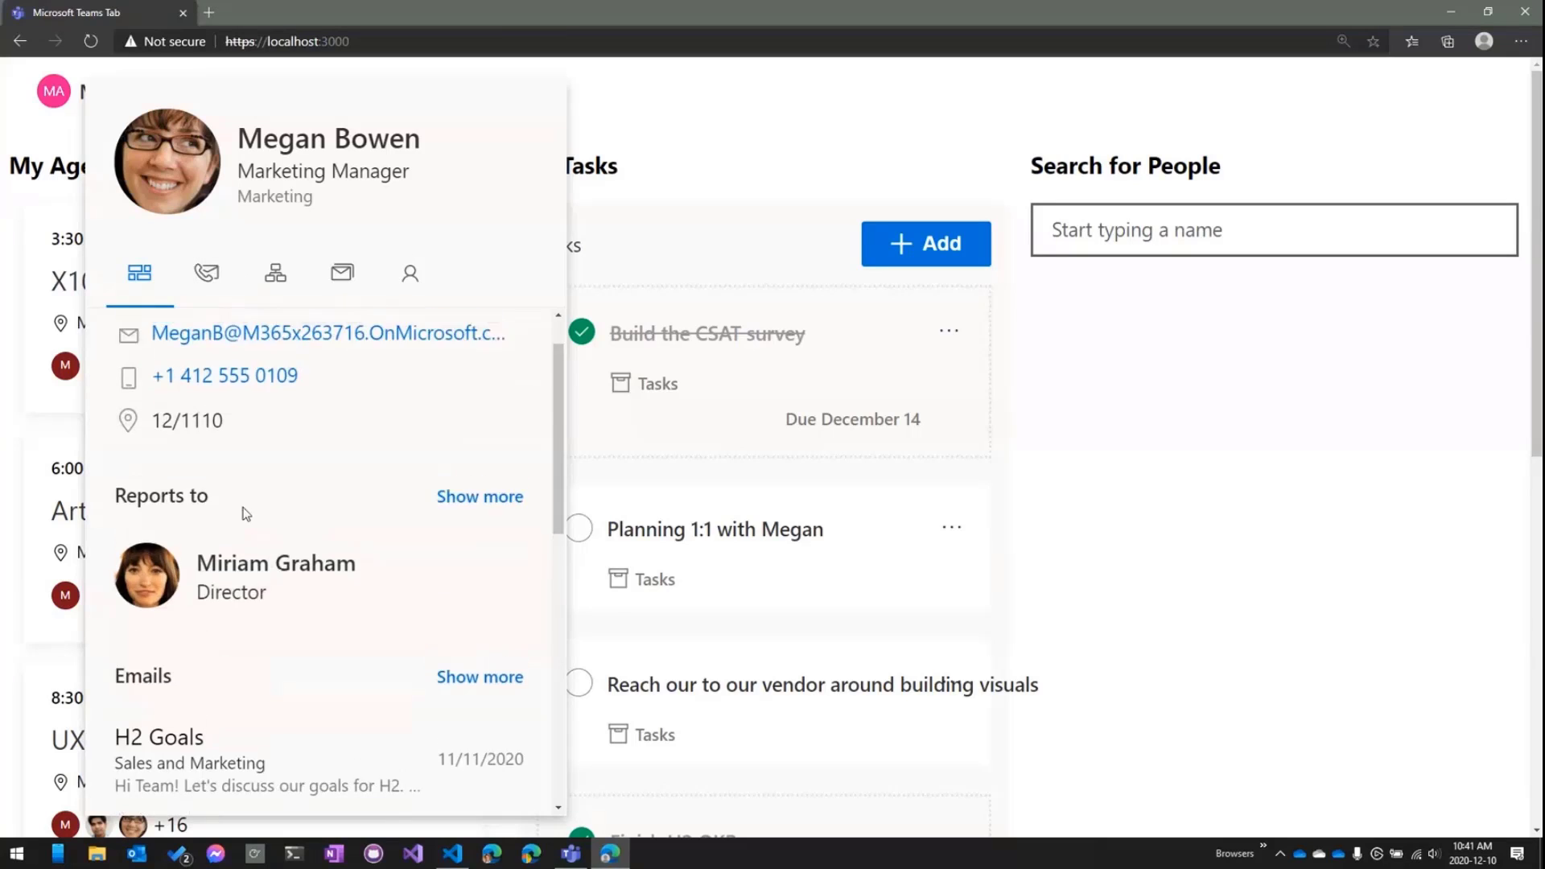
pyautogui.scroll(-3)
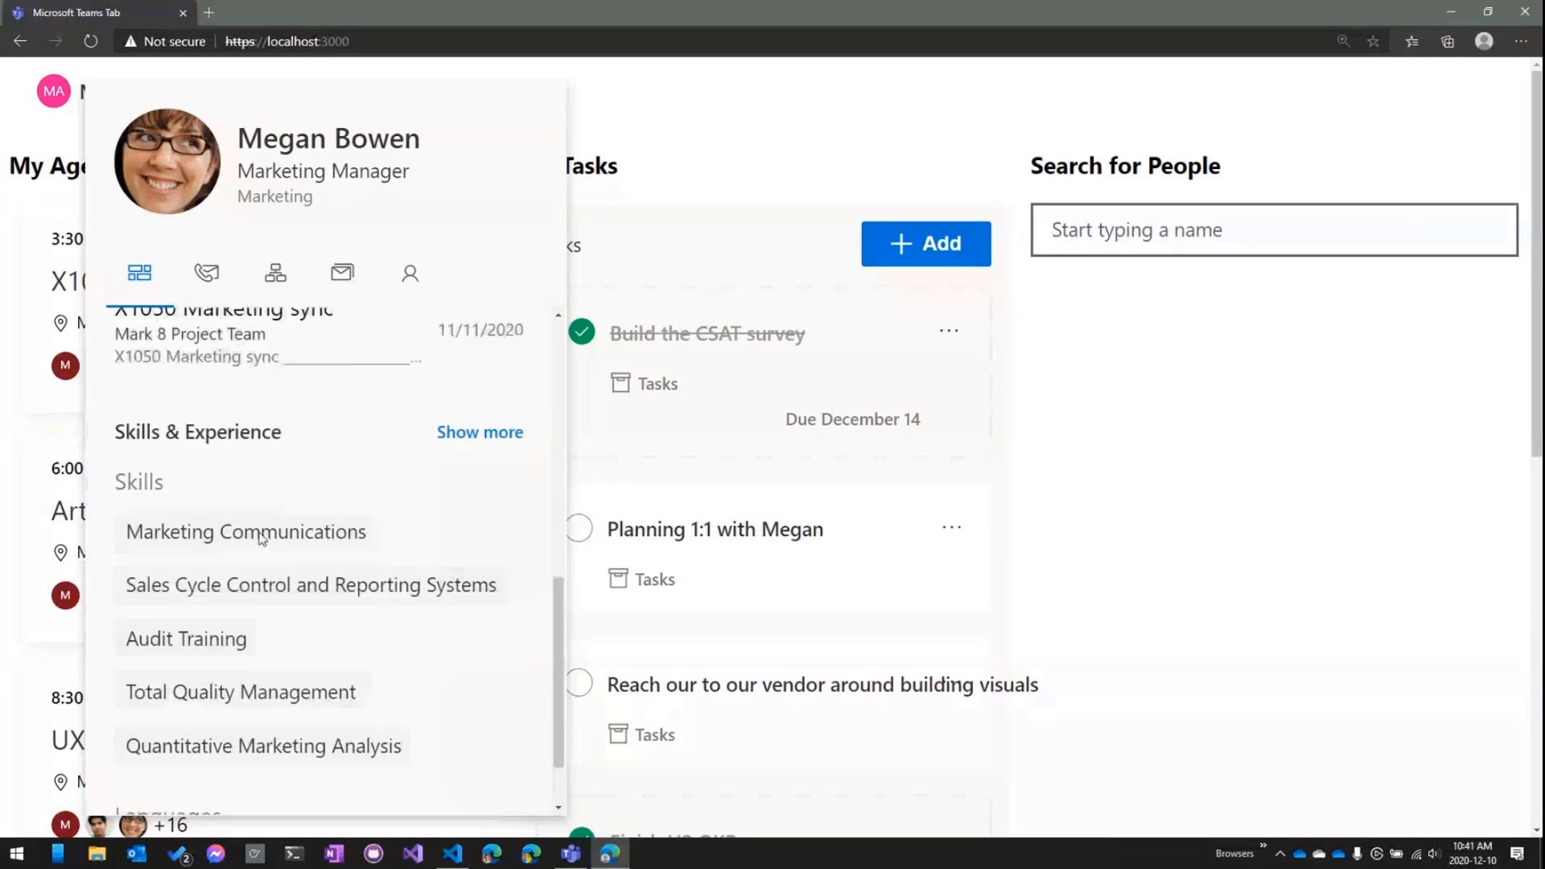
# Step: Review the marketing manager's Contact, Organization, Messages and About skills details
pyautogui.click(206, 274)
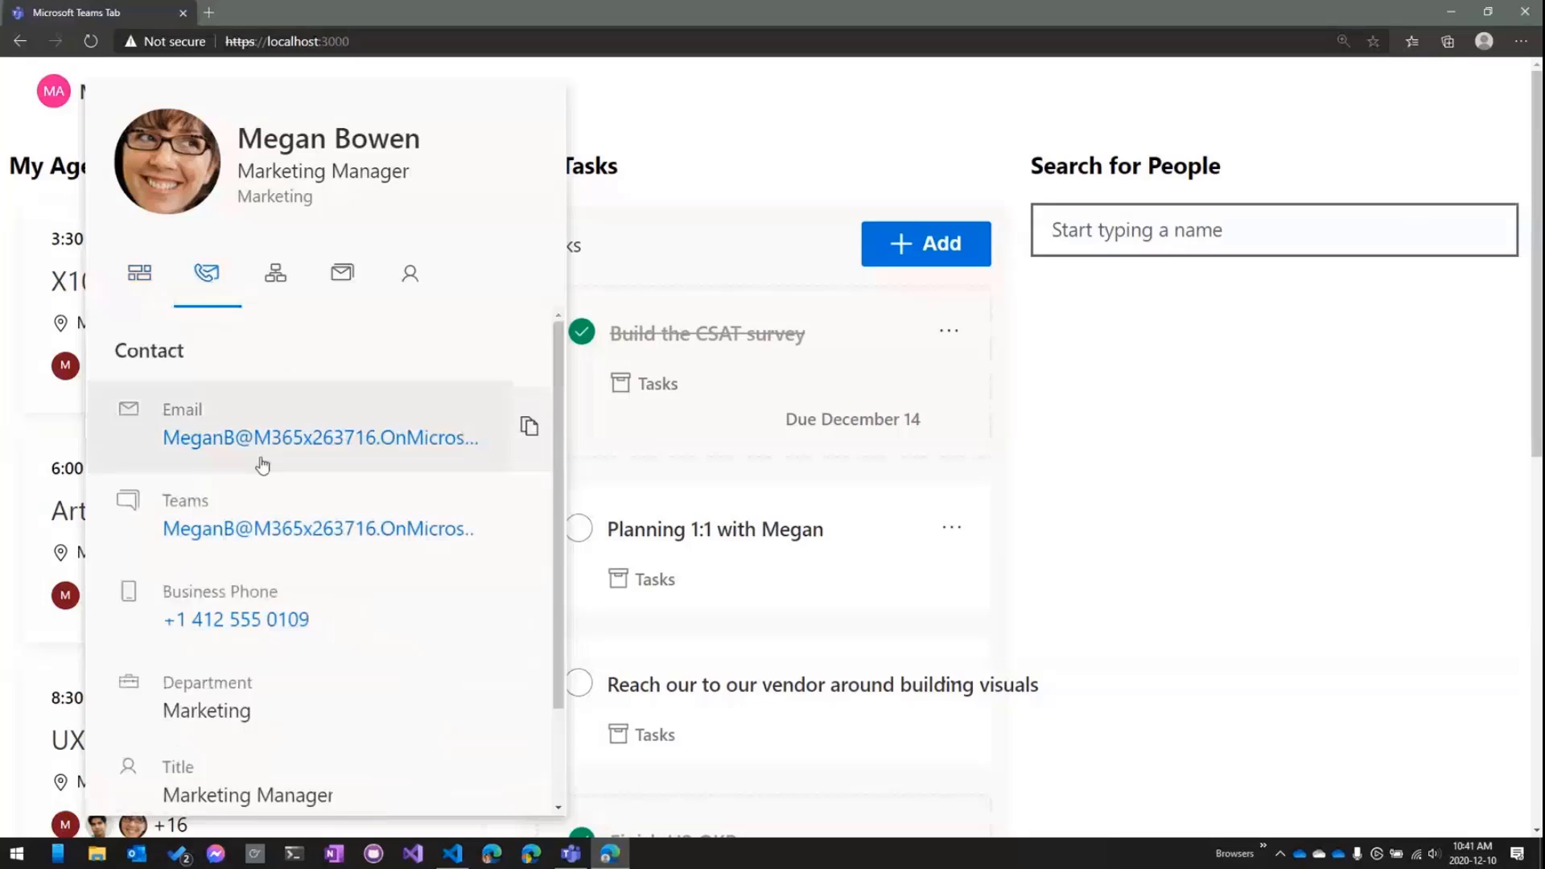
pyautogui.click(275, 273)
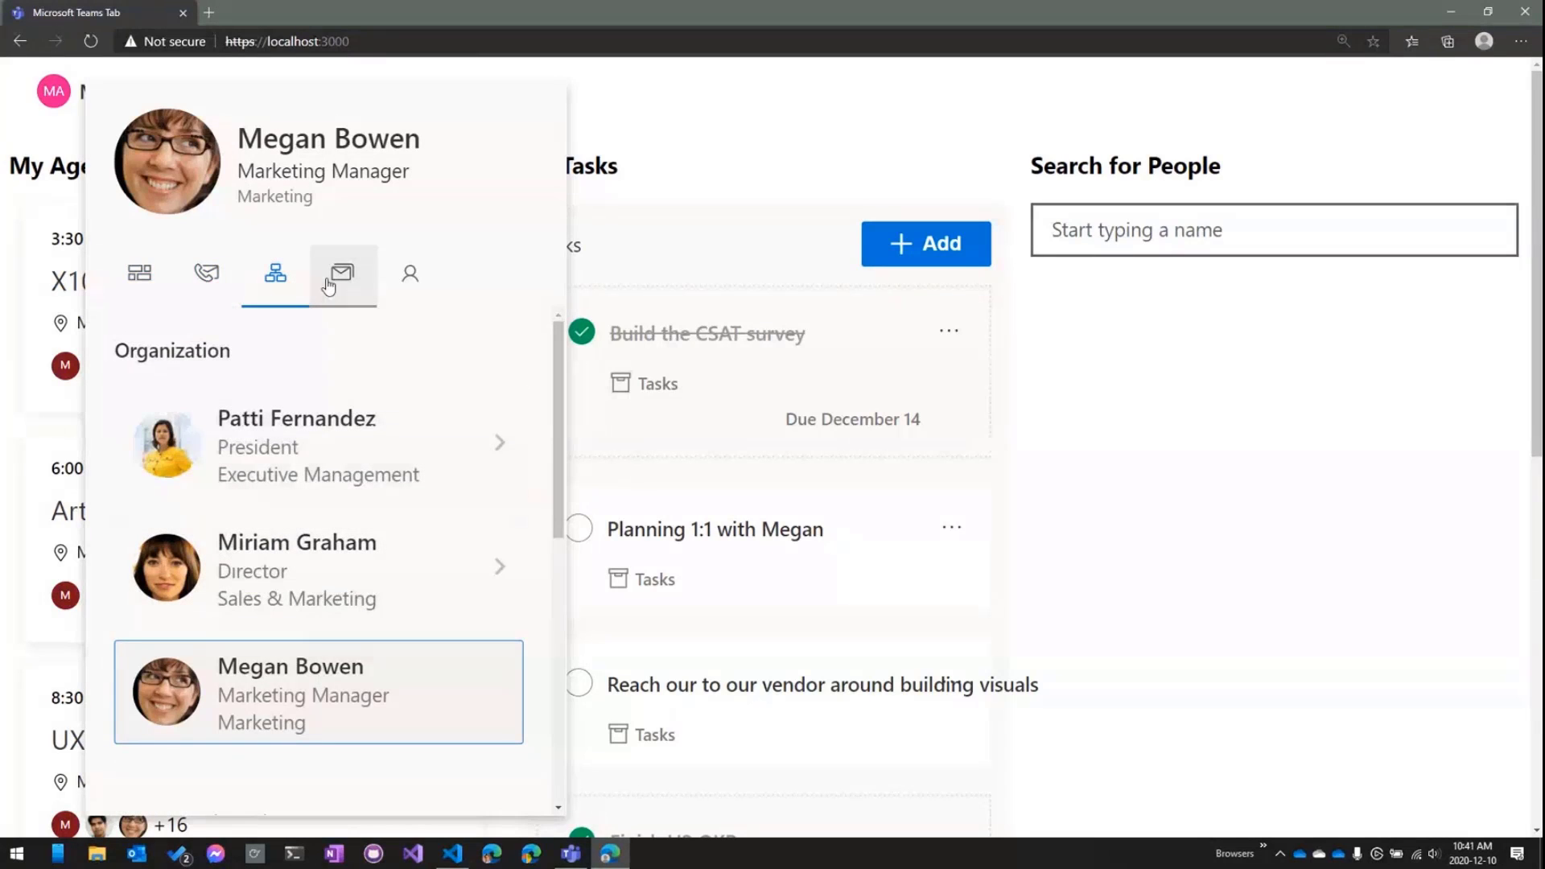
pyautogui.click(409, 274)
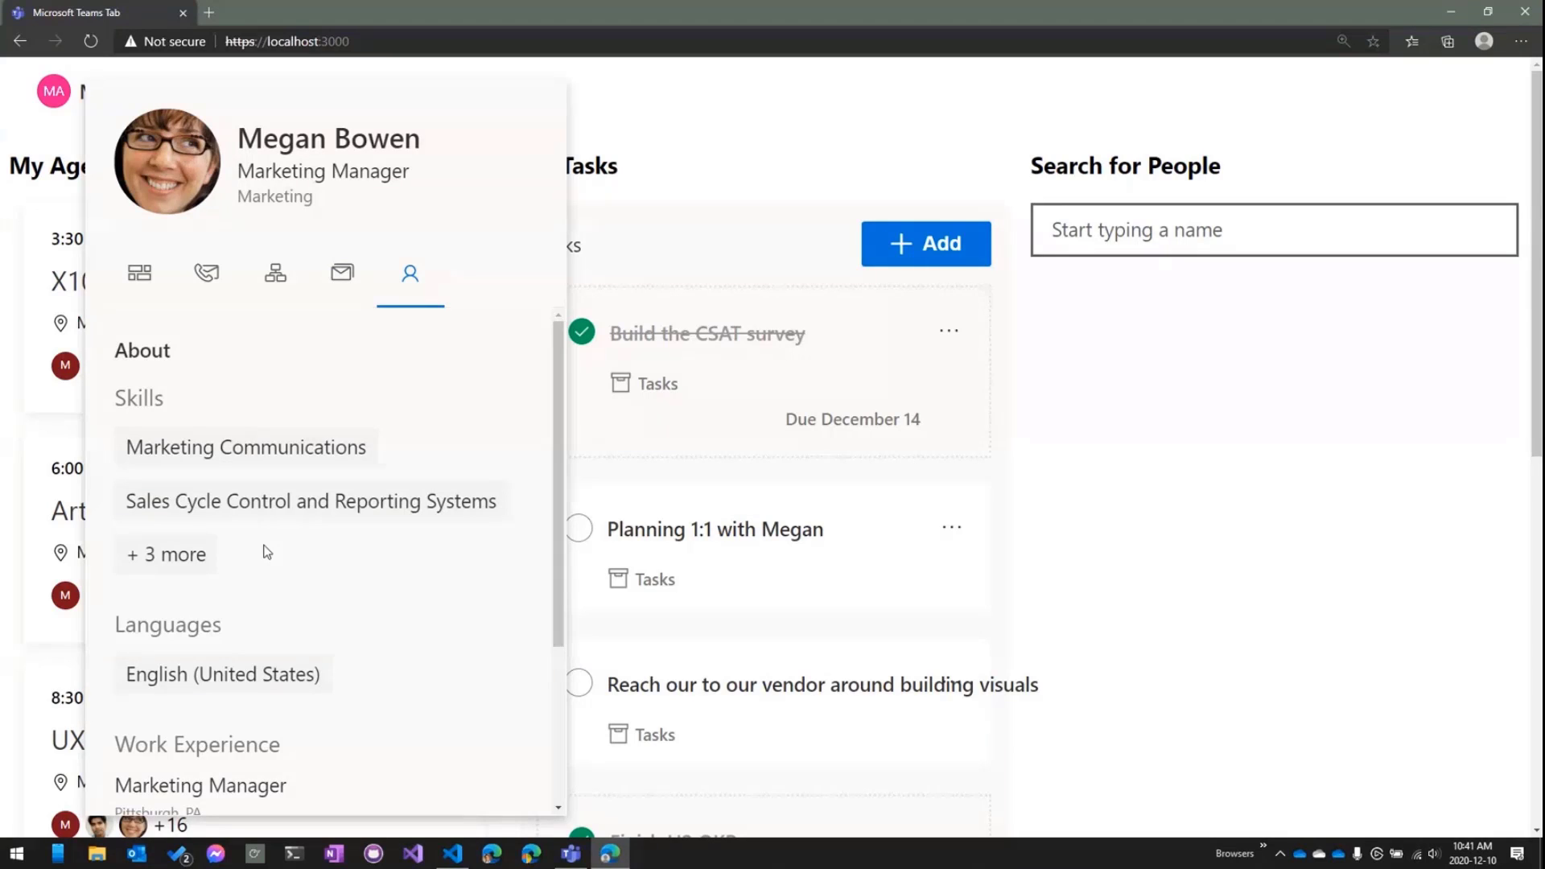
pyautogui.click(819, 486)
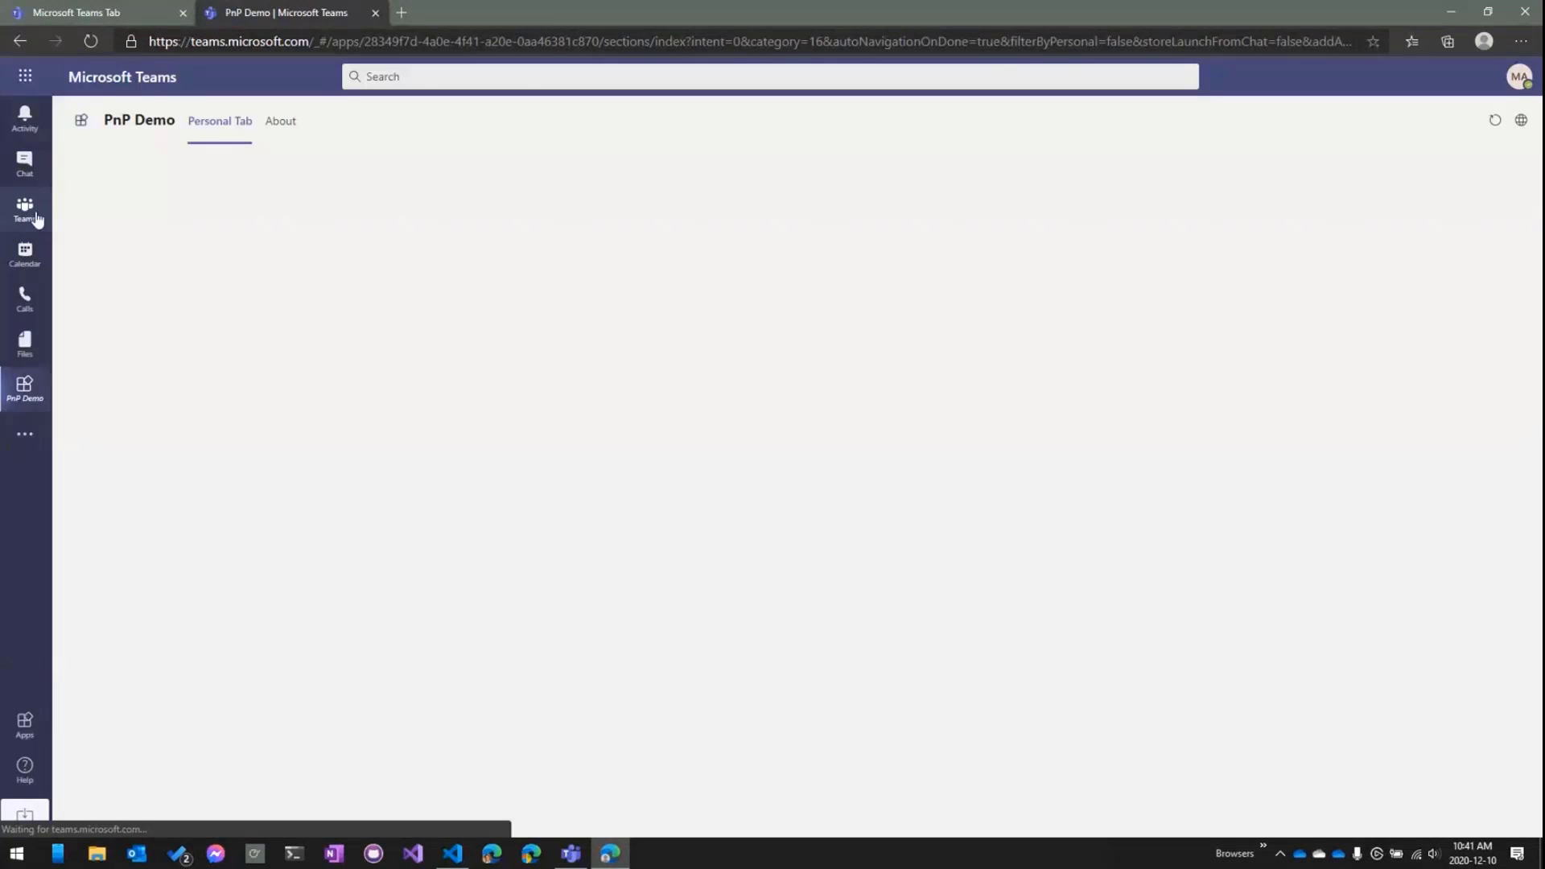
# Step: Go to the Teams channels view and launch the PnP Demo app
pyautogui.click(25, 209)
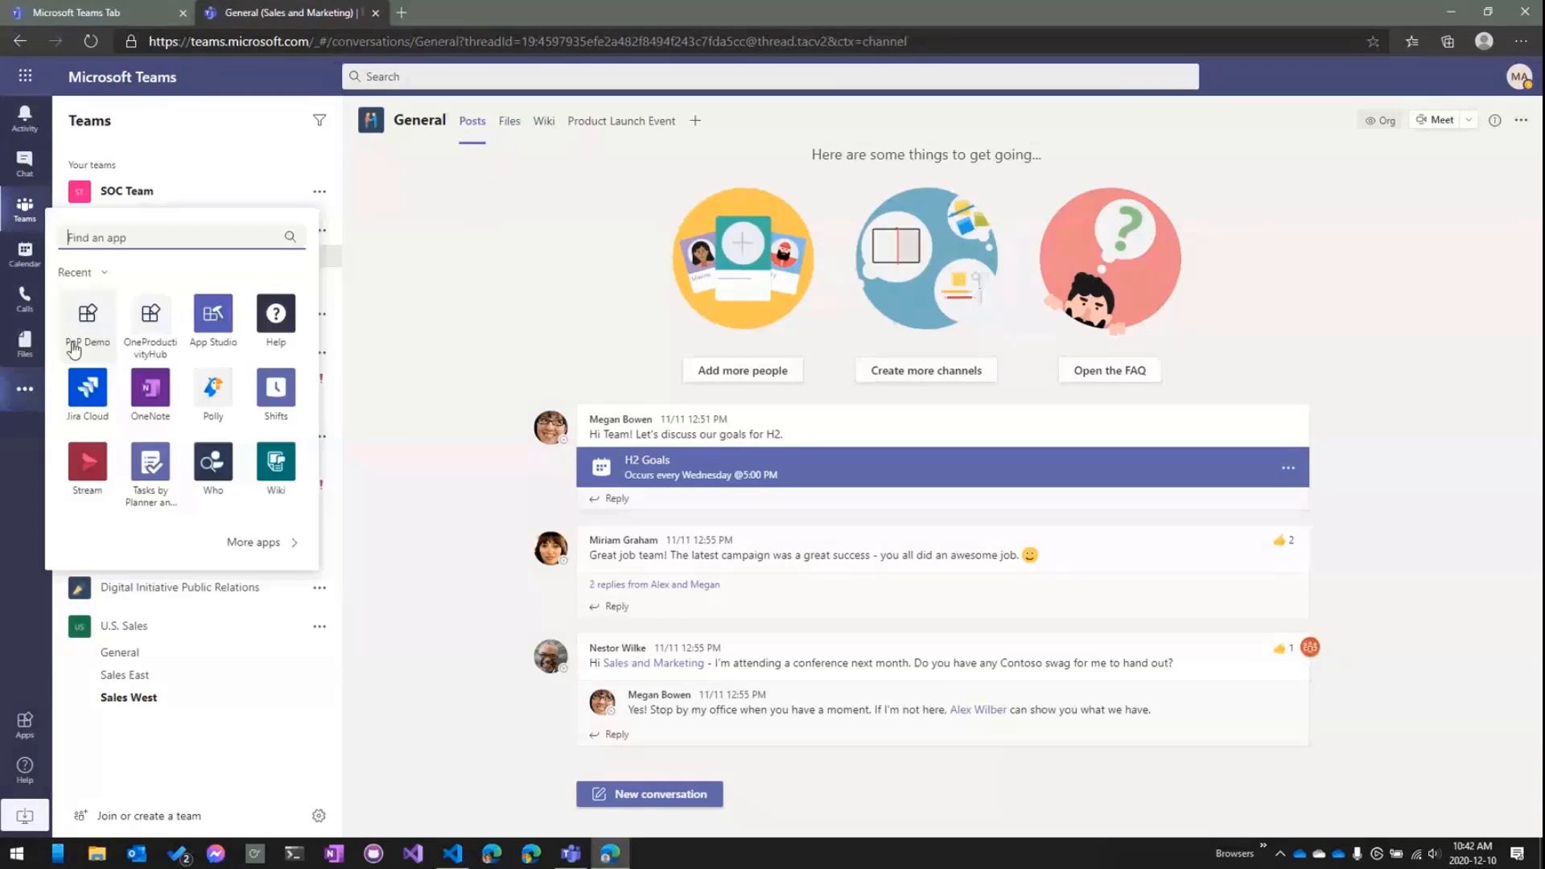
pyautogui.click(452, 853)
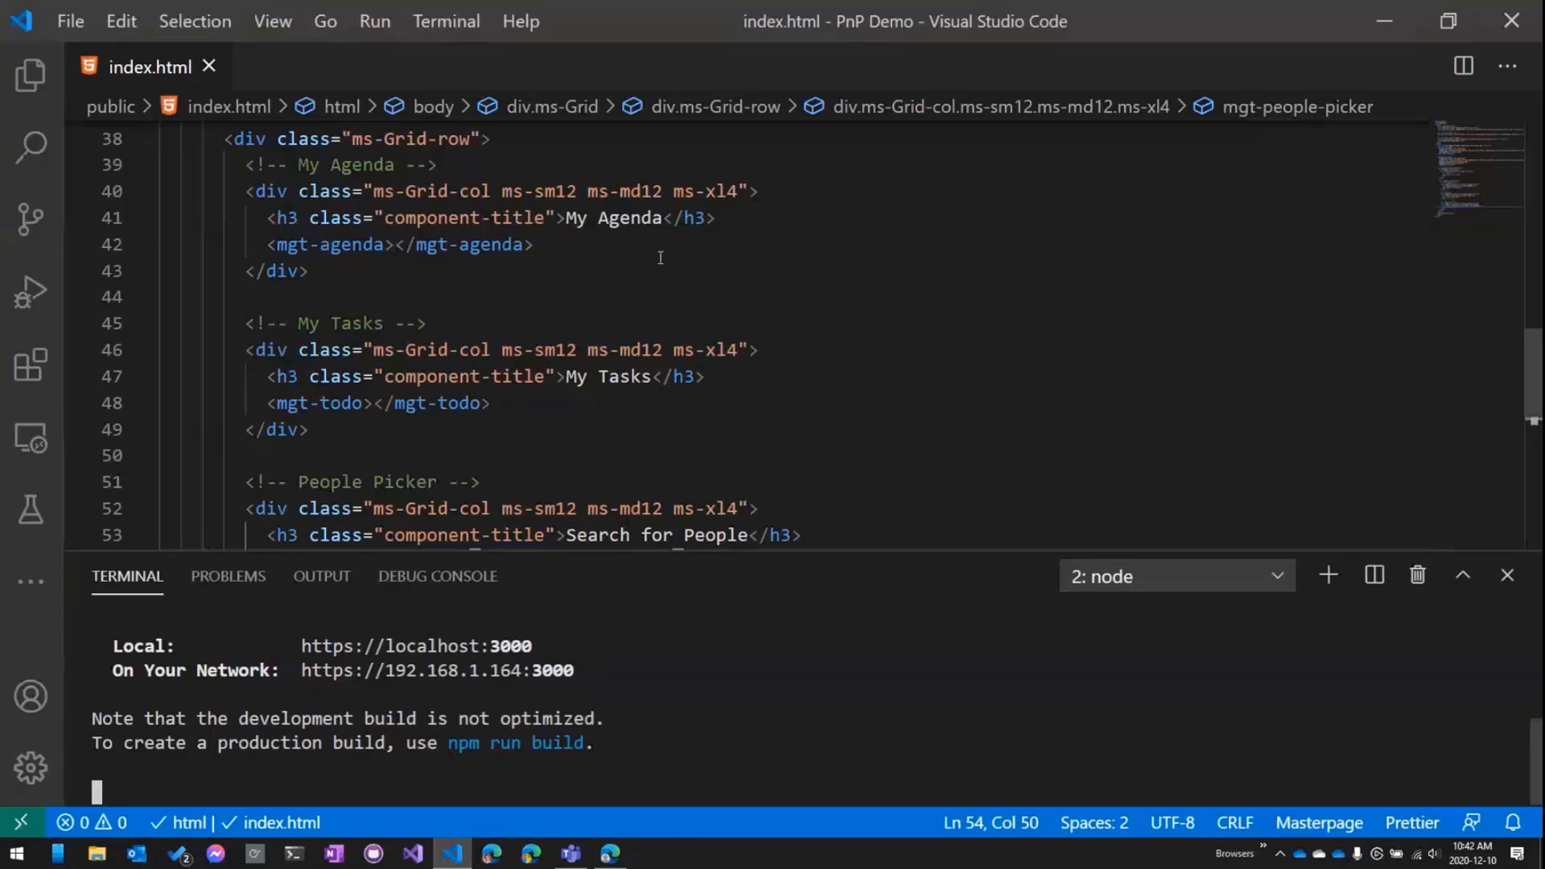
# Step: Launch the Teams Toolkit's App Studio and allow its Microsoft sign-in
pyautogui.click(31, 76)
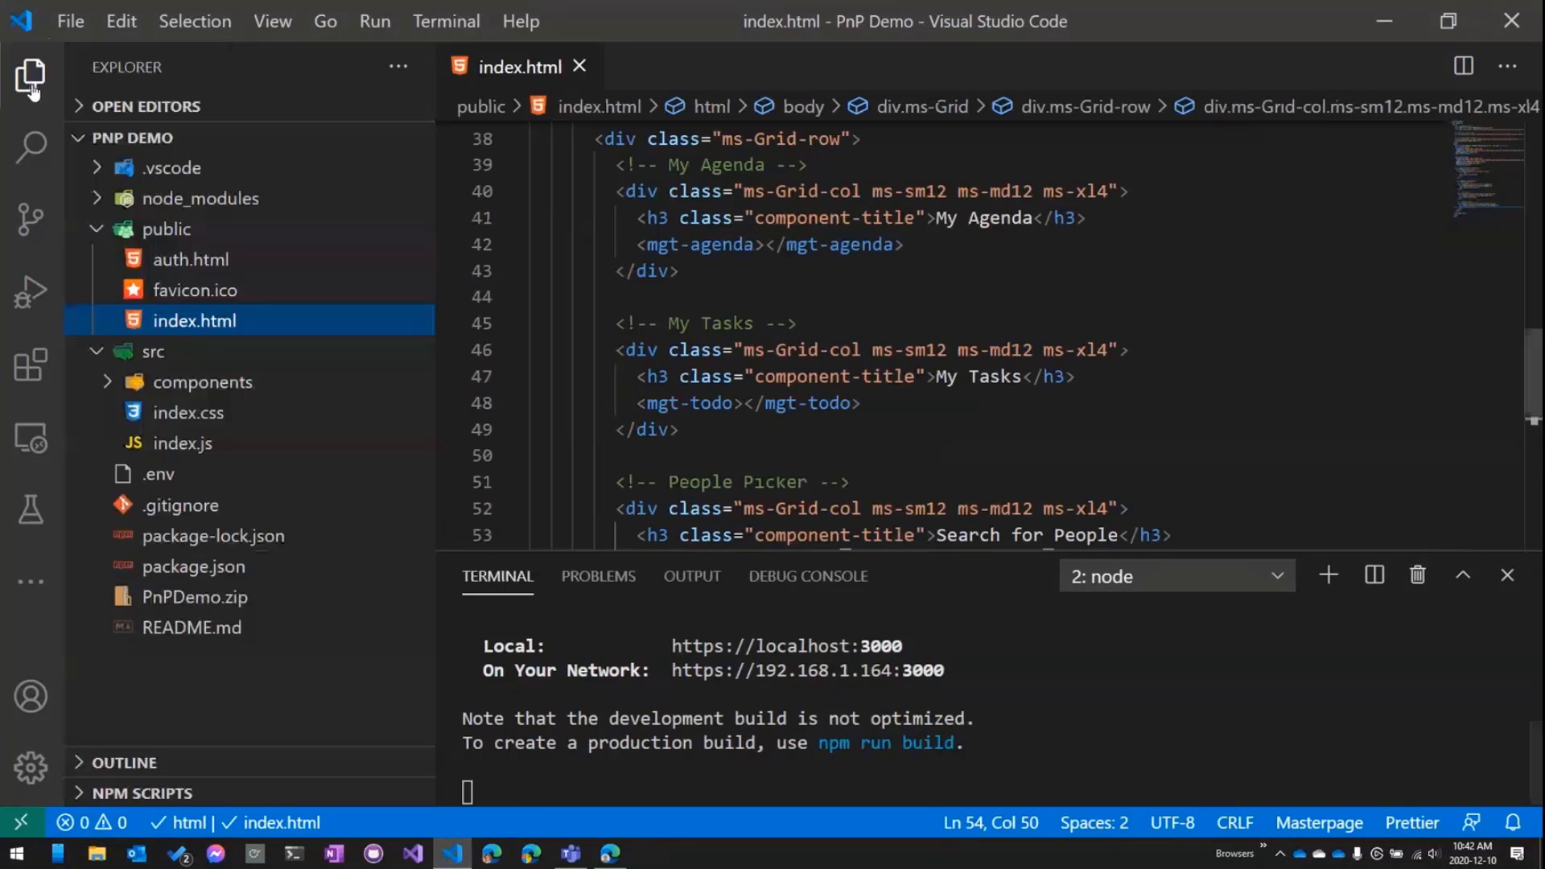
pyautogui.click(30, 510)
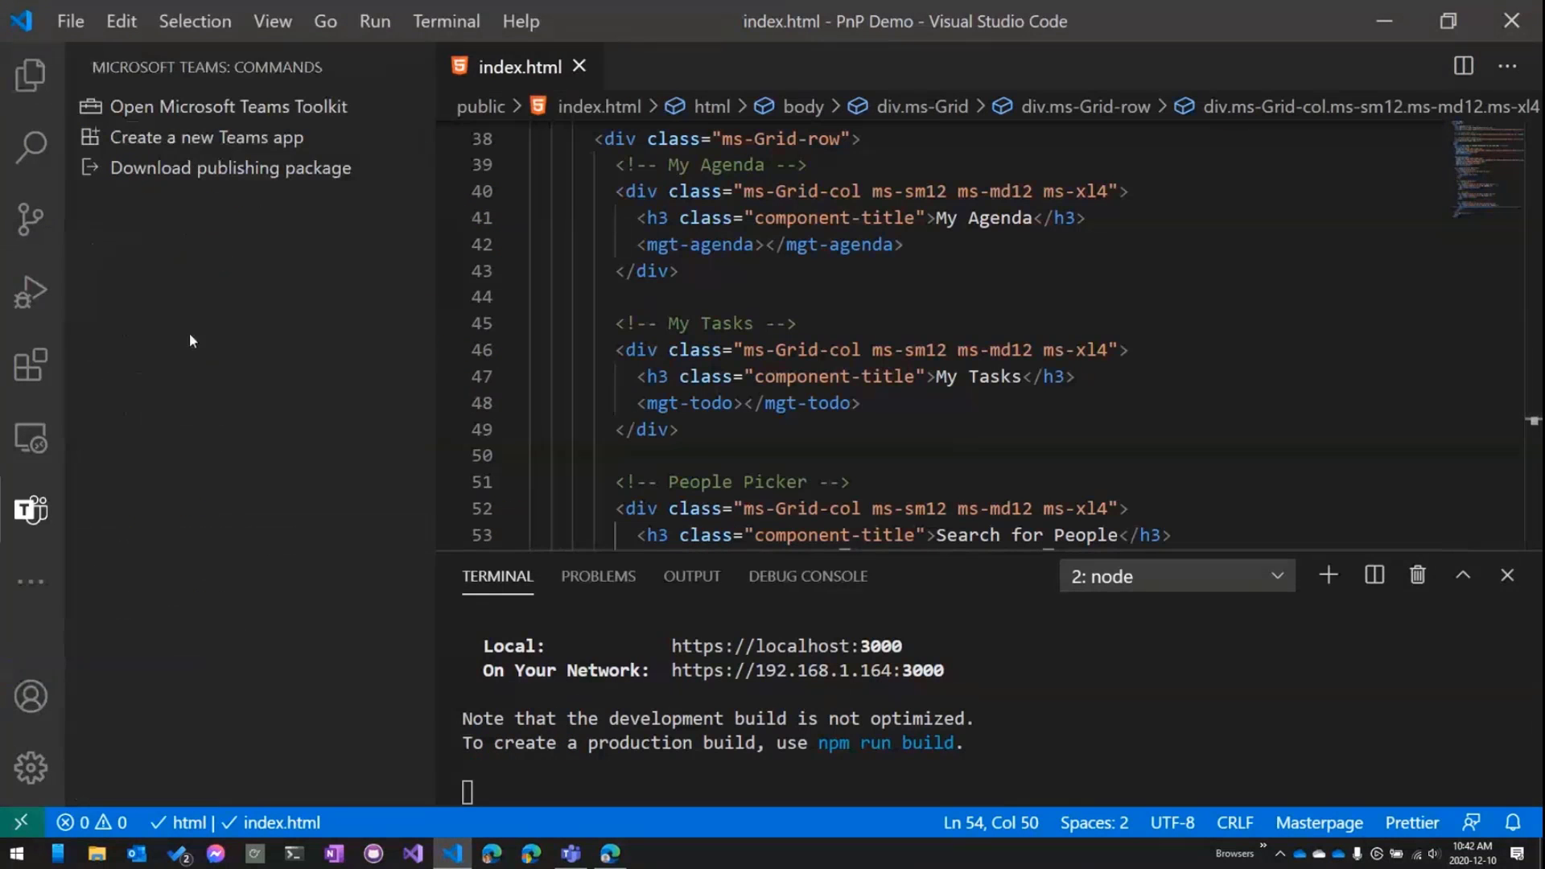
pyautogui.click(228, 107)
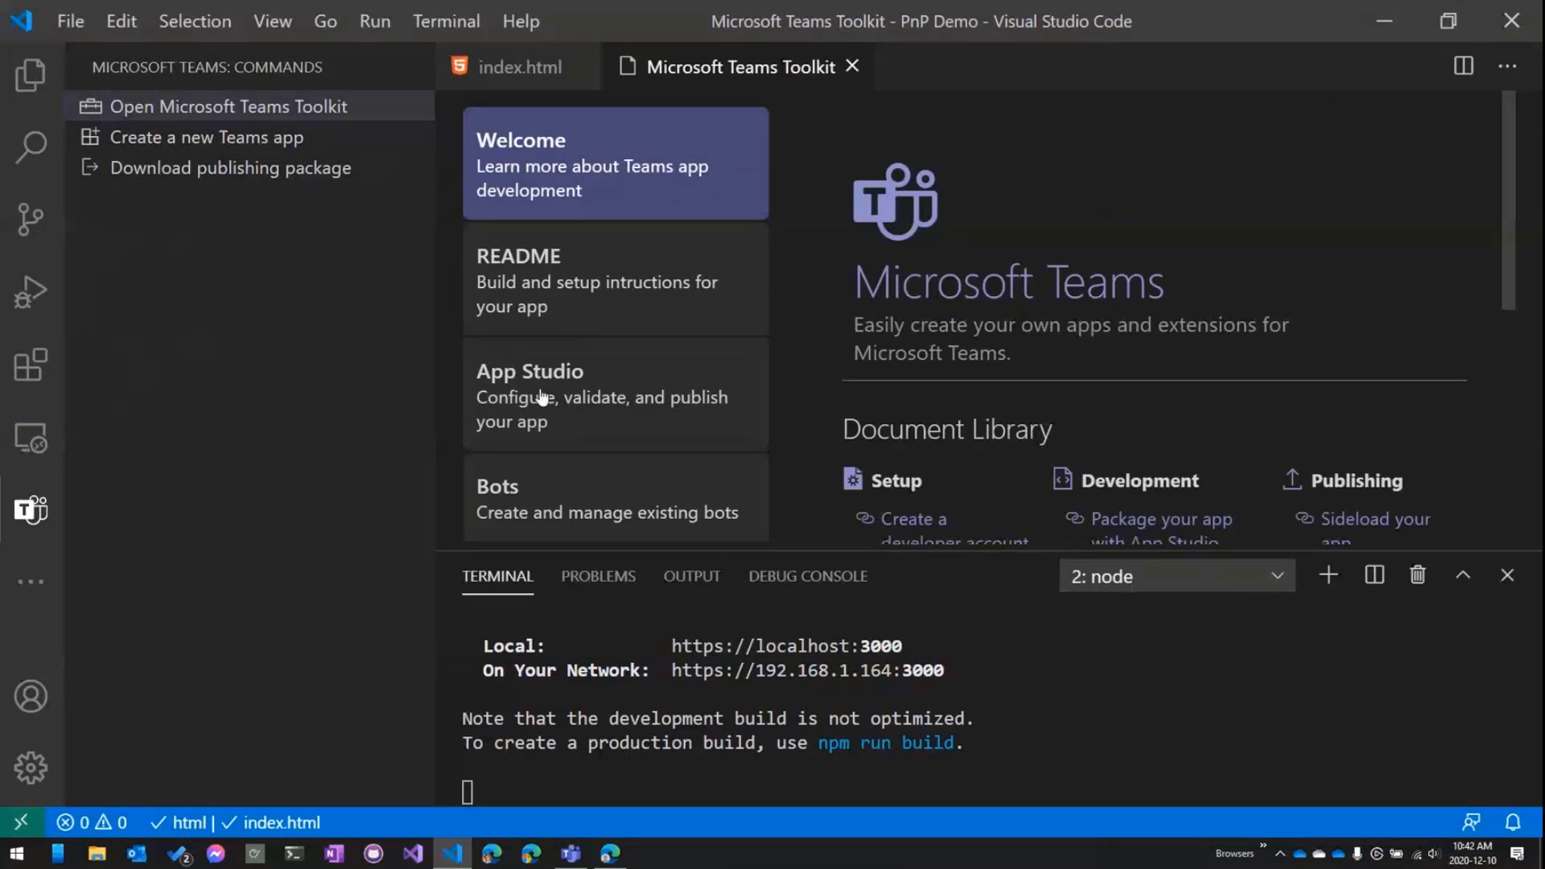
pyautogui.click(530, 370)
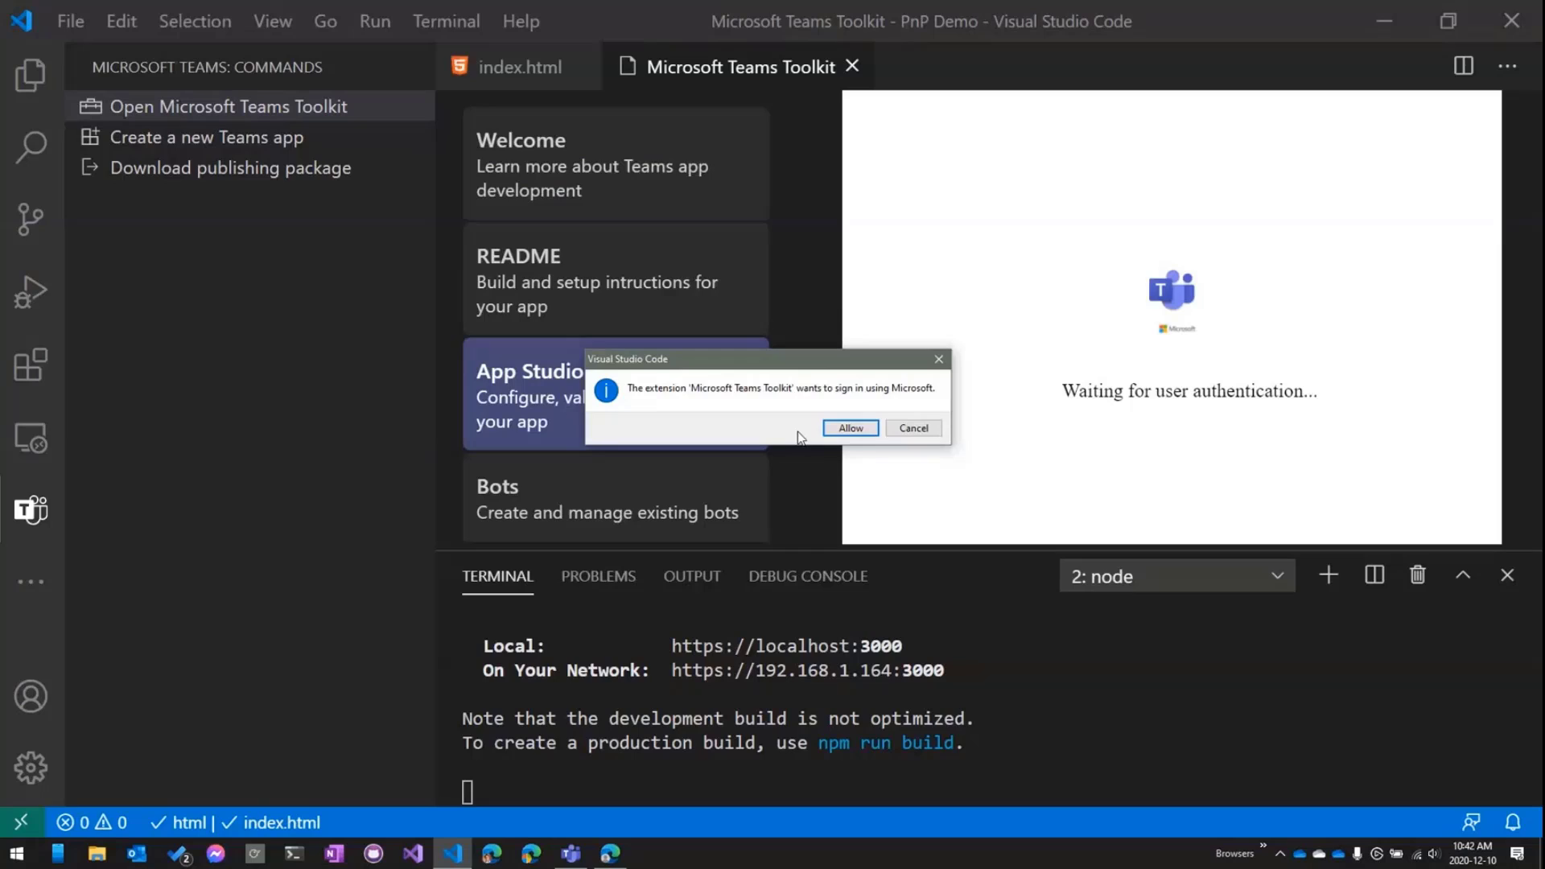
pyautogui.click(849, 428)
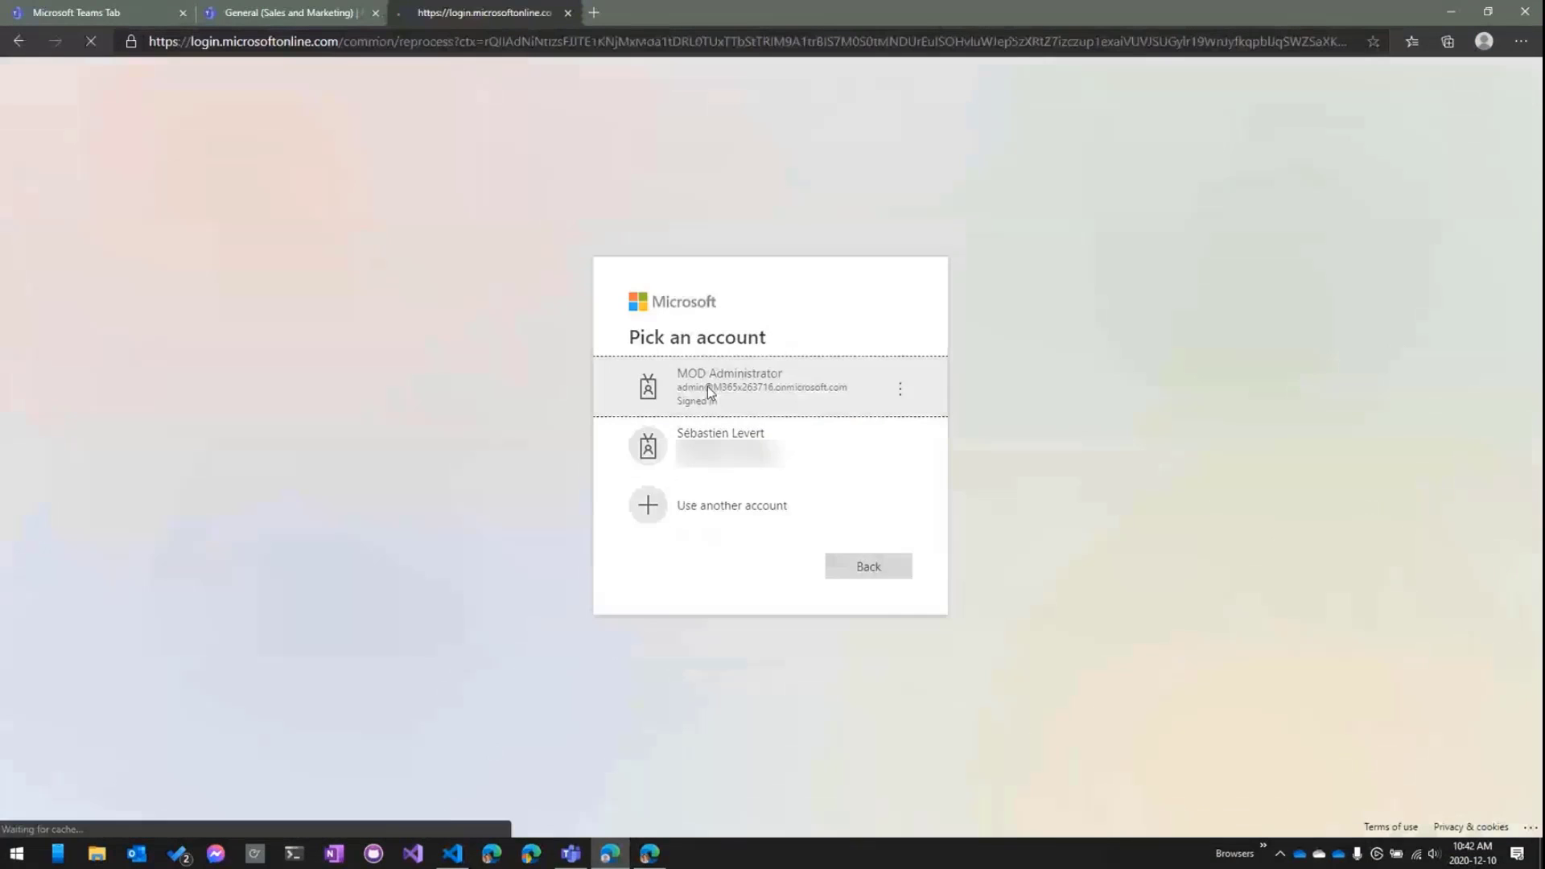
# Step: Sign in with the administrator account and return to Visual Studio Code
pyautogui.click(758, 384)
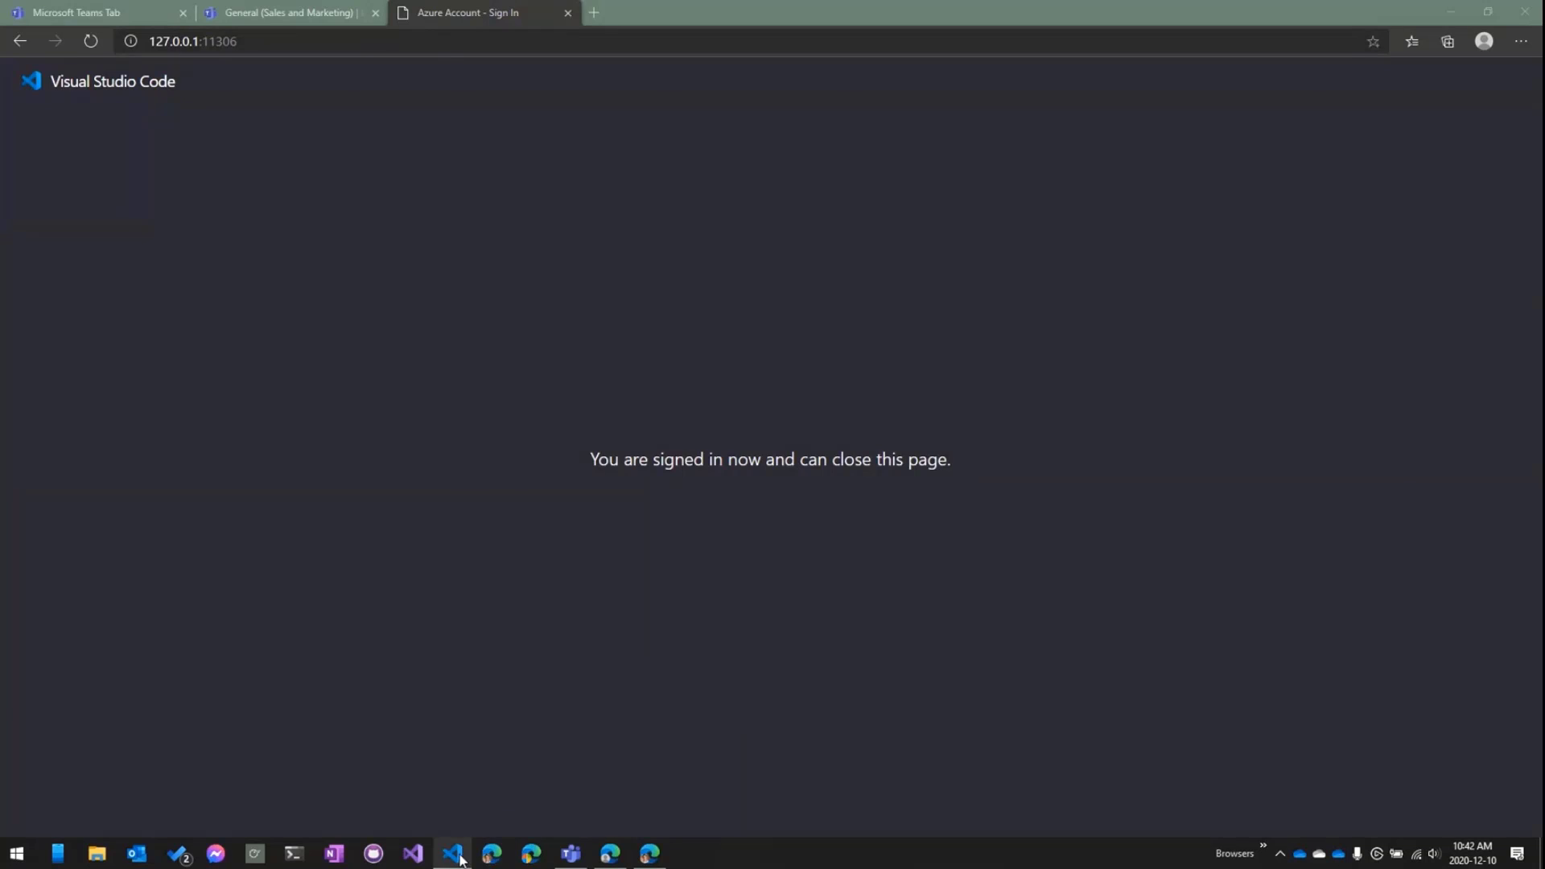
pyautogui.click(452, 853)
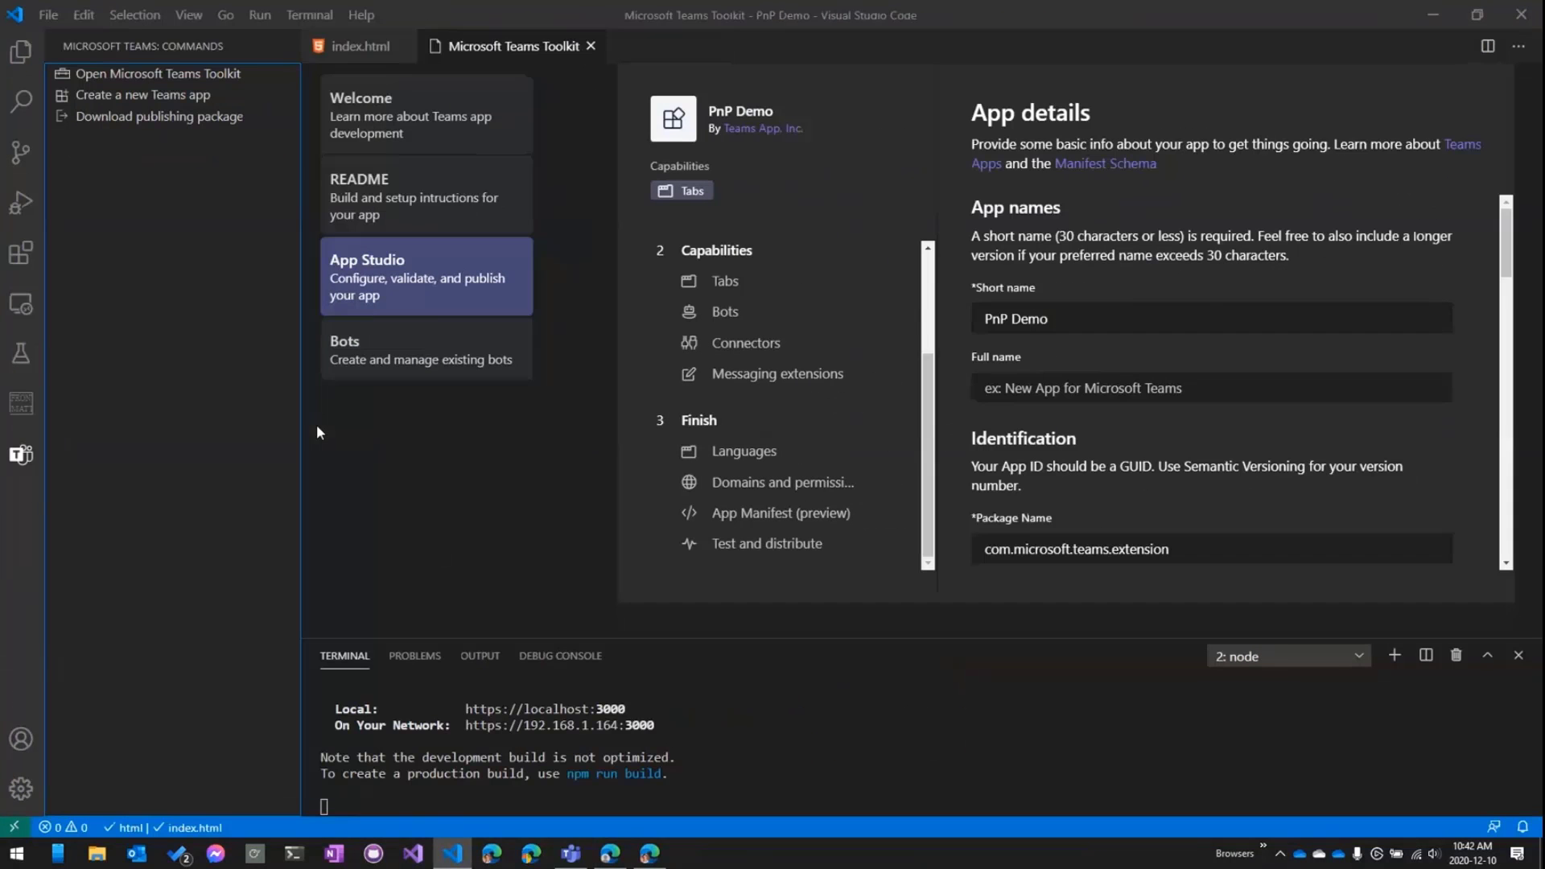
pyautogui.moveTo(766, 561)
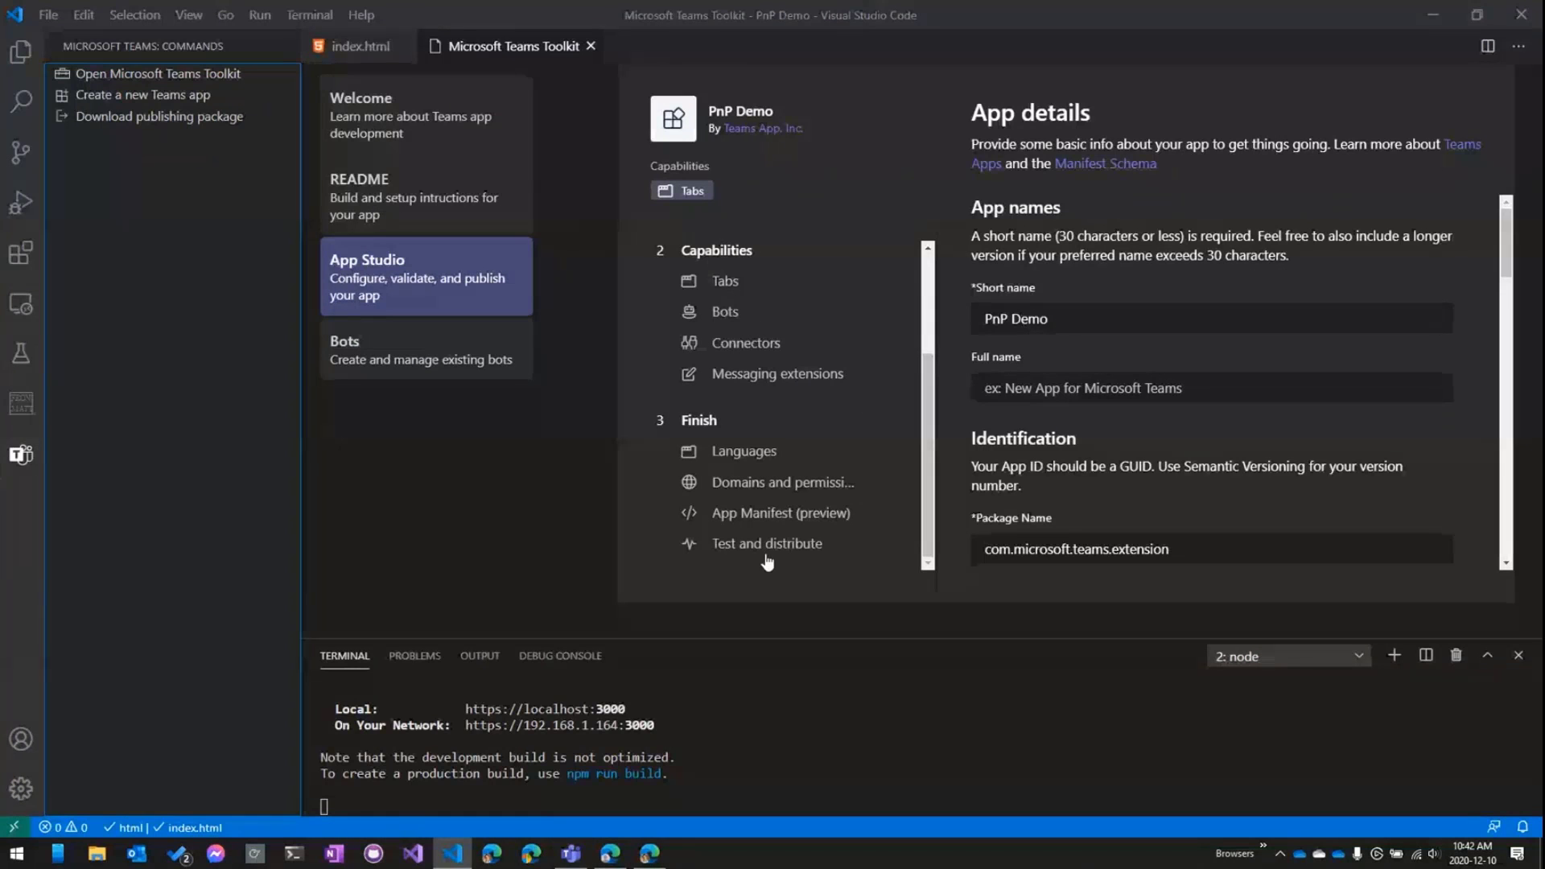
# Step: From App Studio's Test and distribute step, install PnP Demo into Teams for testing
pyautogui.click(766, 542)
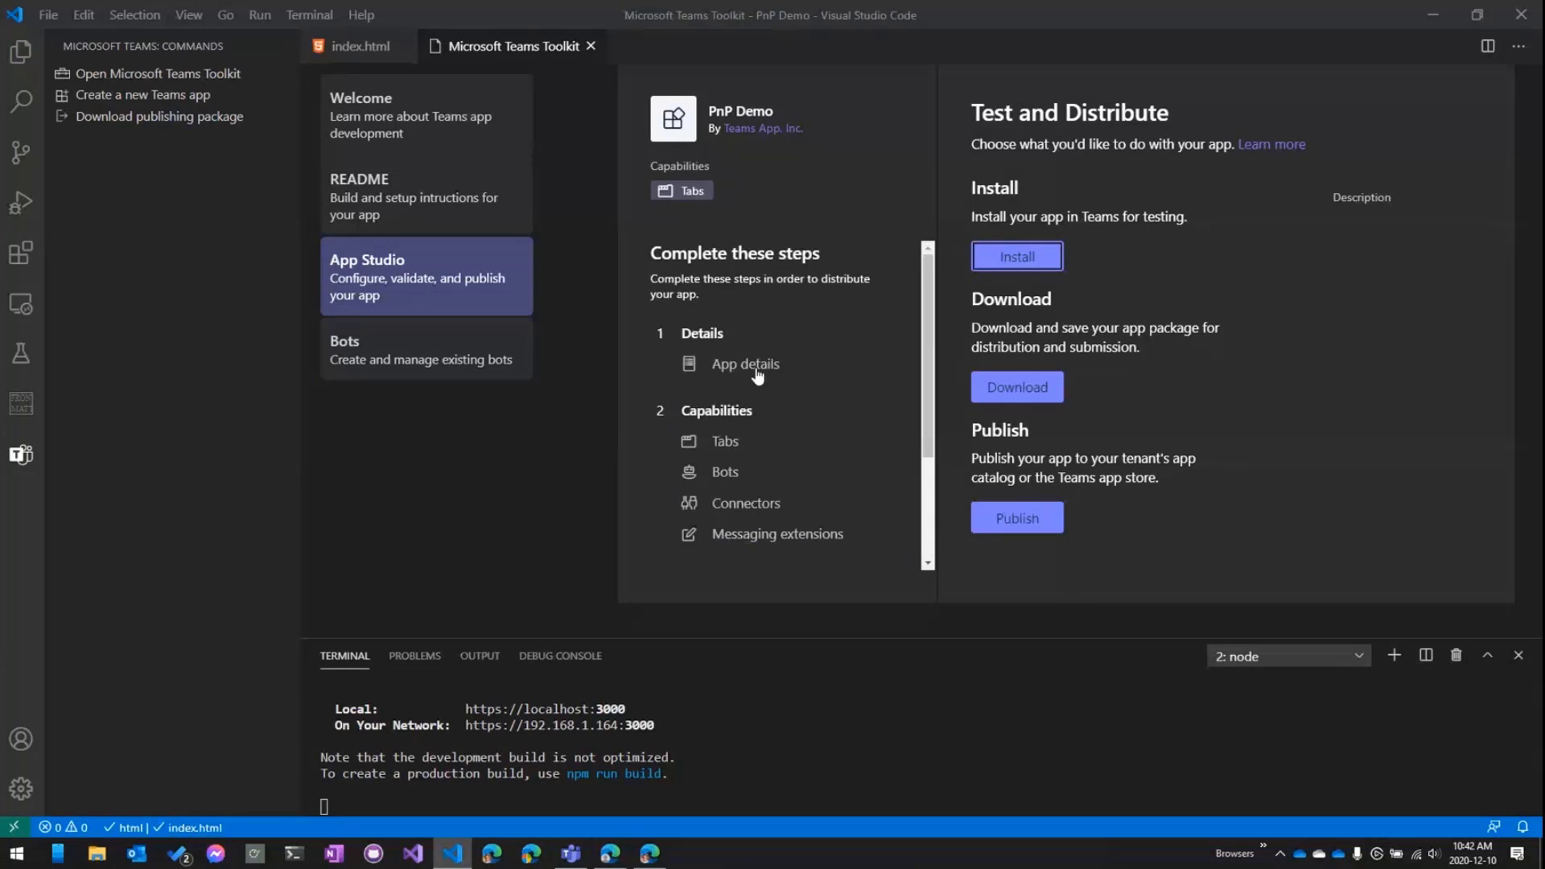
pyautogui.click(745, 364)
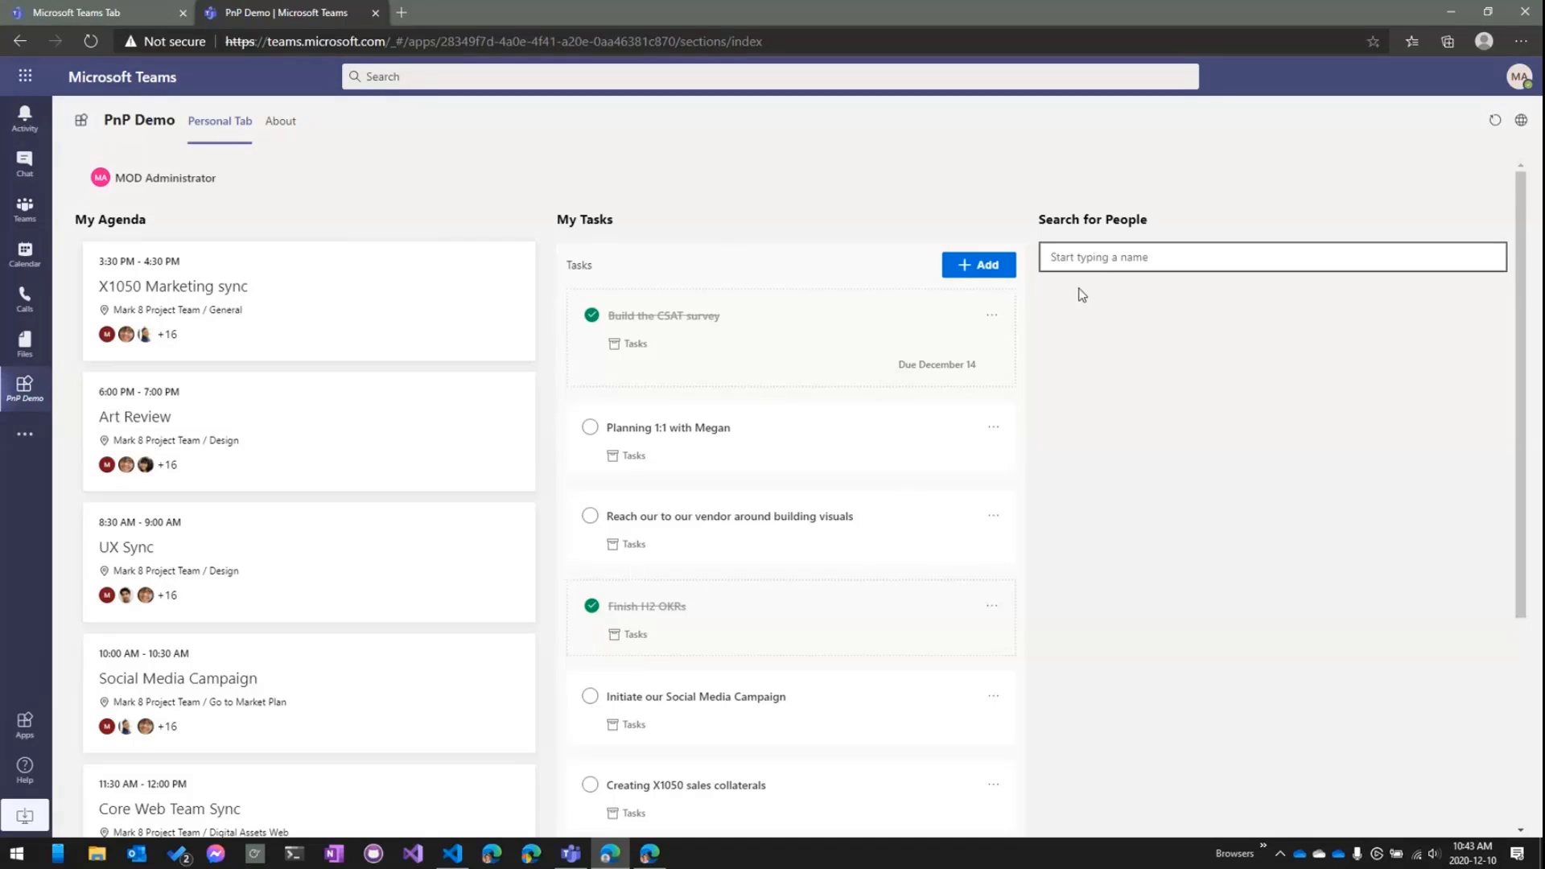
# Step: Search for 'megas' in the people picker and select Megan Bowen, the marketing manager
pyautogui.write('megas')
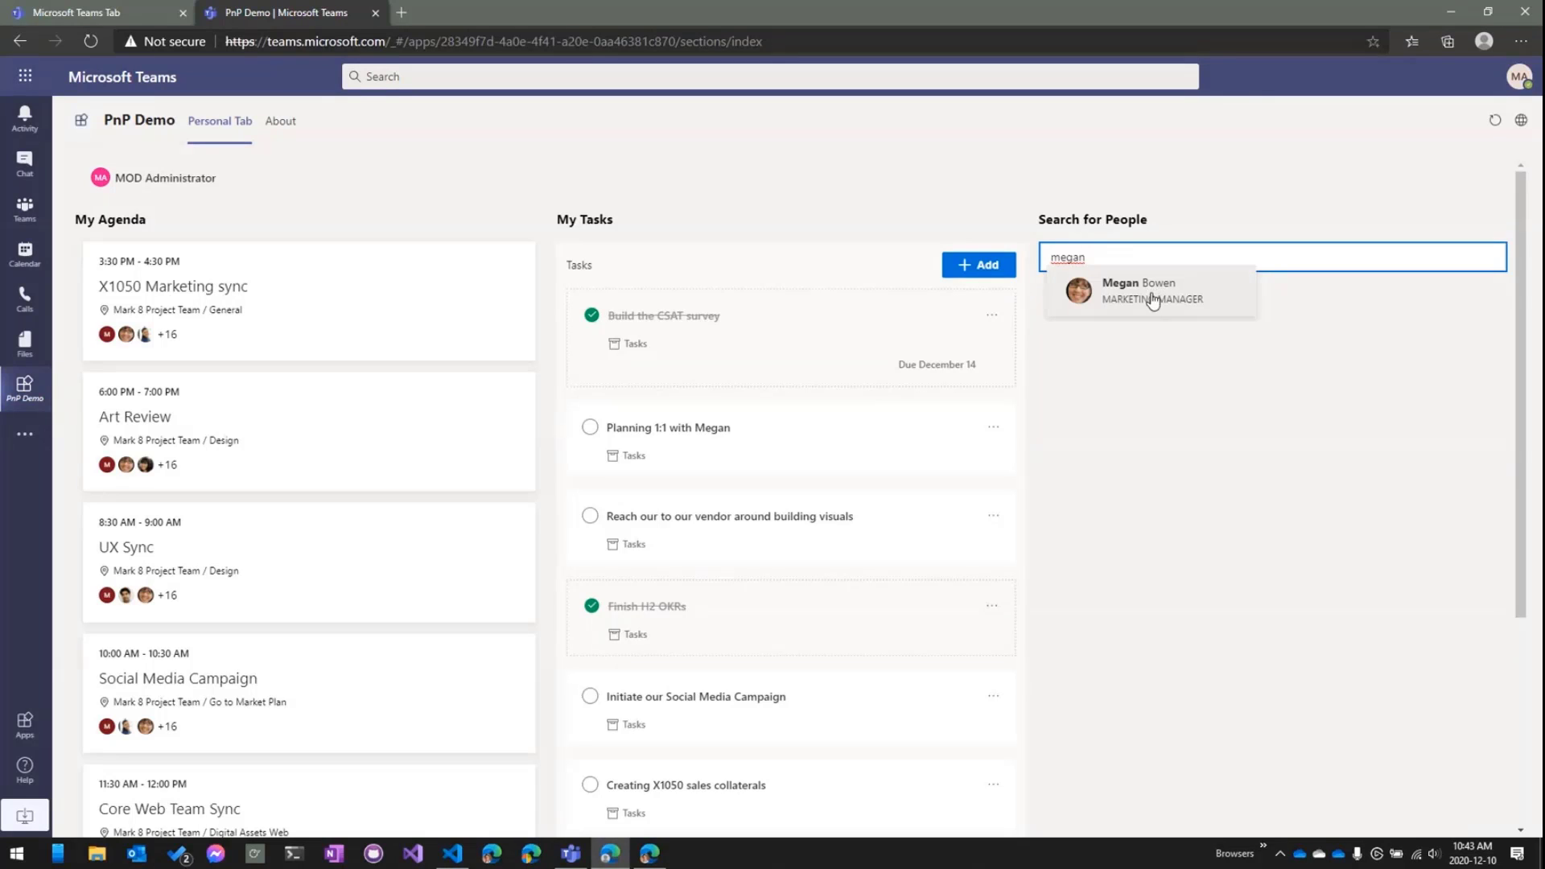
pyautogui.click(1151, 291)
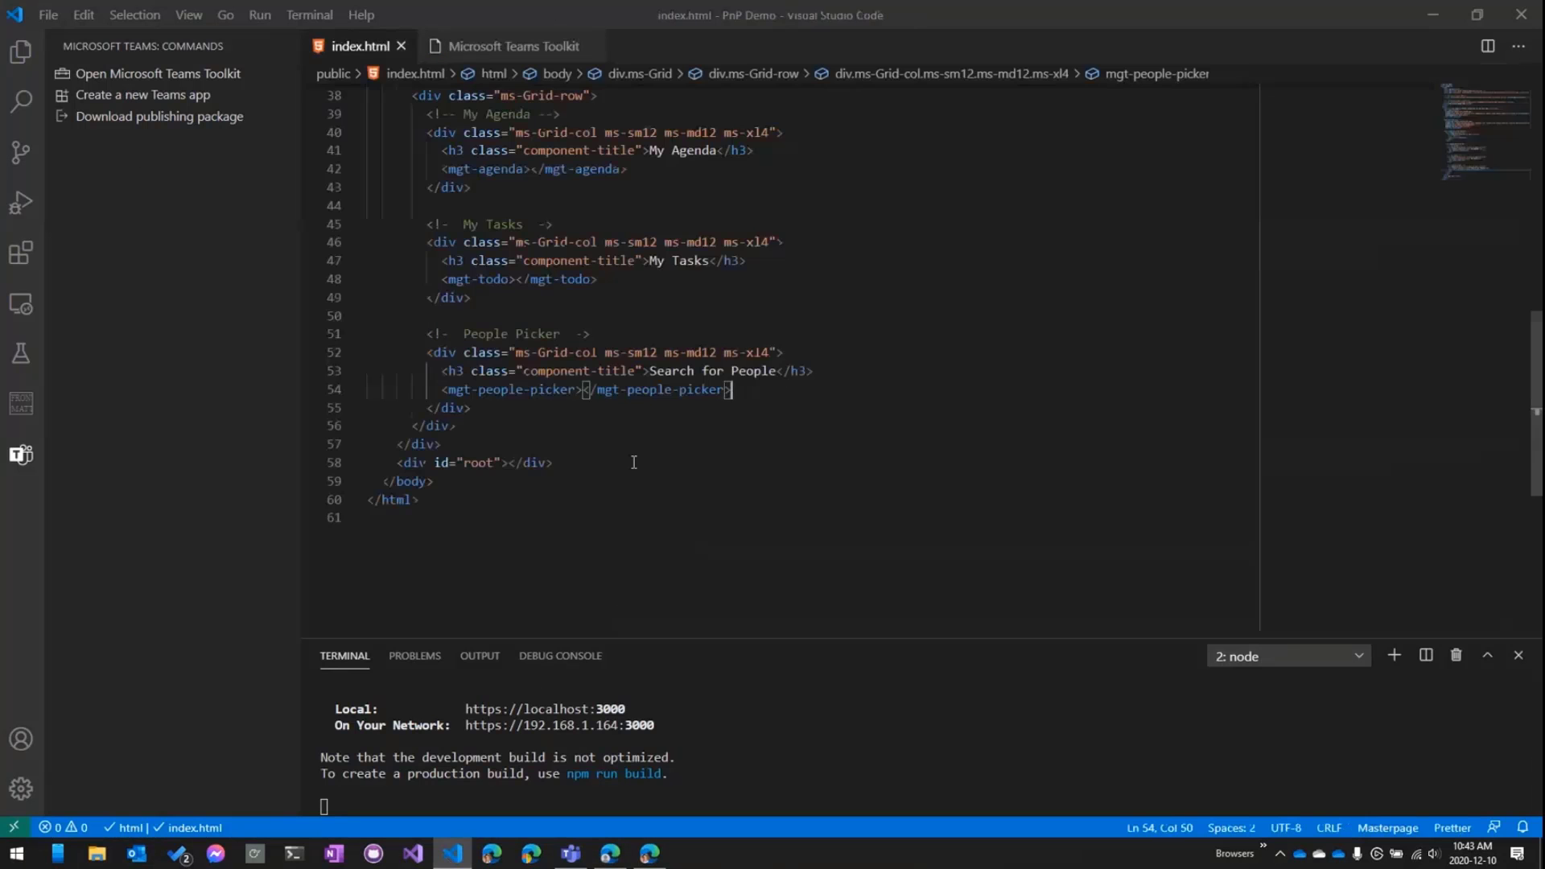
pyautogui.doubleClick(574, 374)
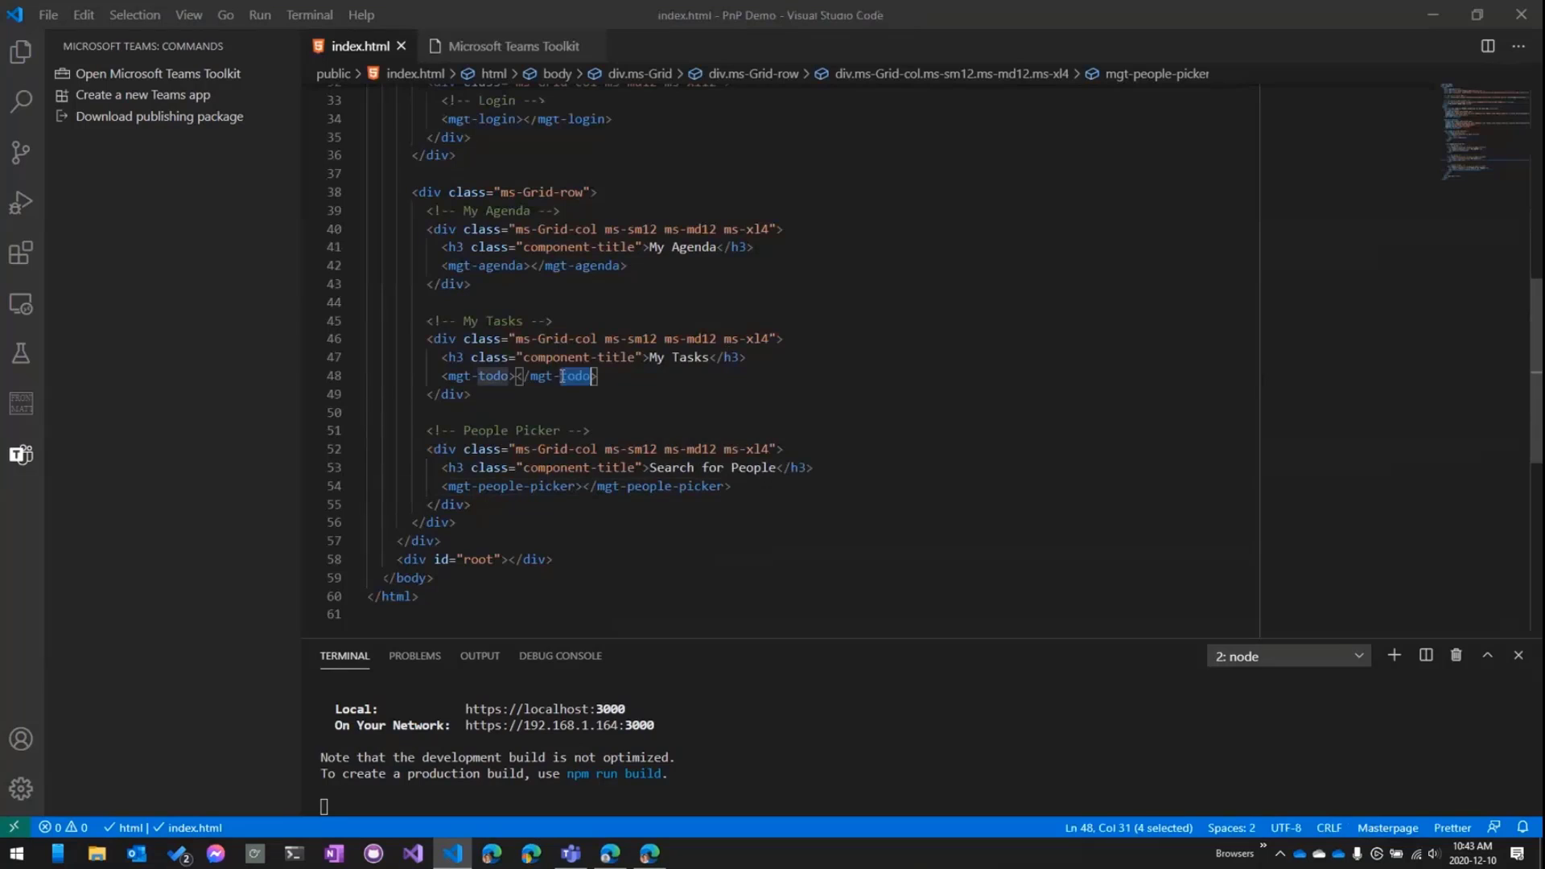
pyautogui.click(441, 265)
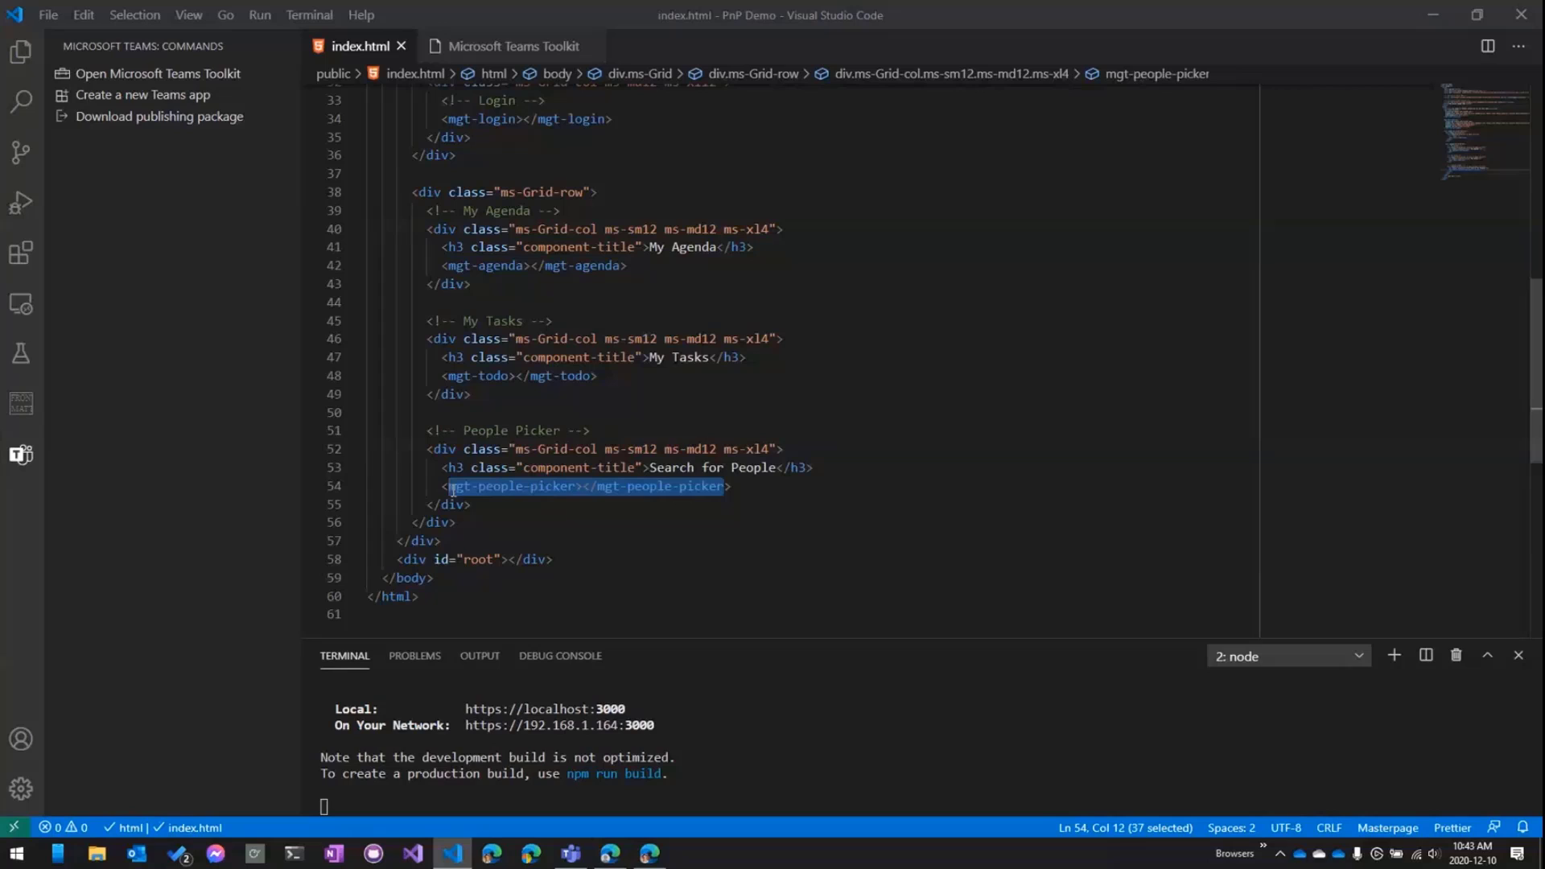
pyautogui.click(554, 486)
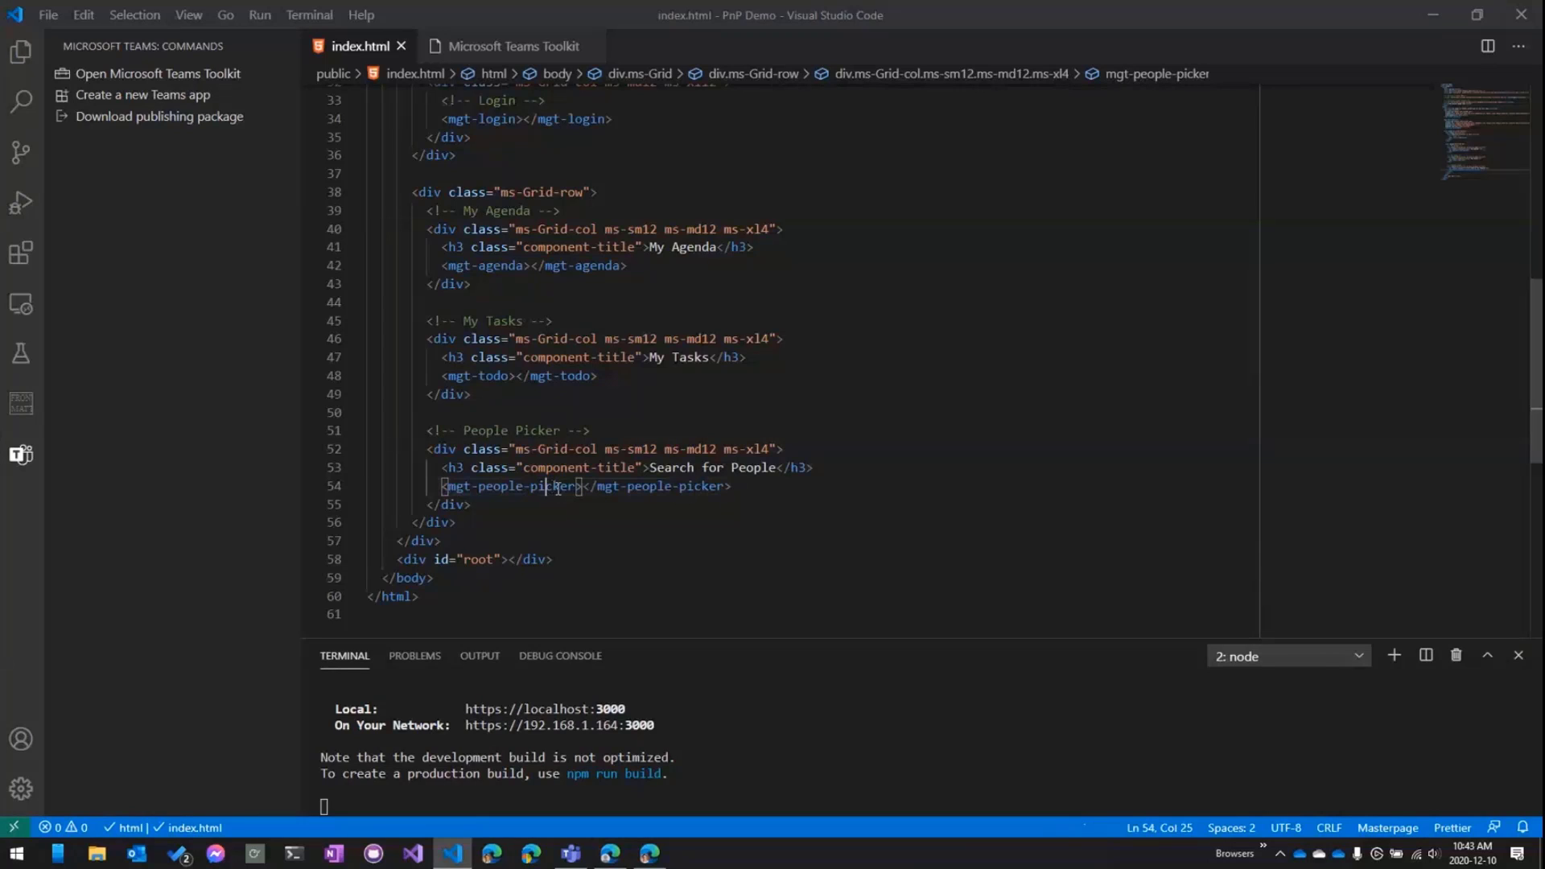